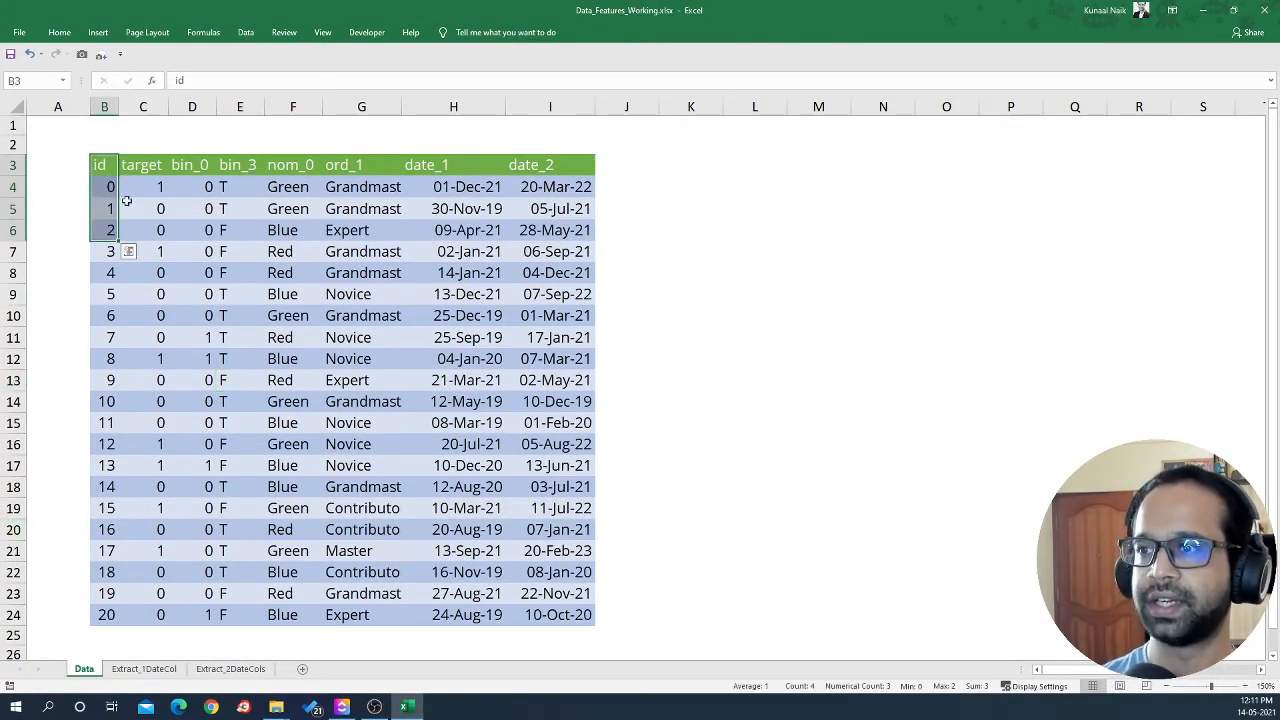
- Review the target, nom_0 and date_1 columns, then switch to the Extract_1DateCol sheet
{"action": "left_click", "coordinate": [140, 164]}
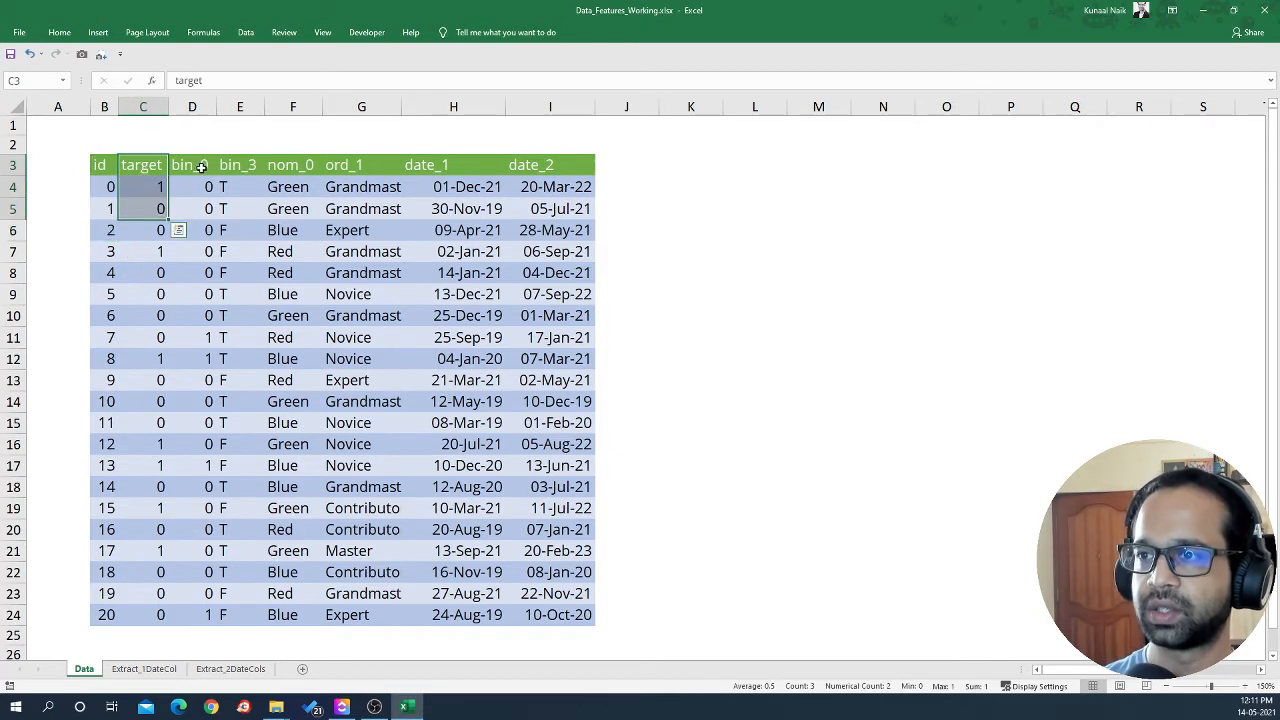
{"action": "left_click", "coordinate": [292, 164]}
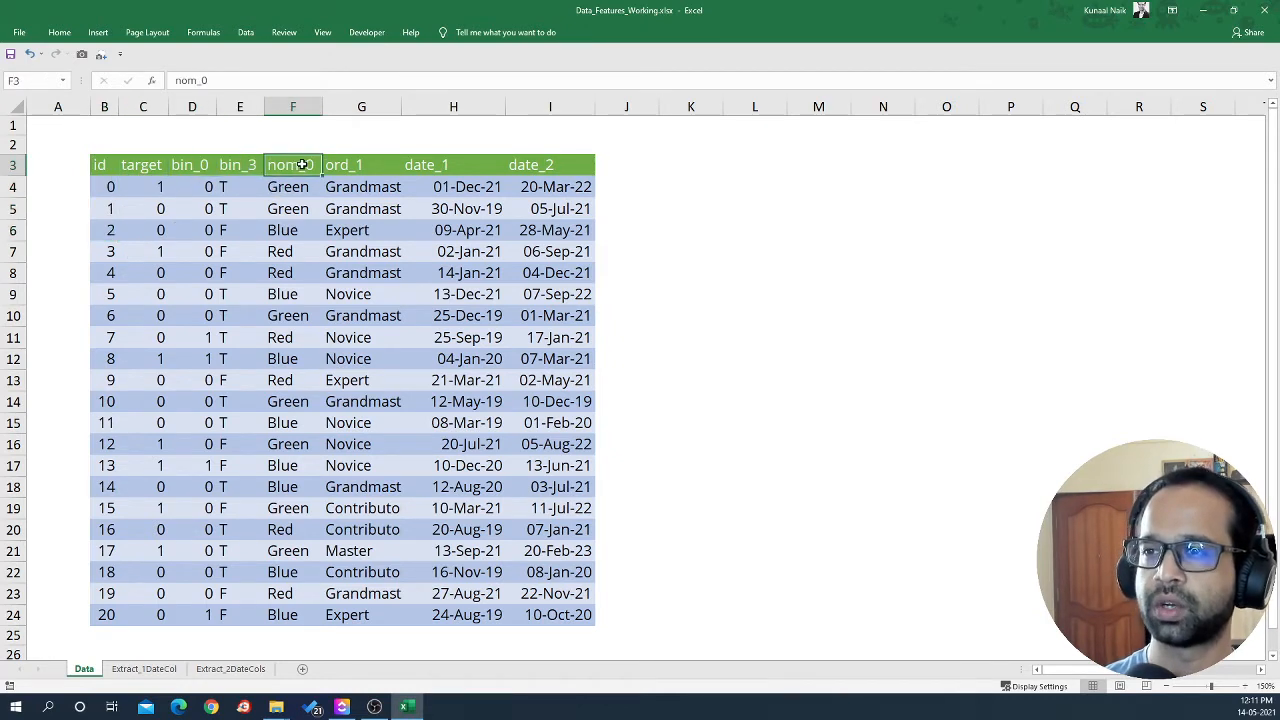
{"action": "left_click", "coordinate": [362, 164]}
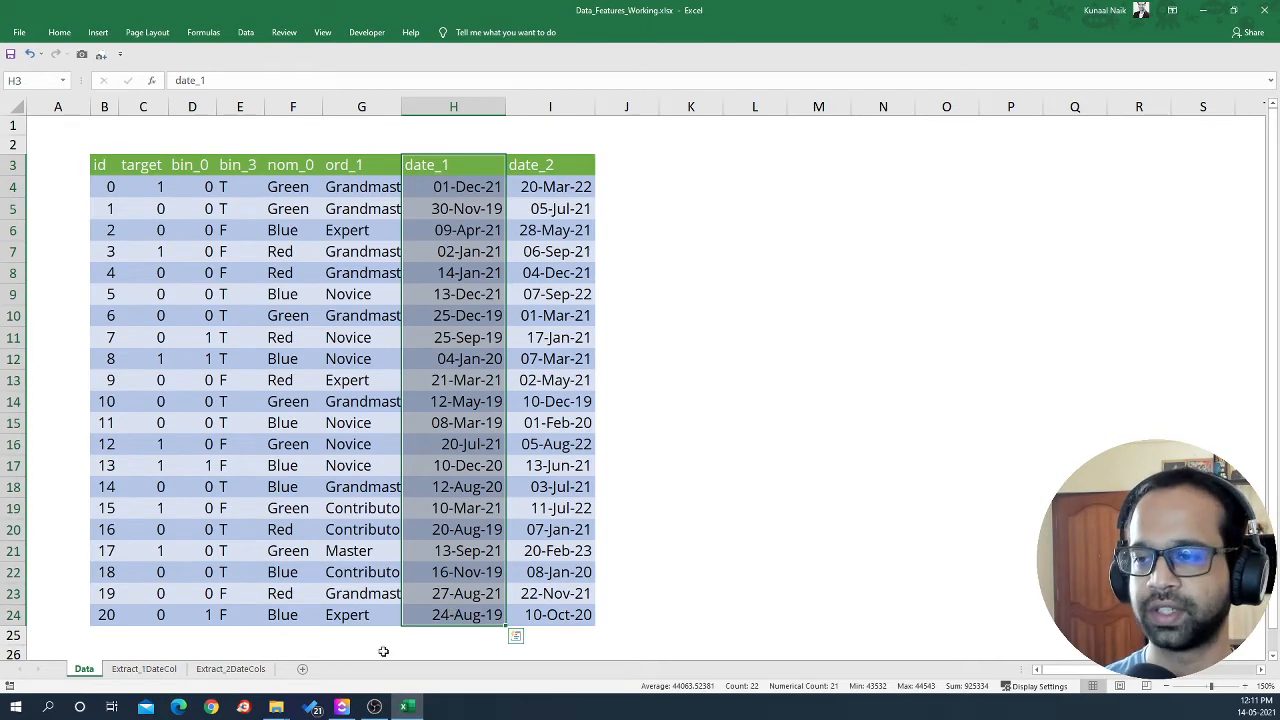
{"action": "left_click", "coordinate": [144, 668]}
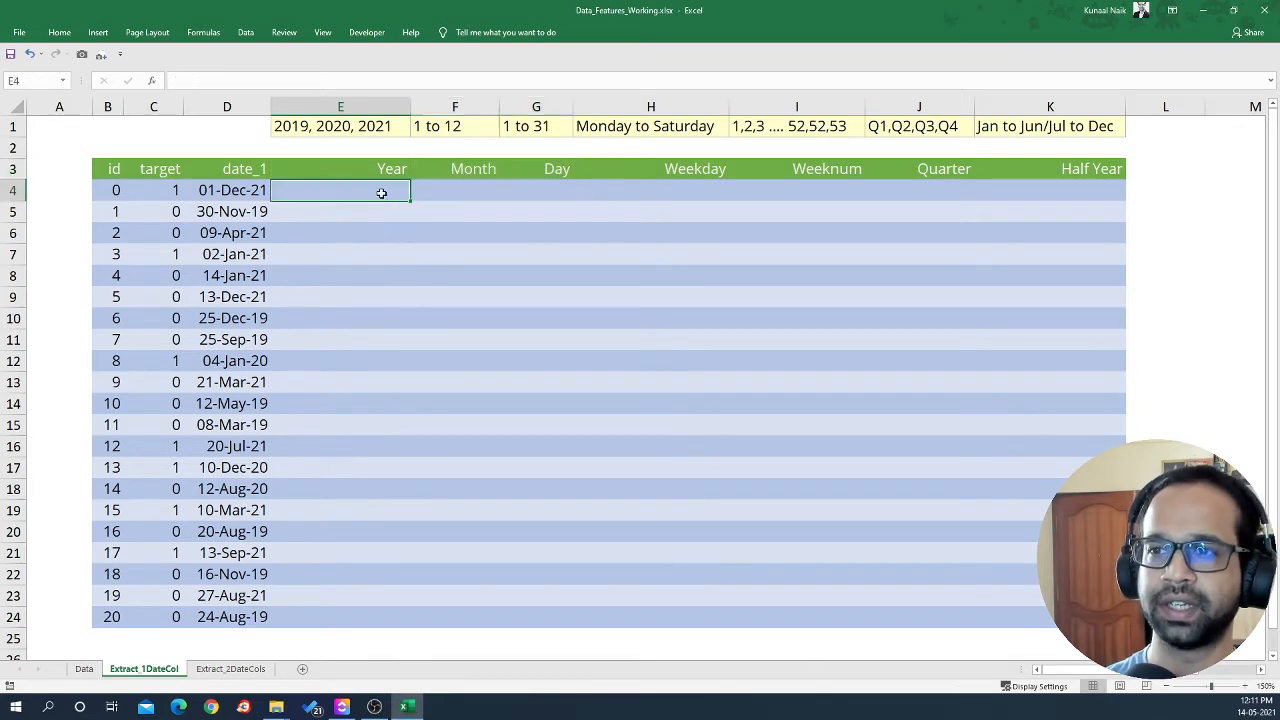
- Enter =YEAR(D4) in E4 and copy it down the Year column, giving years 2019–2021
{"action": "type", "text": "=ye"}
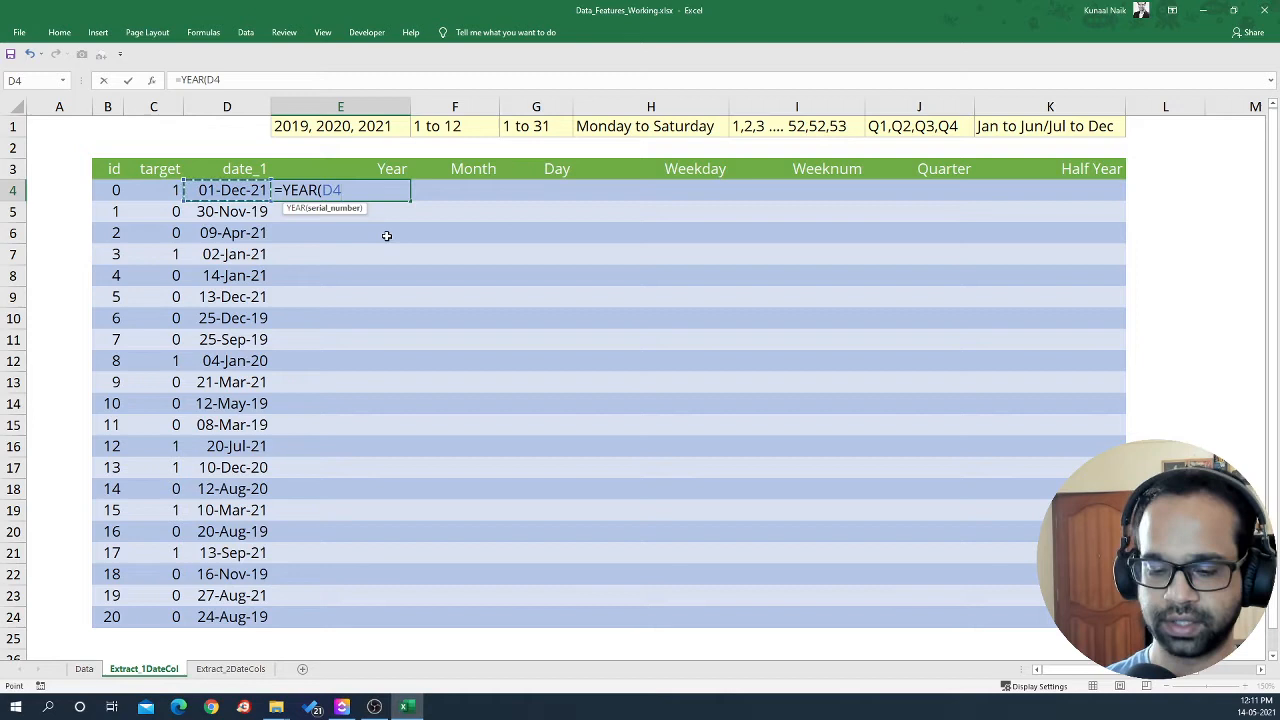
{"action": "key", "text": "Enter"}
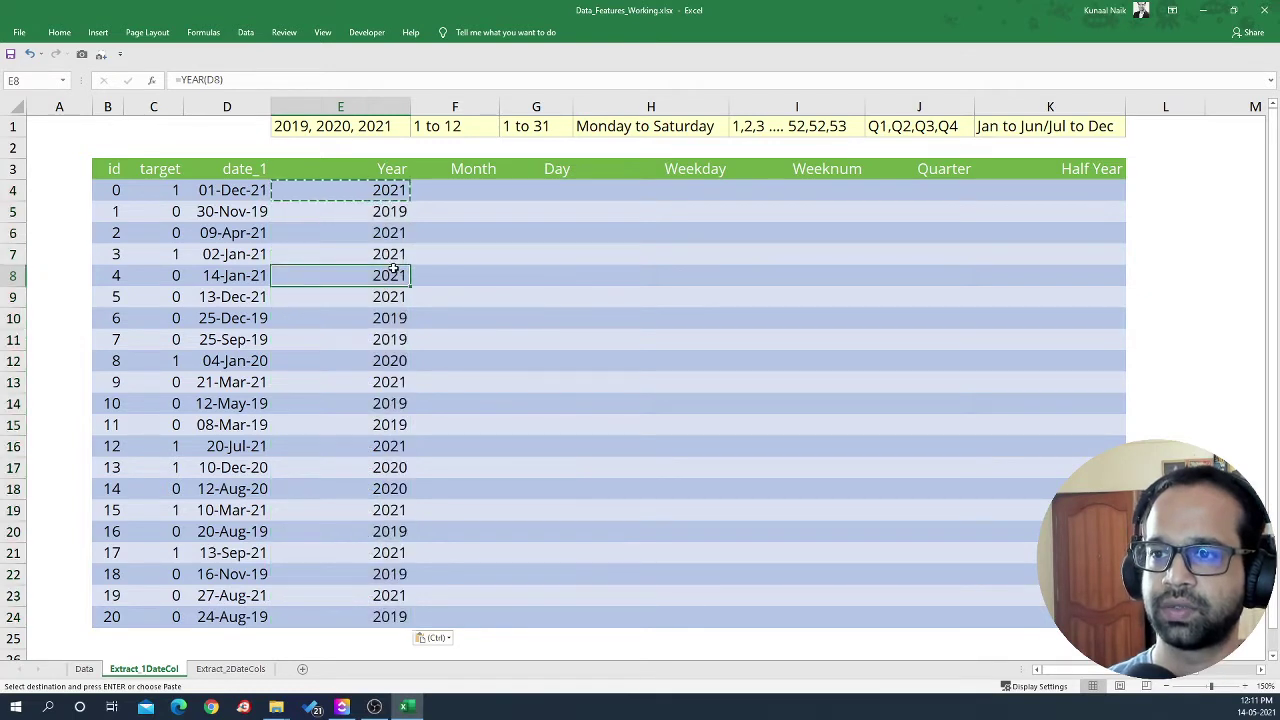
{"action": "key", "text": "Escape"}
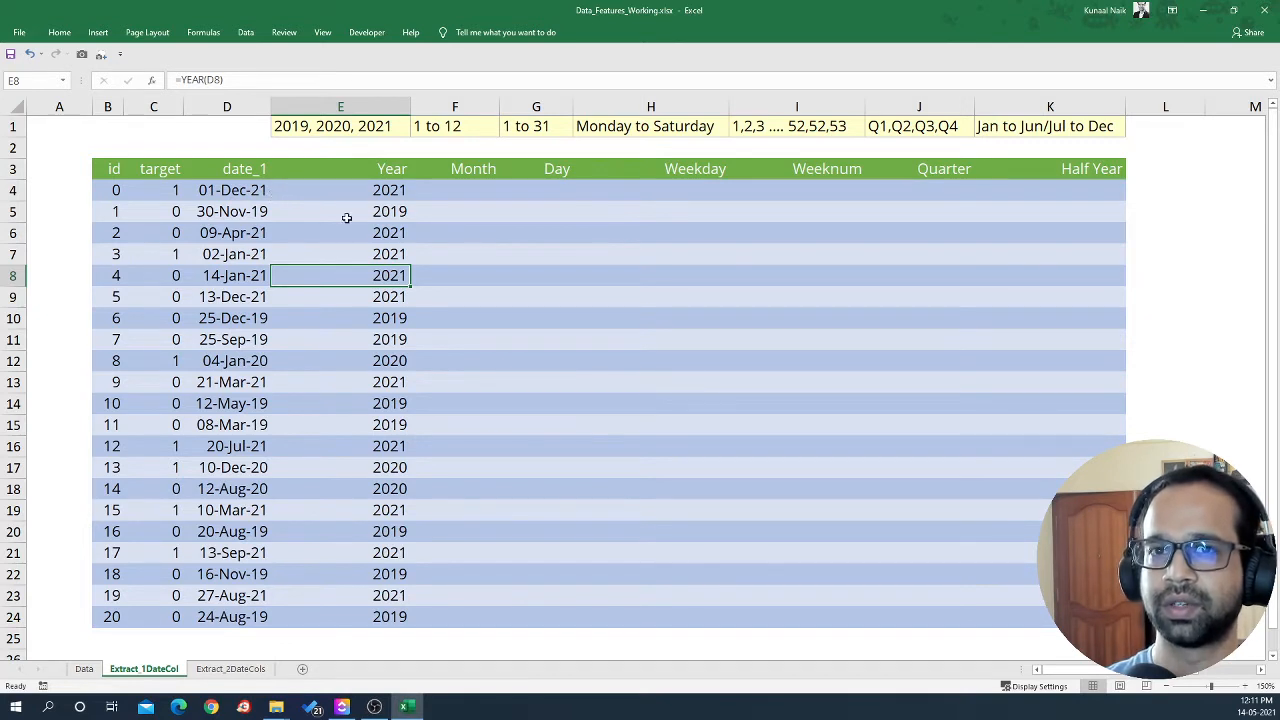
{"action": "mouse_move", "coordinate": [352, 176]}
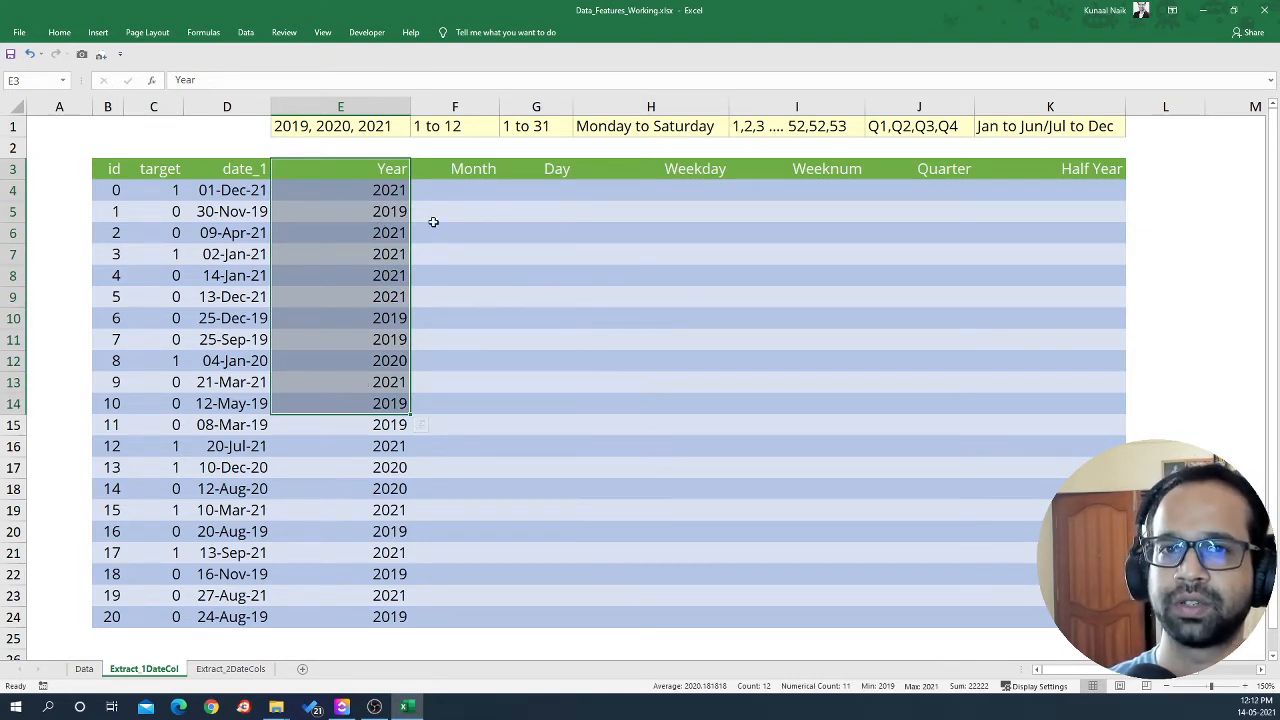
{"action": "mouse_move", "coordinate": [376, 216]}
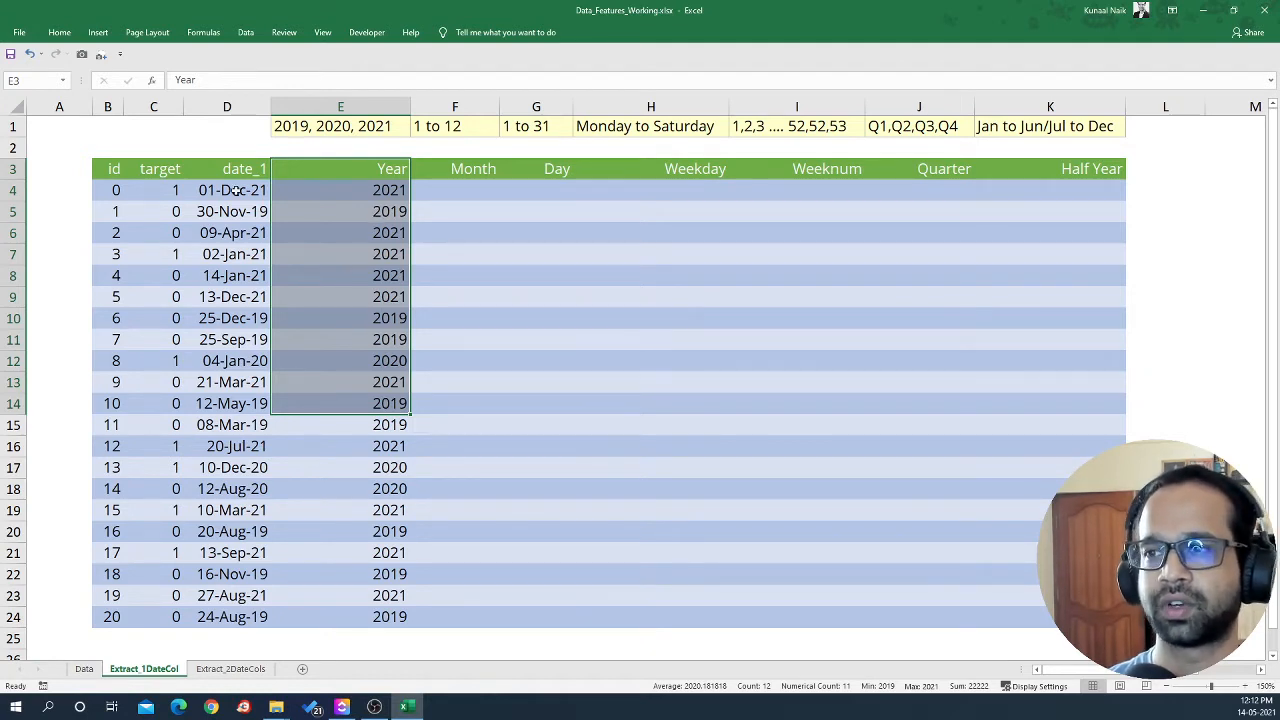
- Enter a MONTH formula in F4 and fill it down so Month shows 1–12 for every row
{"action": "left_click", "coordinate": [454, 190]}
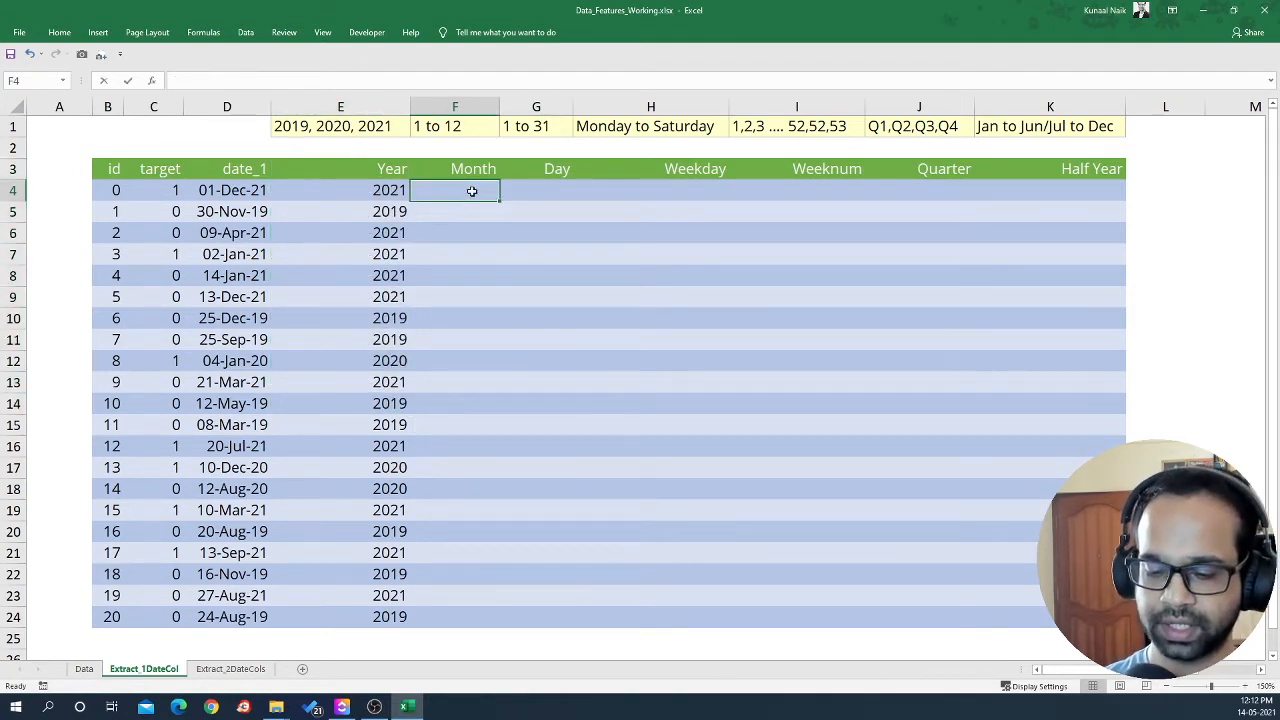
{"action": "type", "text": "=MONTH(E4"}
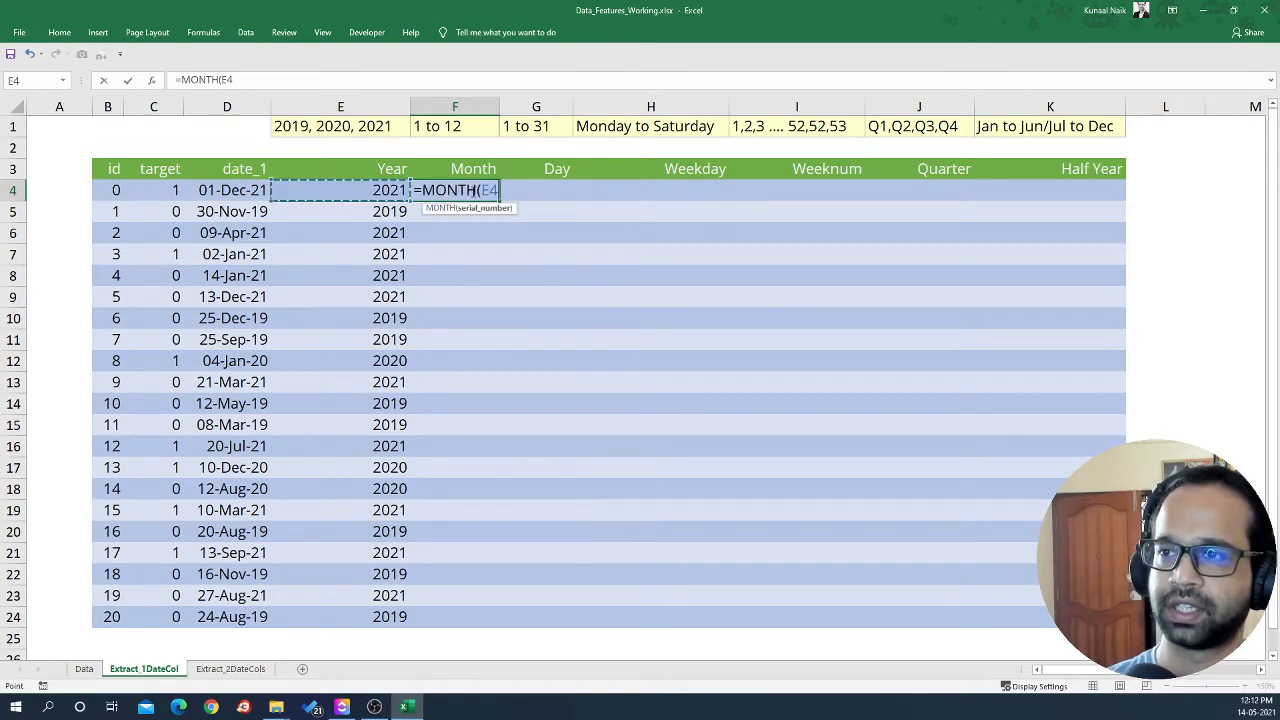
{"action": "key", "text": "Enter"}
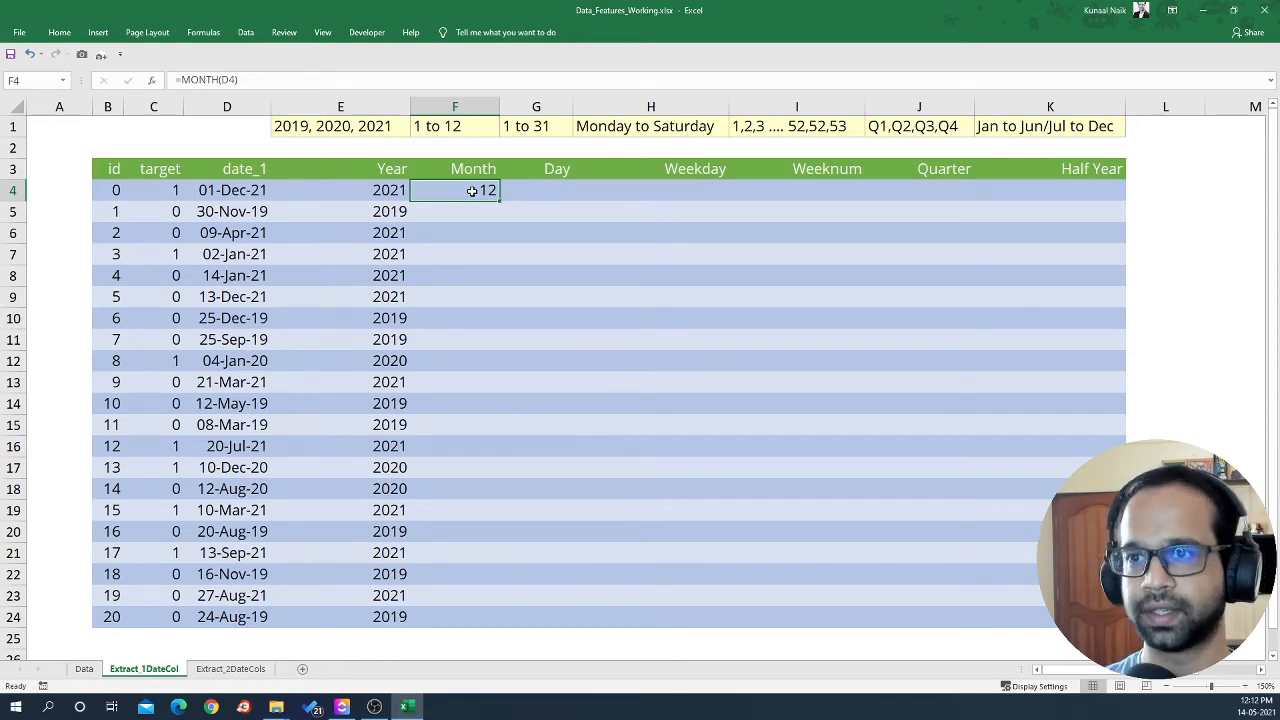
{"action": "left_click_drag", "start_coordinate": [454, 190], "coordinate": [454, 616]}
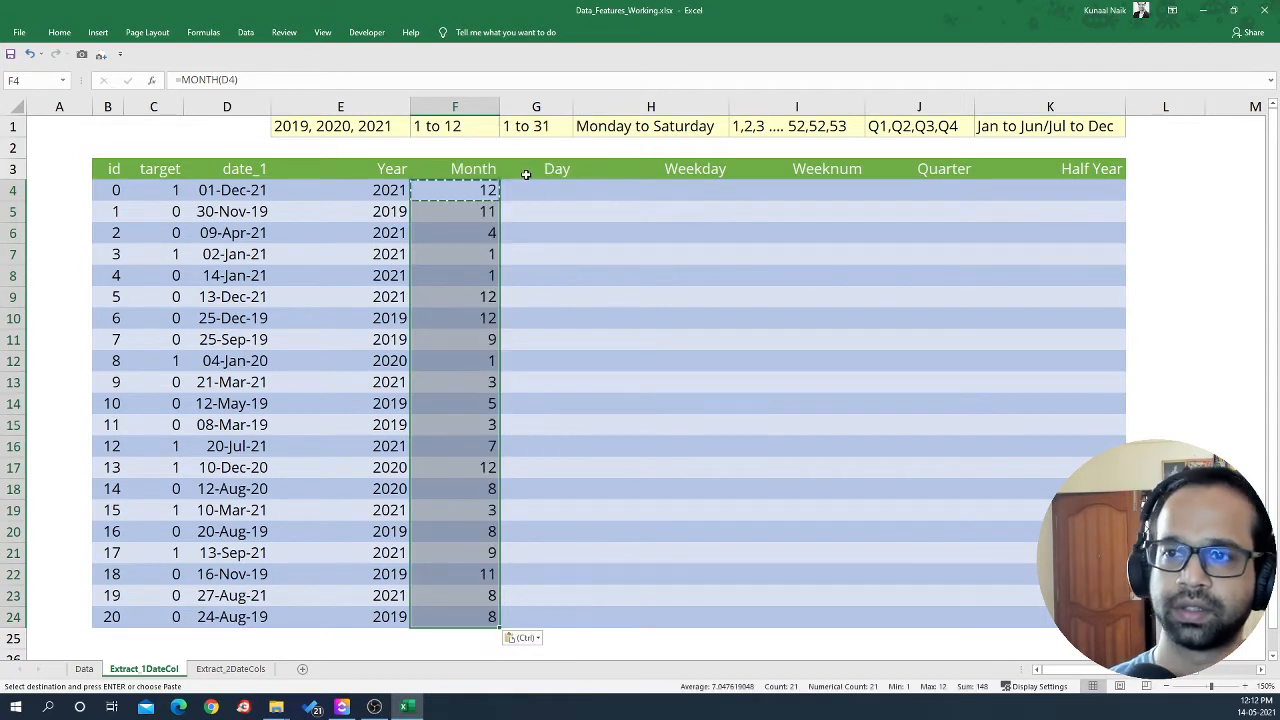
- Enter =DAY(D4) in G4 and copy it down so Day shows 1–31 for every row
{"action": "left_click", "coordinate": [536, 190]}
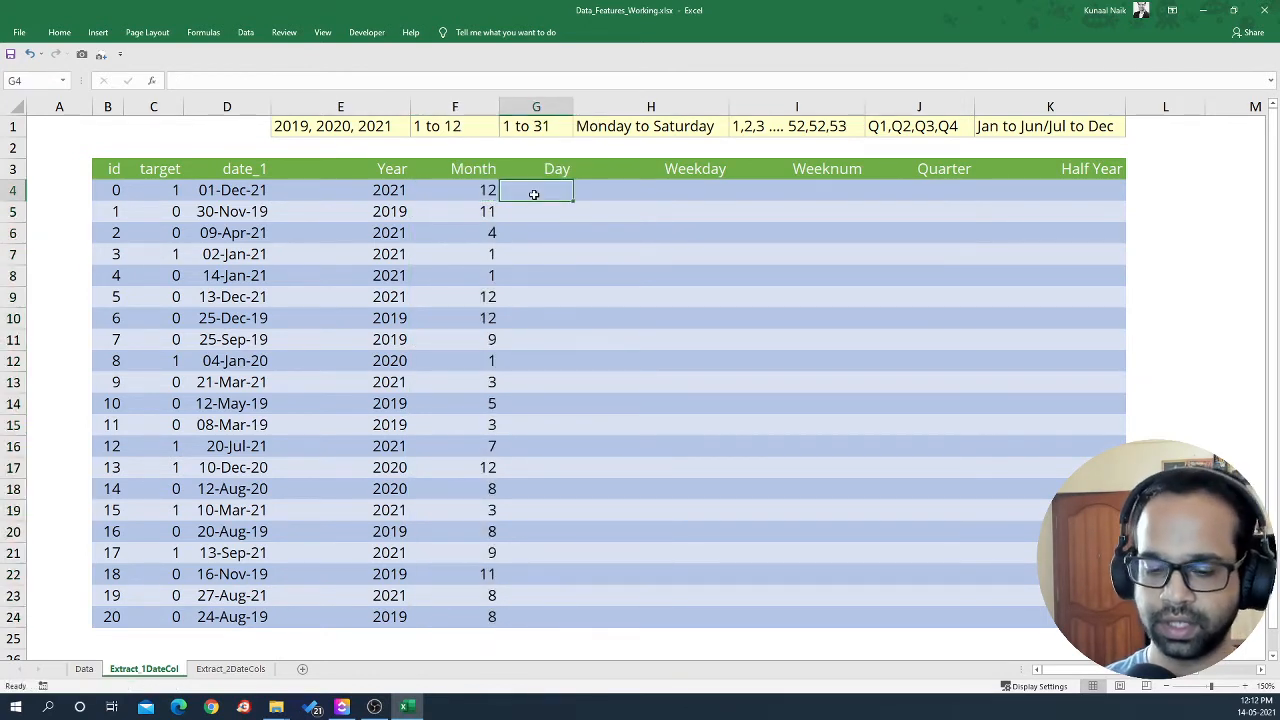
{"action": "type", "text": "=DAY("}
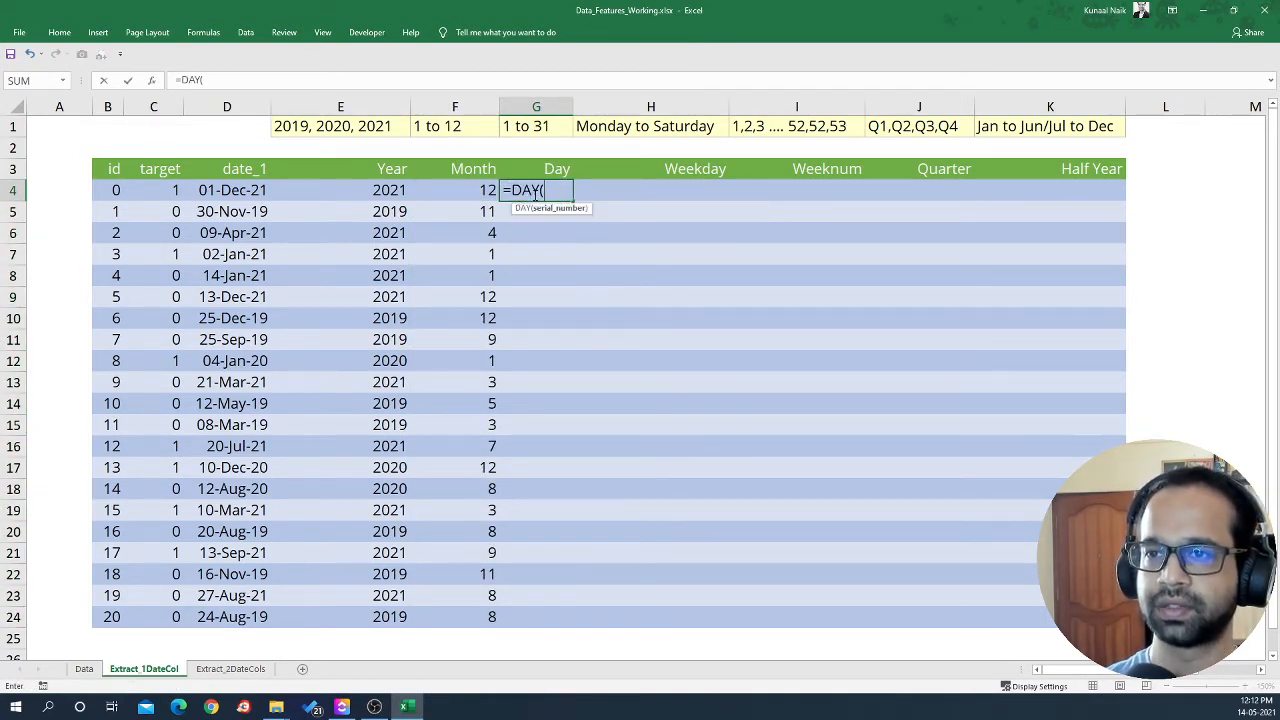
{"action": "left_click", "coordinate": [232, 190]}
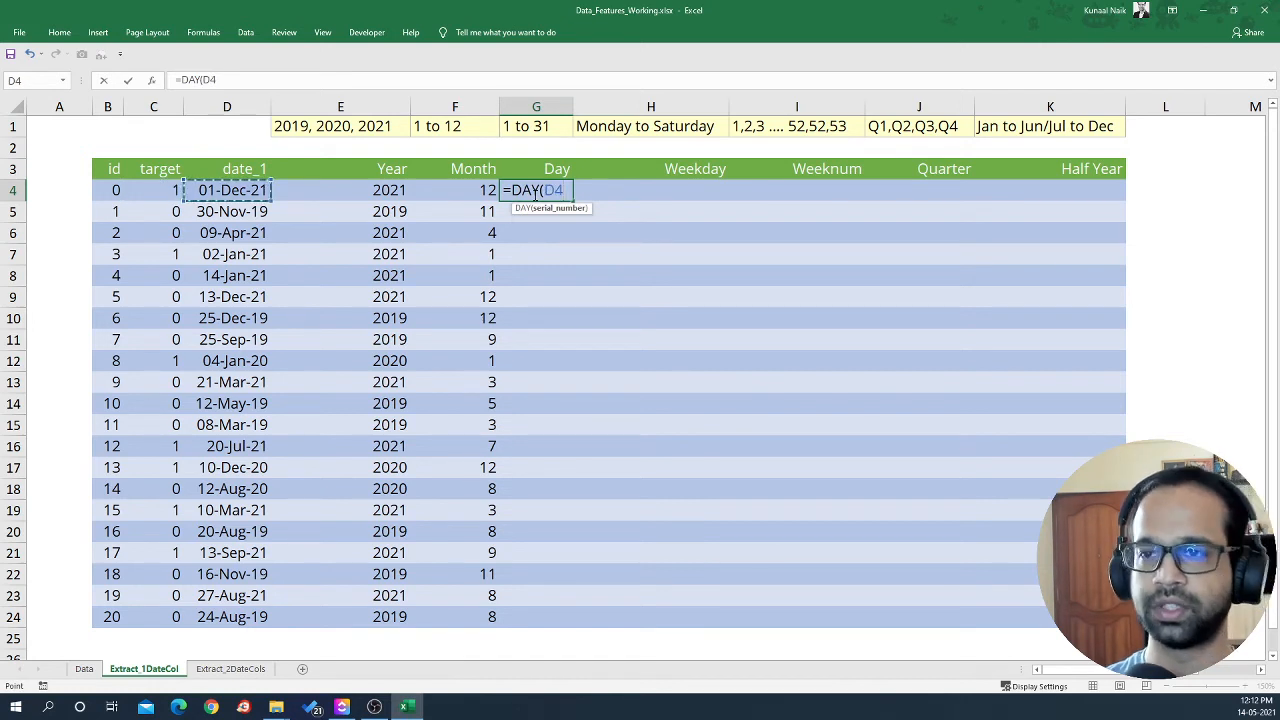
{"action": "key", "text": "Enter"}
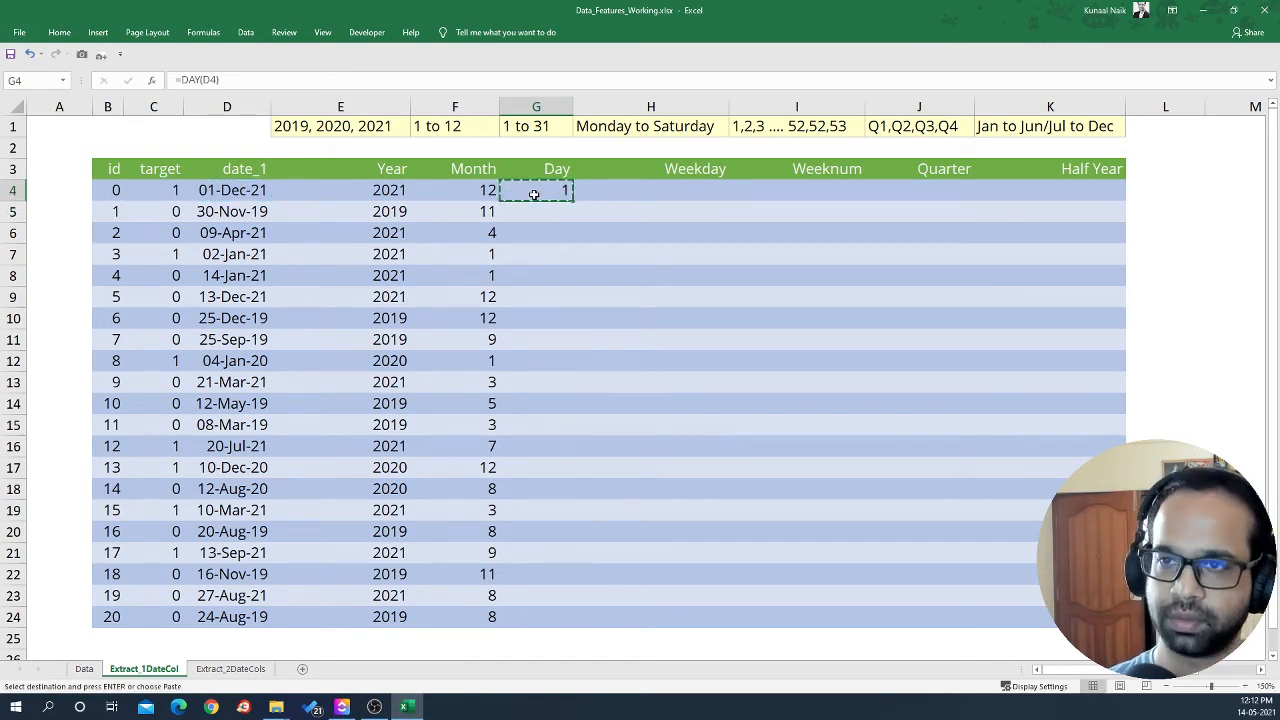
{"action": "right_click", "coordinate": [534, 192]}
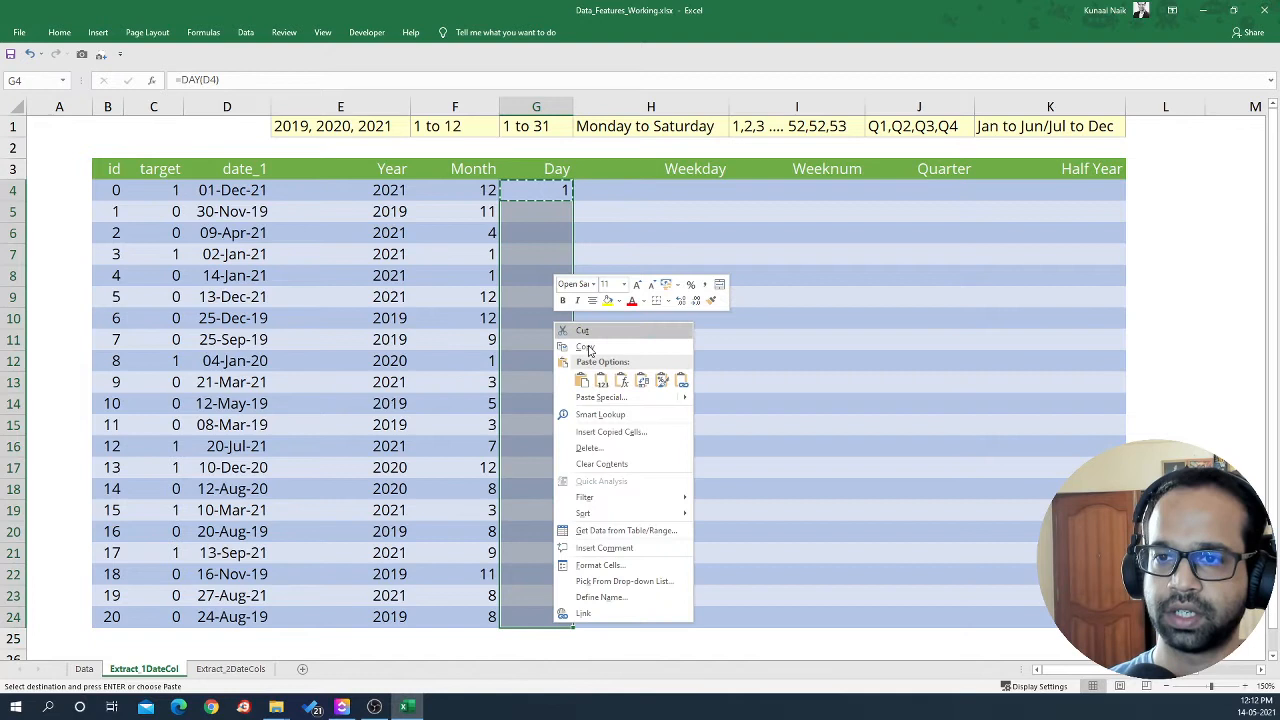
{"action": "left_click", "coordinate": [584, 346]}
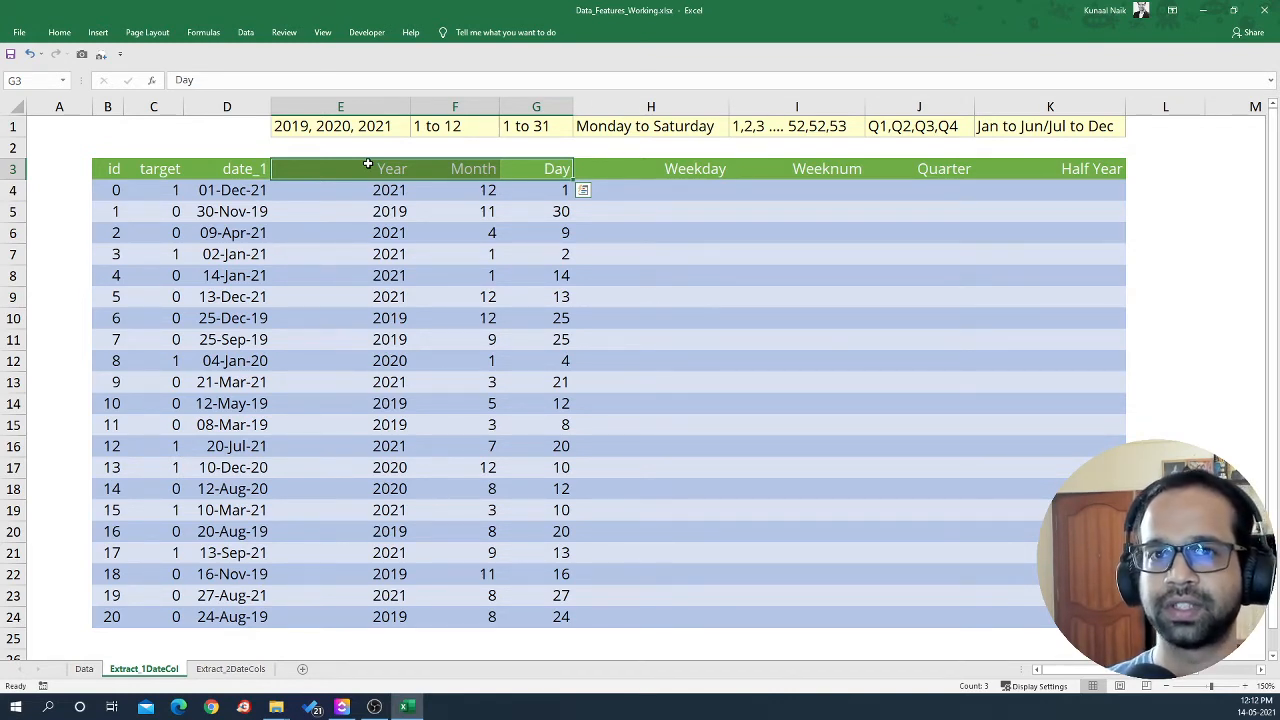
{"action": "left_click", "coordinate": [650, 190]}
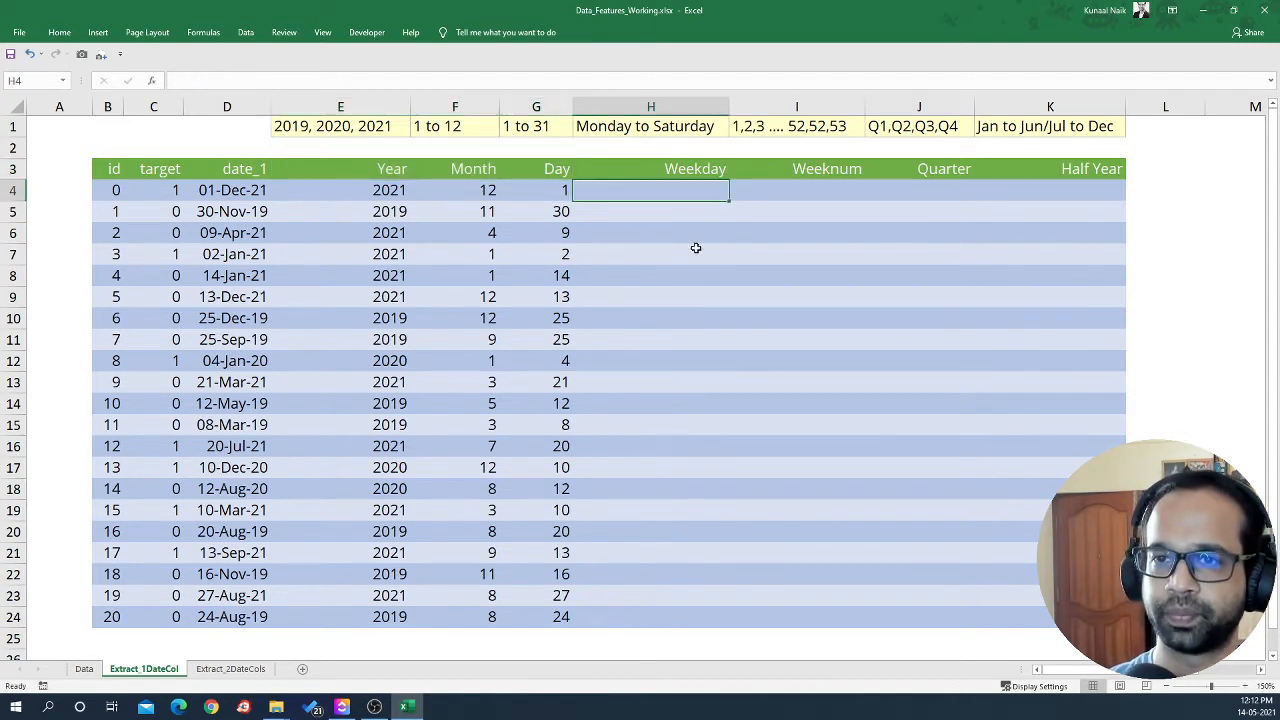
{"action": "mouse_move", "coordinate": [732, 168]}
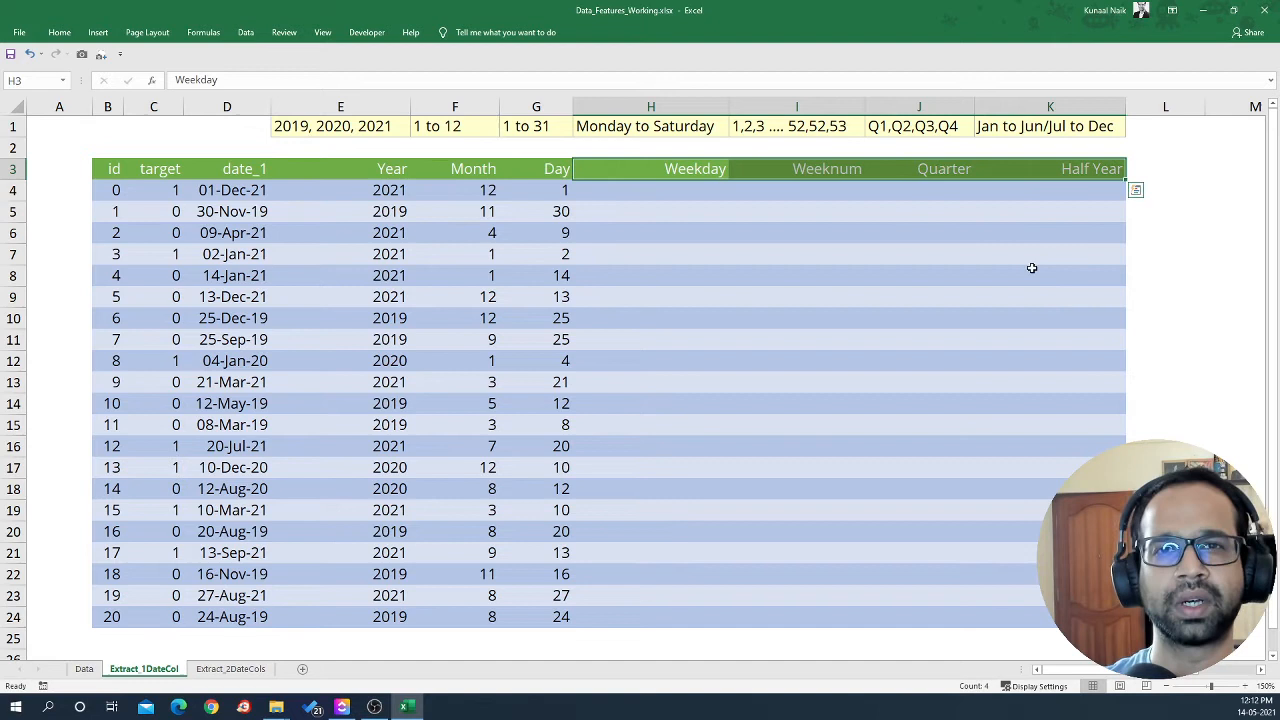
{"action": "mouse_move", "coordinate": [988, 246]}
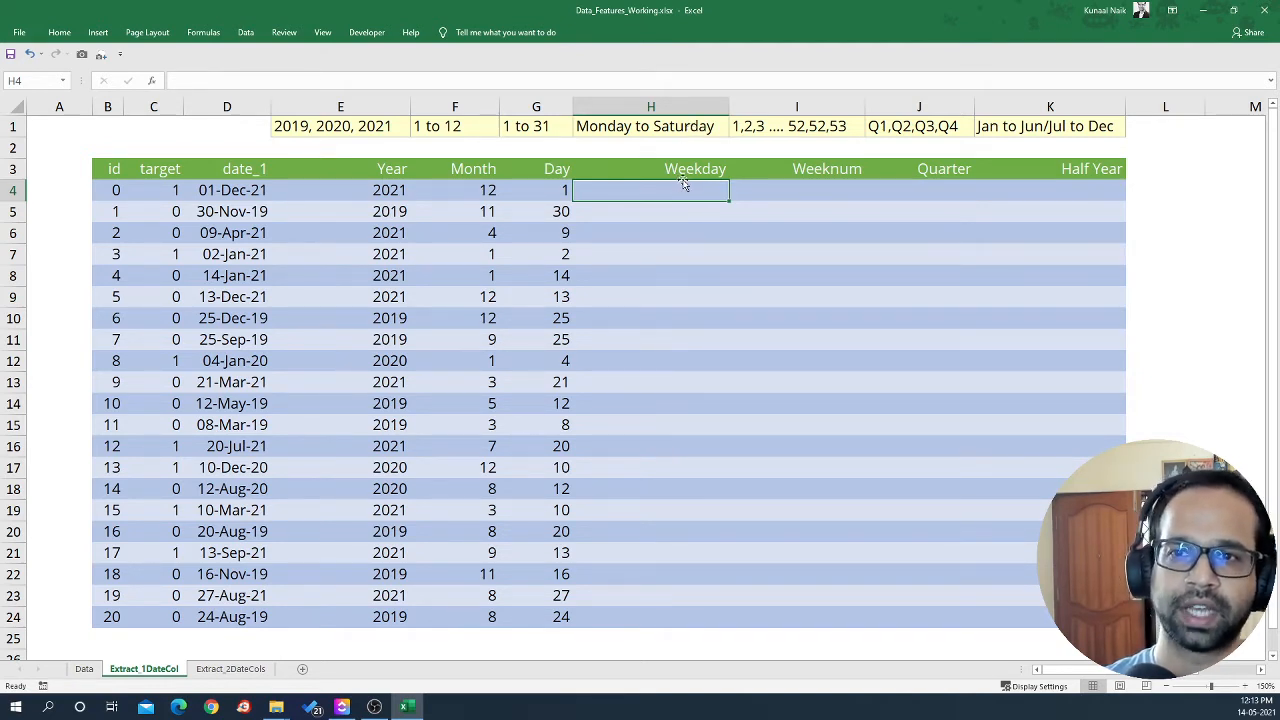
{"action": "mouse_move", "coordinate": [724, 222]}
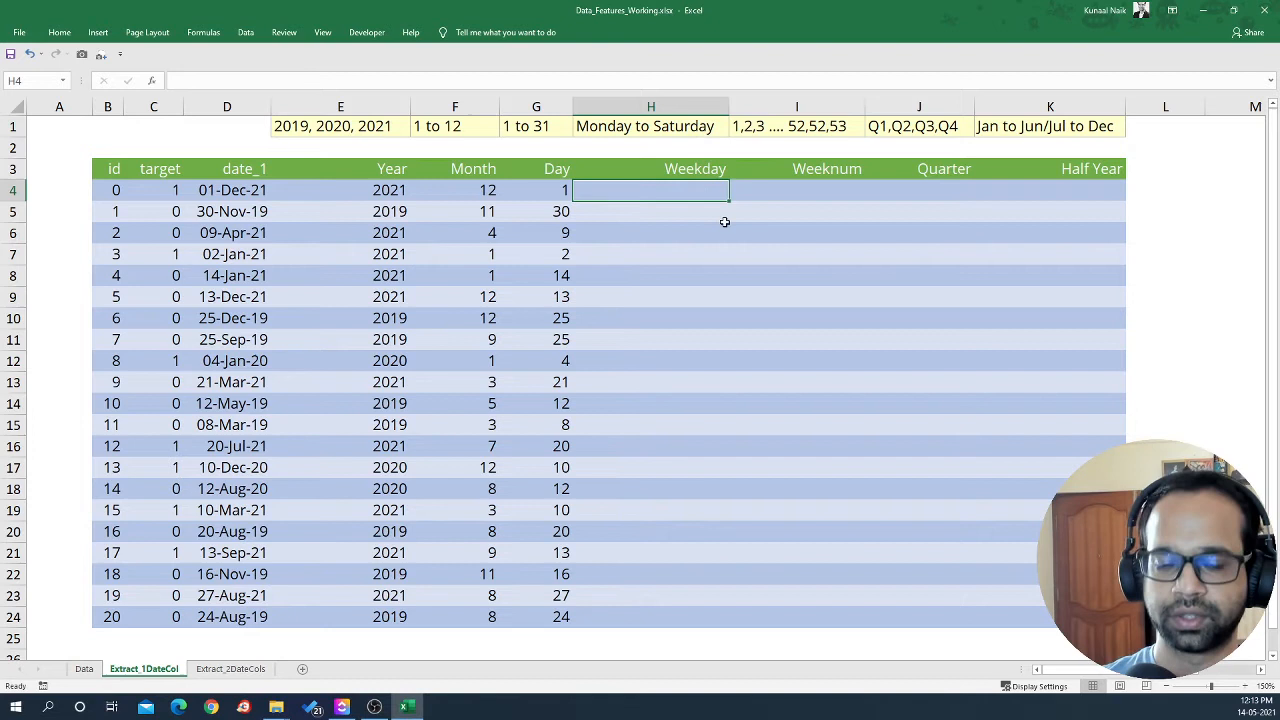
- Enter =WEEKDAY(D4,2) in H4 so the first date gets a Monday-based day number
{"action": "type", "text": "="}
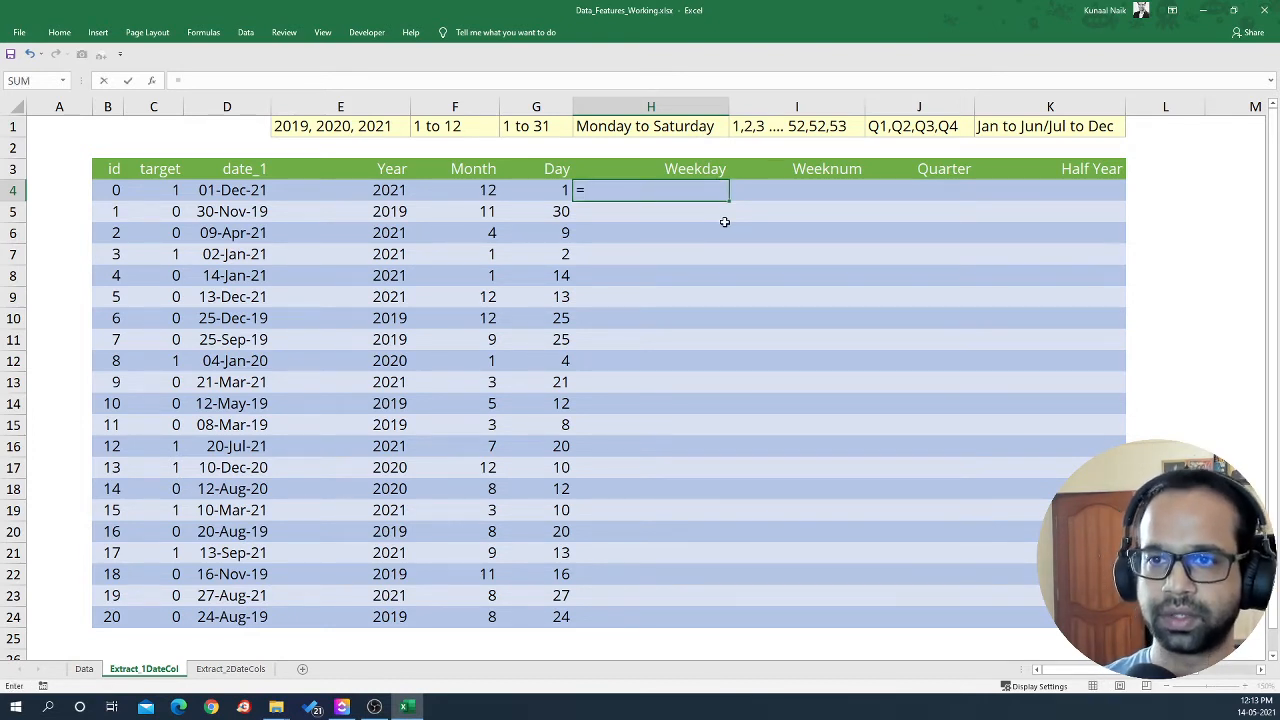
{"action": "type", "text": "WEEKDAY("}
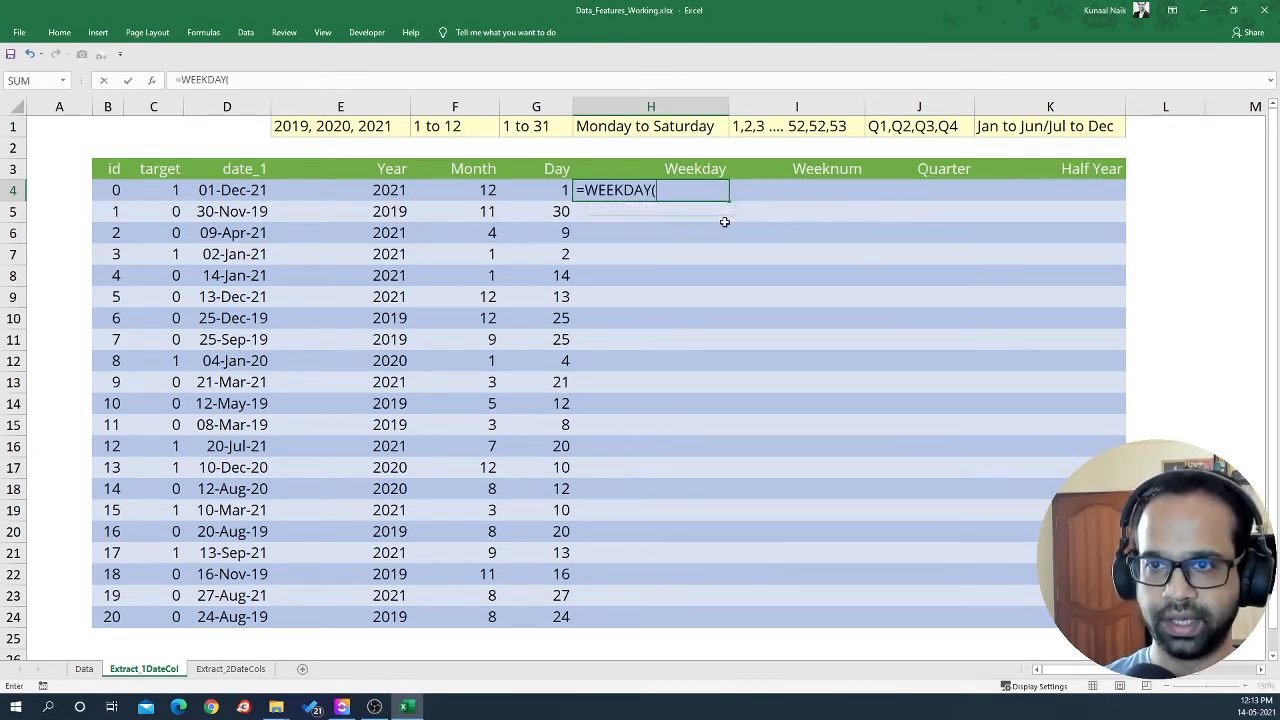
{"action": "left_click", "coordinate": [232, 190]}
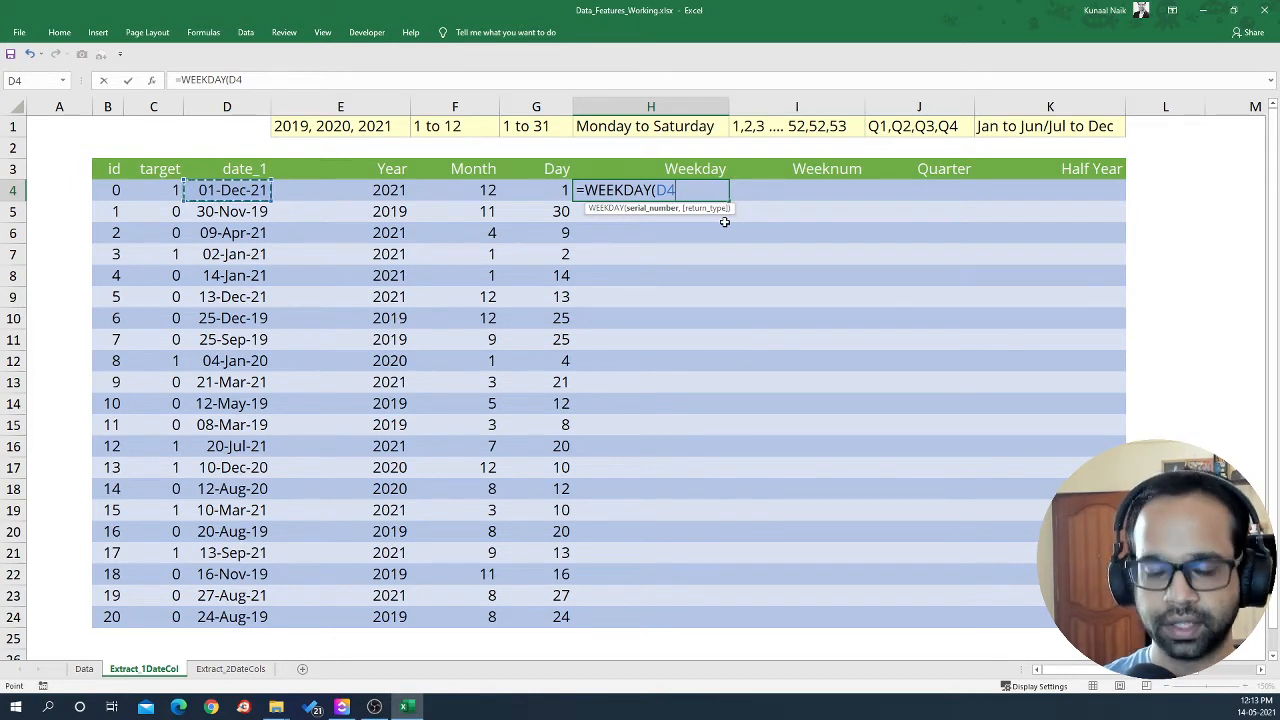
{"action": "type", "text": ","}
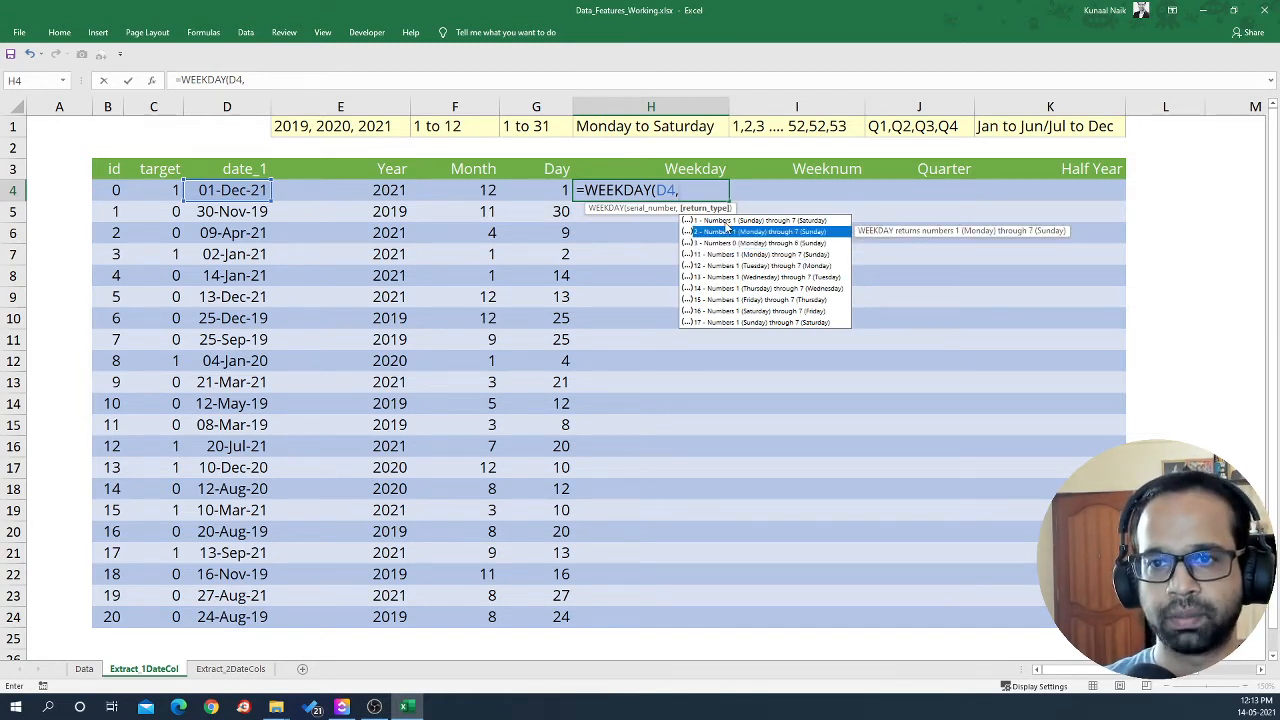
{"action": "mouse_move", "coordinate": [750, 244]}
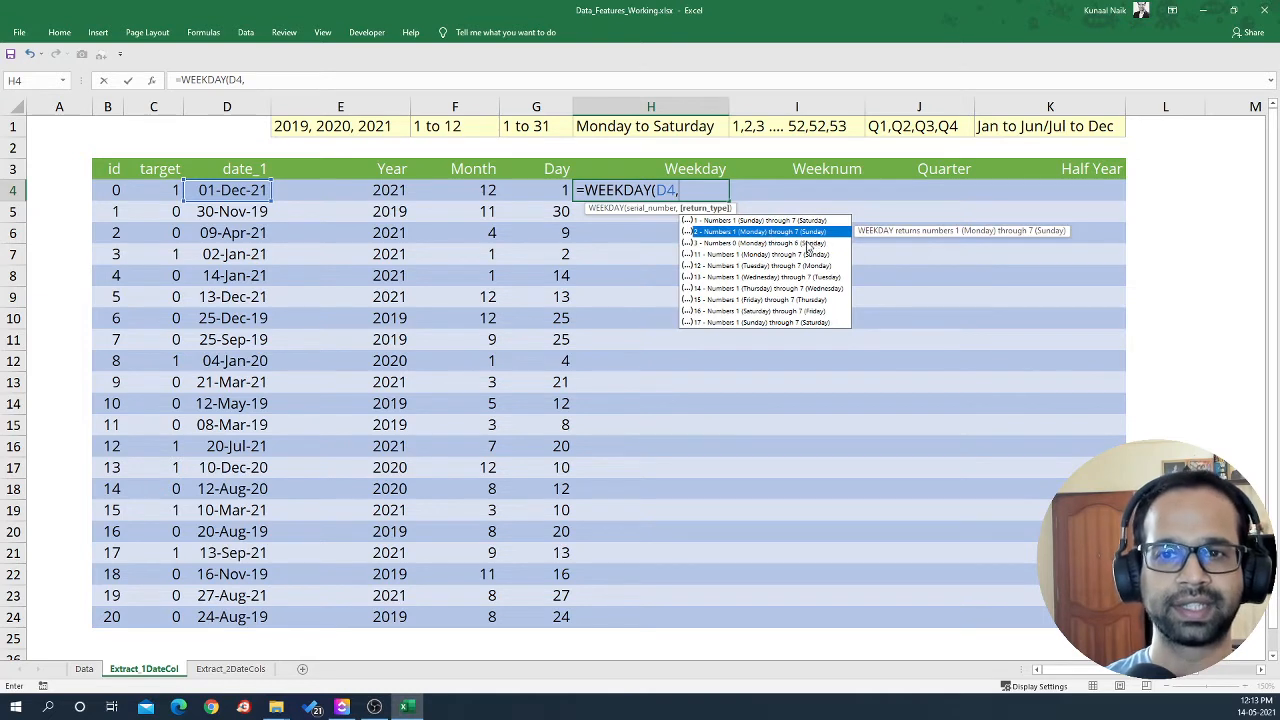
{"action": "type", "text": "2"}
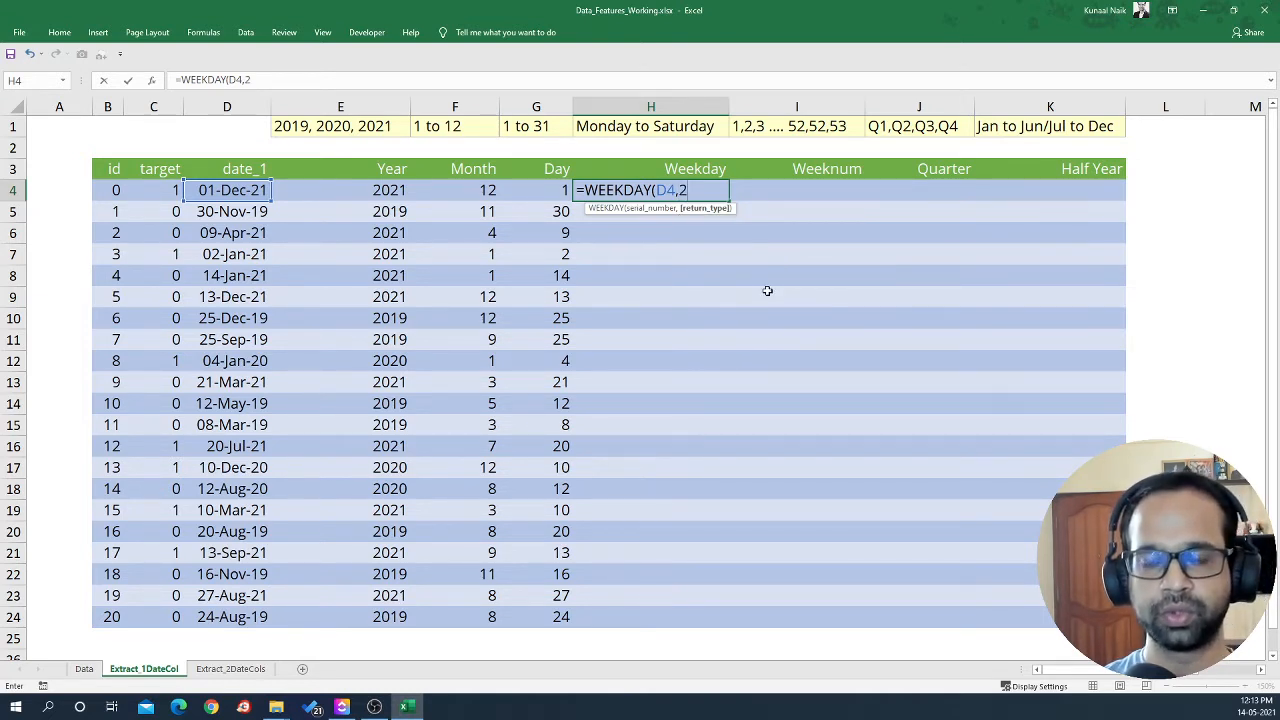
{"action": "key", "text": "Enter"}
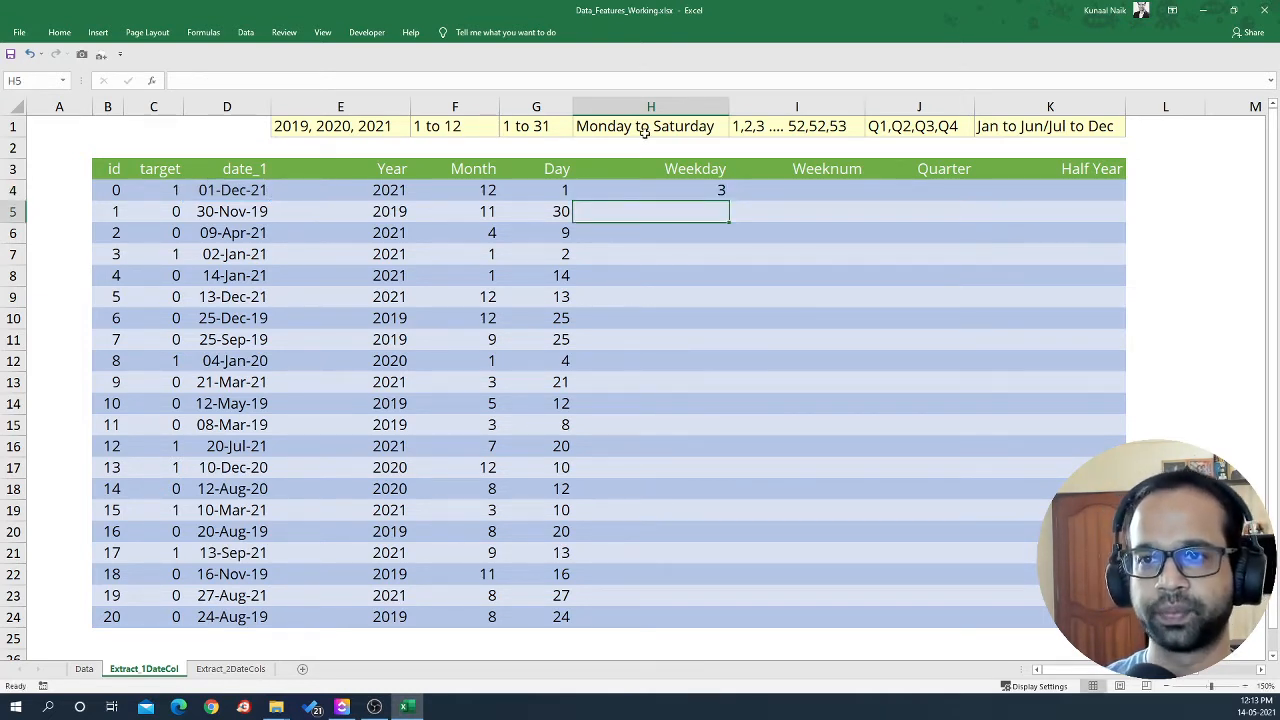
- Correct the H1 note to 'Monday to Sunday' and fill the weekday formula down through row 24
{"action": "double_click", "coordinate": [644, 126]}
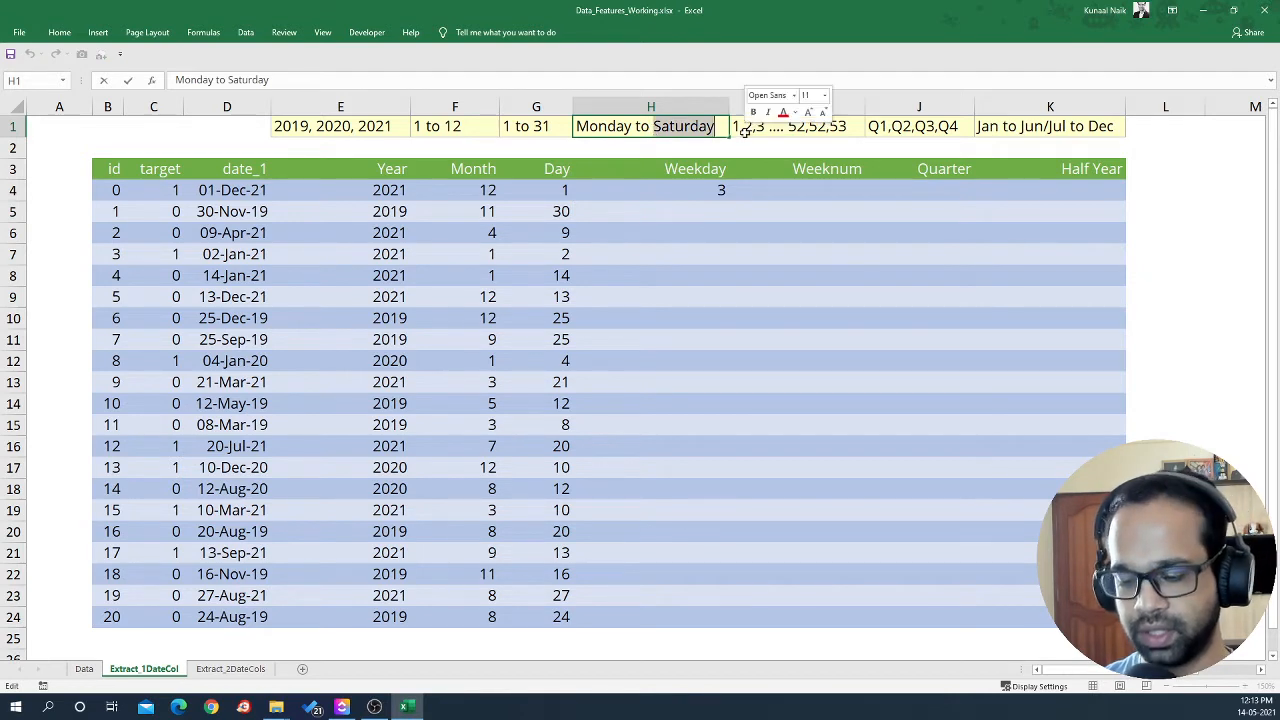
{"action": "key", "text": "Enter"}
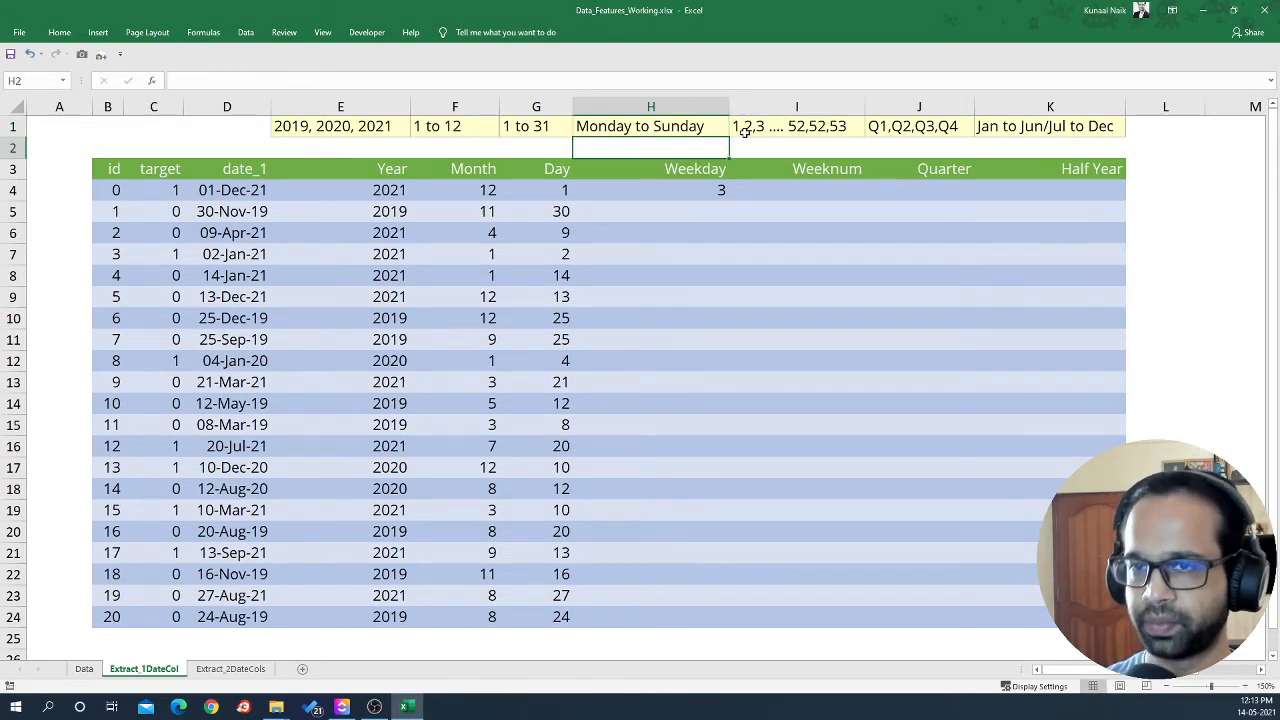
{"action": "left_click", "coordinate": [672, 192]}
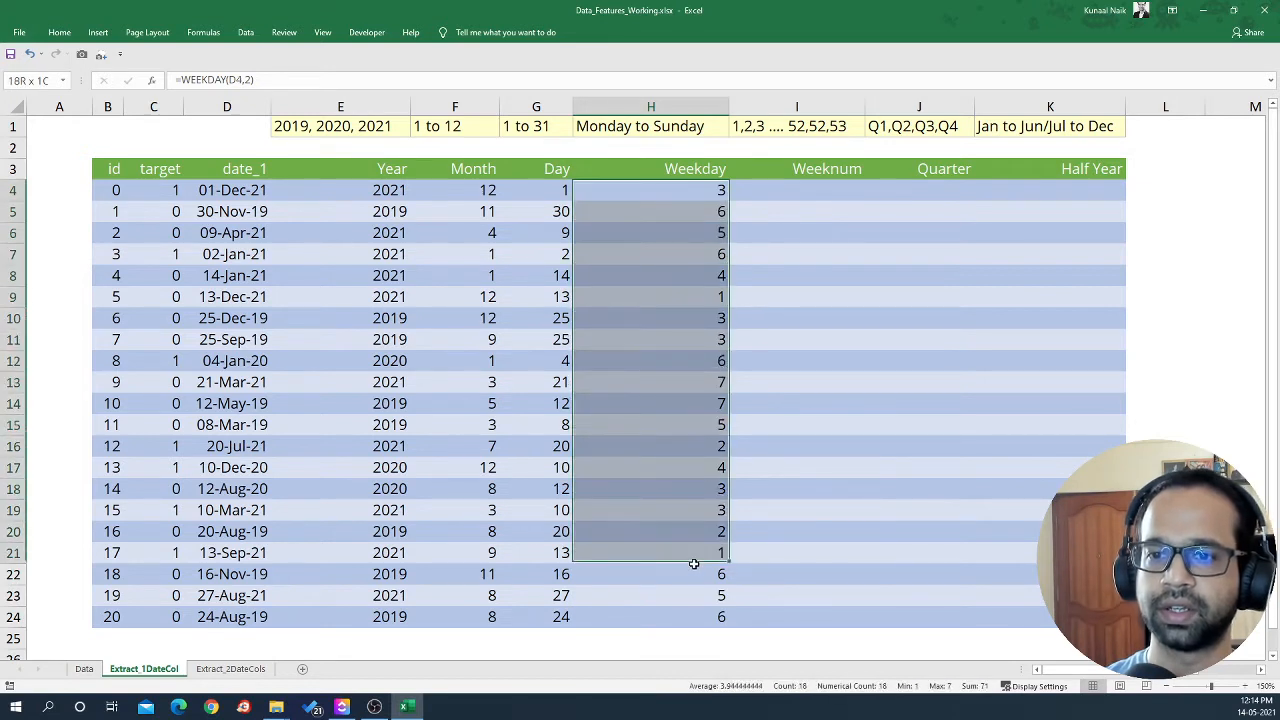
{"action": "left_click", "coordinate": [650, 446]}
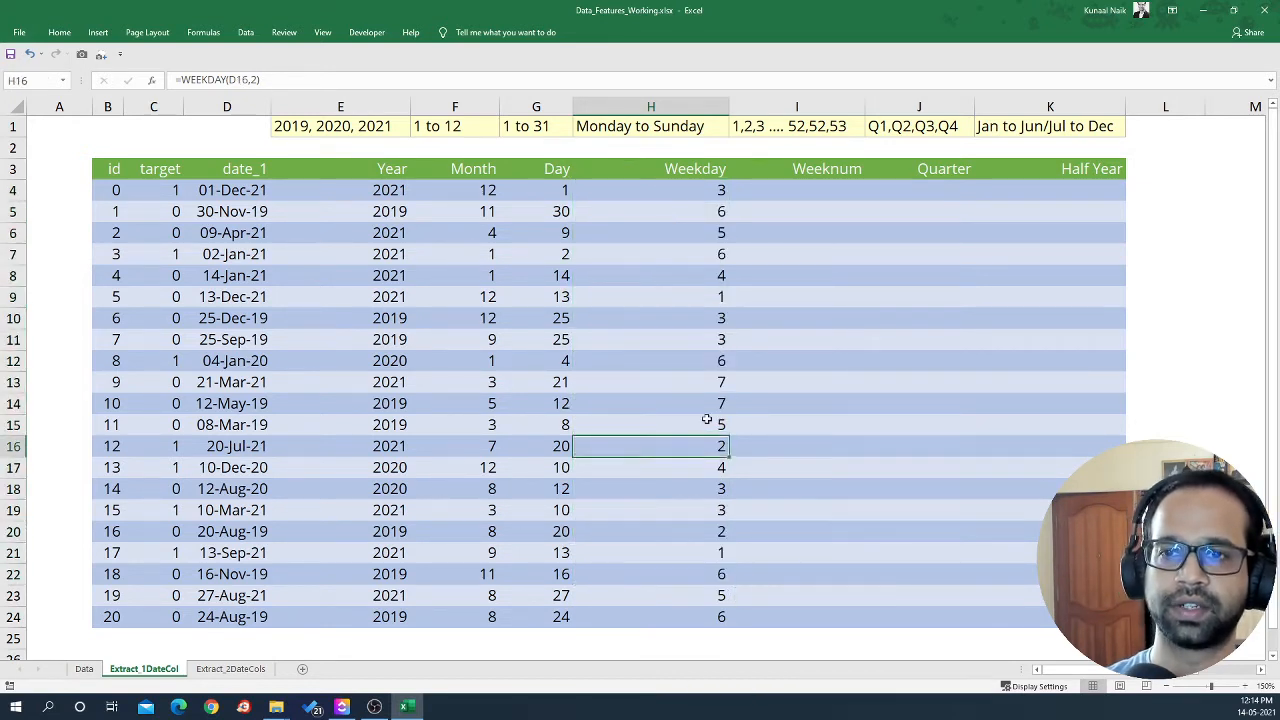
{"action": "mouse_move", "coordinate": [704, 220]}
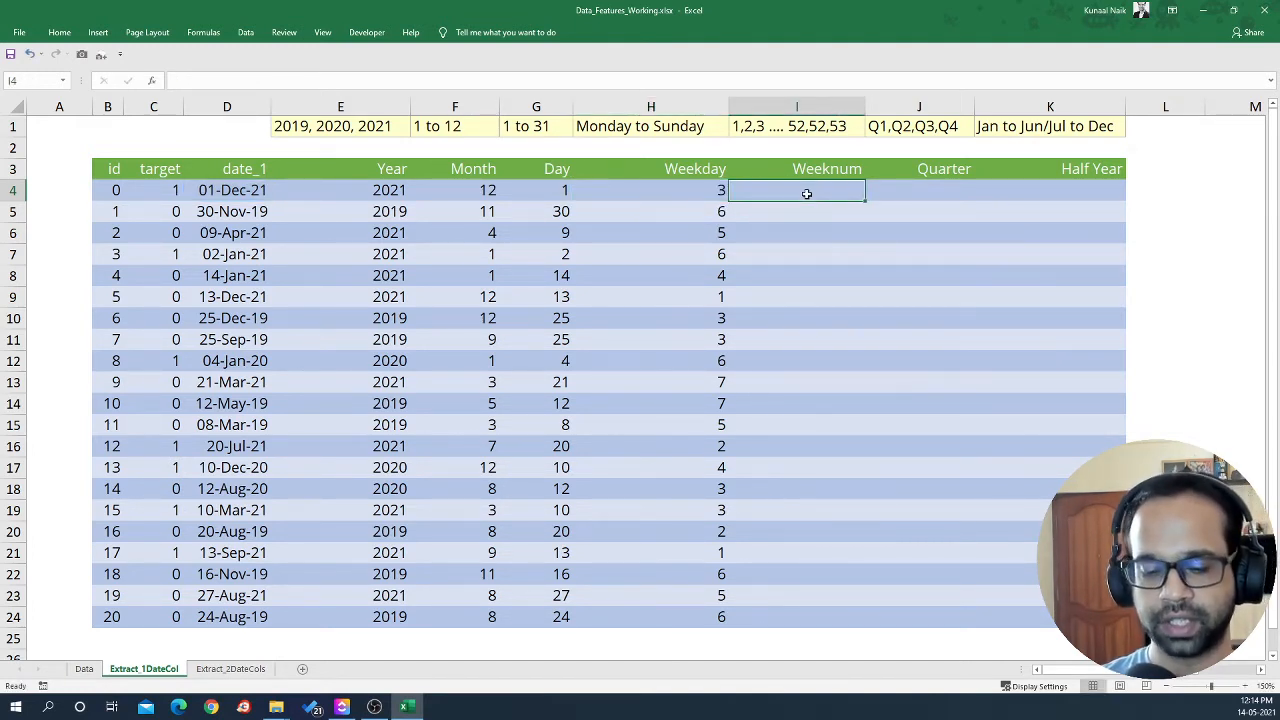
- Enter =WEEKNUM(D4) in I4, giving week 49 for 01-Dec-21
{"action": "type", "text": "=week"}
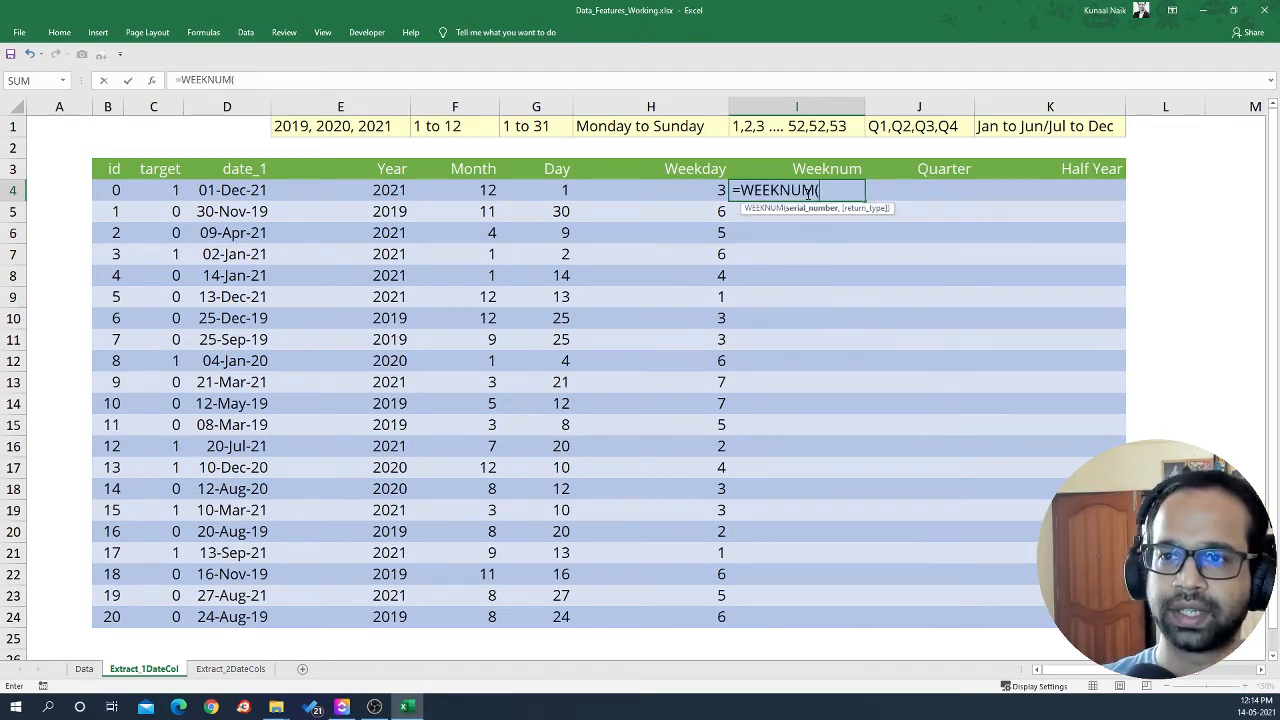
{"action": "left_click", "coordinate": [232, 190]}
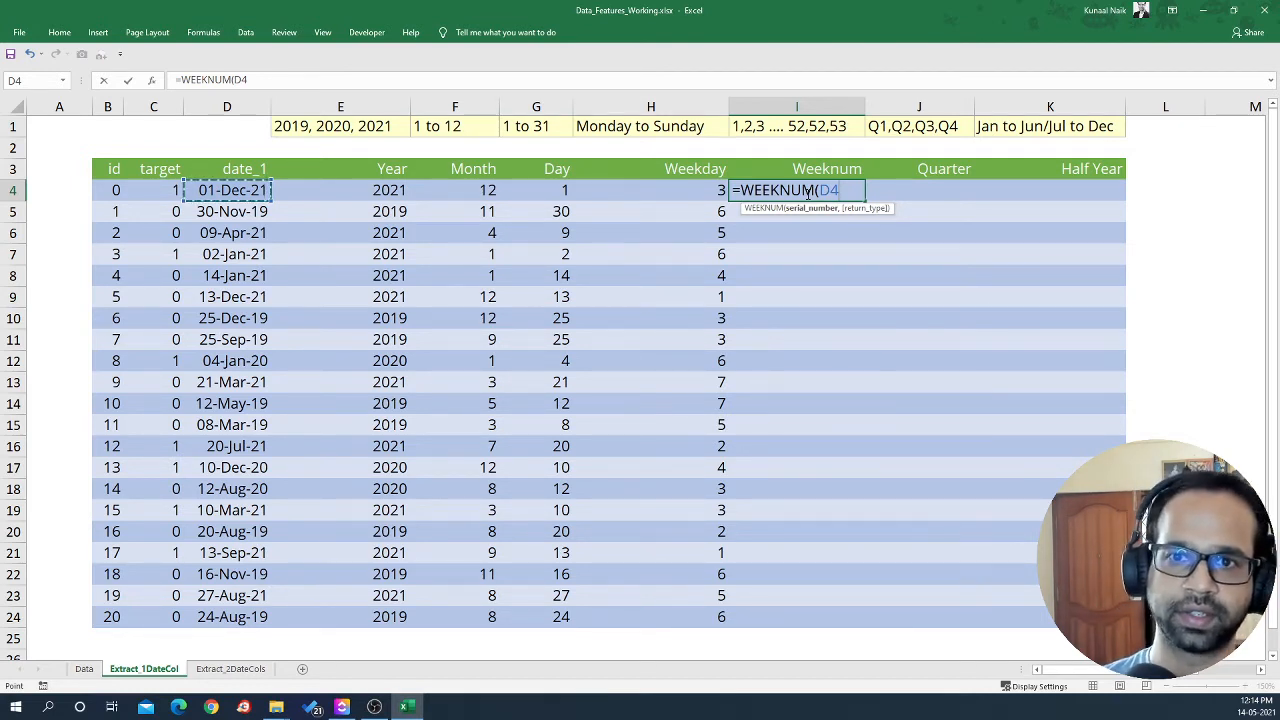
{"action": "key", "text": "Enter"}
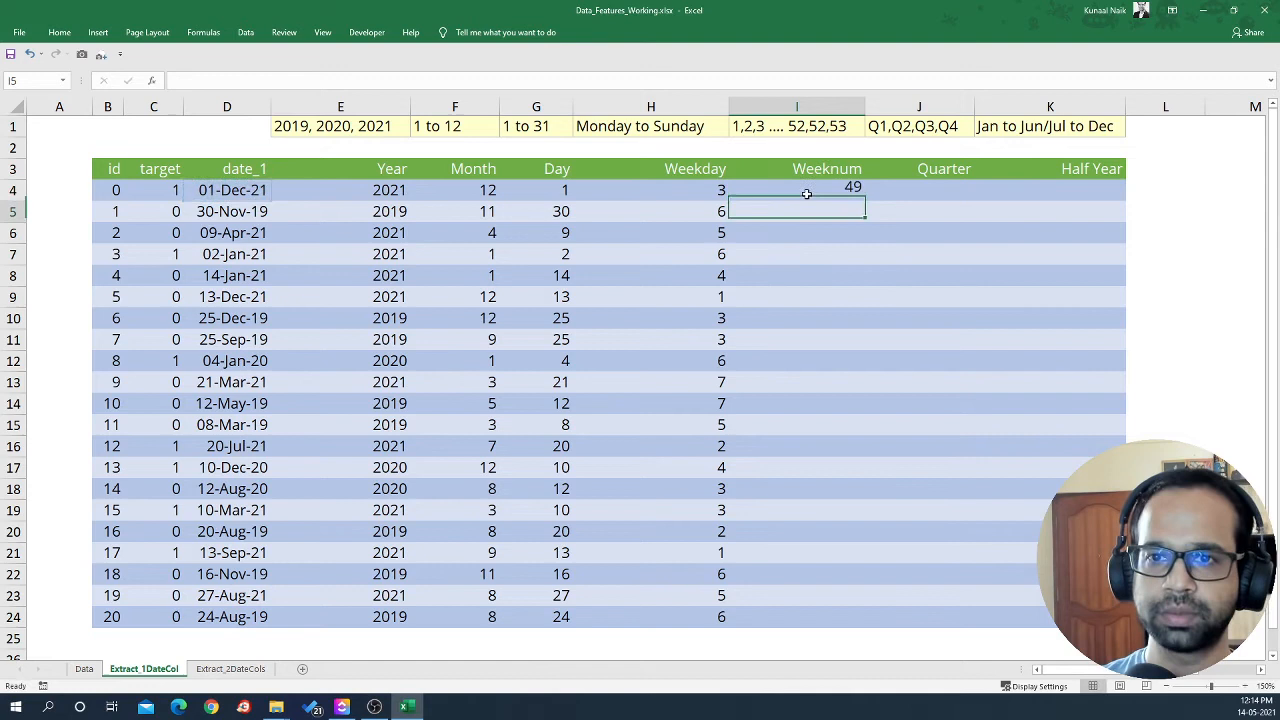
- Paste the WEEKNUM formula down to row 24 and check the week number for 02-Jan-21
{"action": "left_click", "coordinate": [796, 190]}
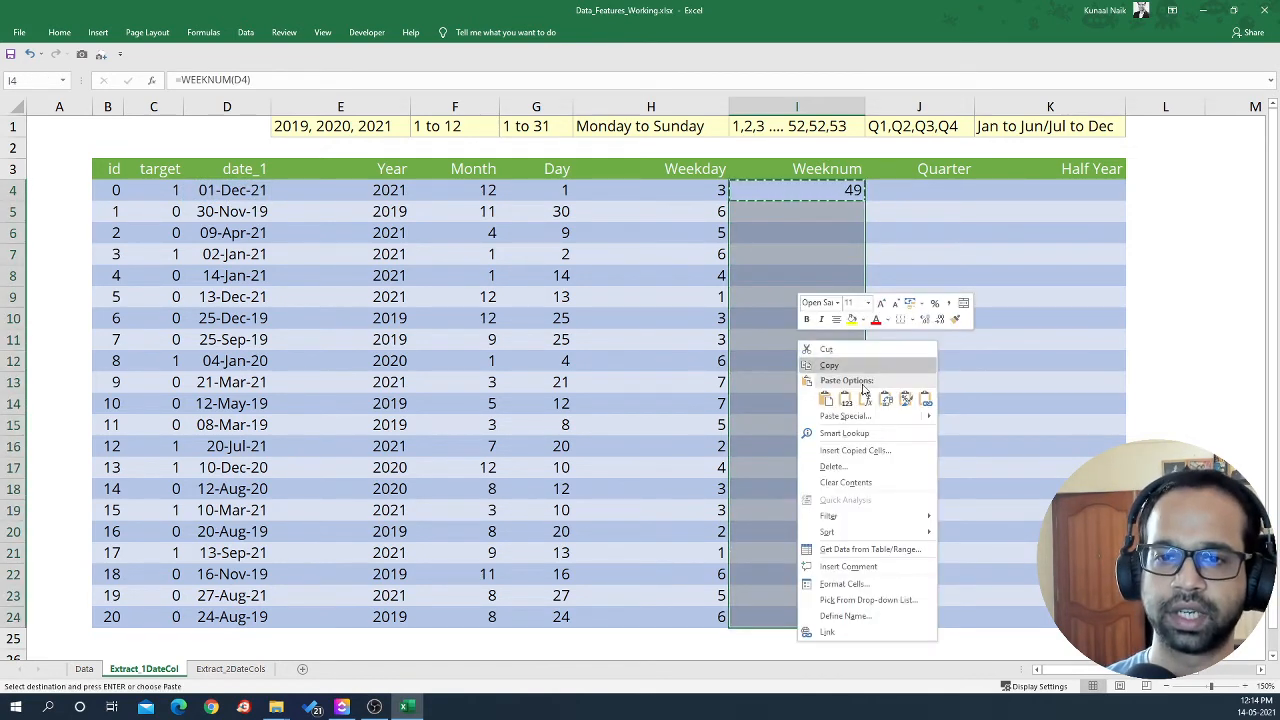
{"action": "left_click", "coordinate": [828, 364]}
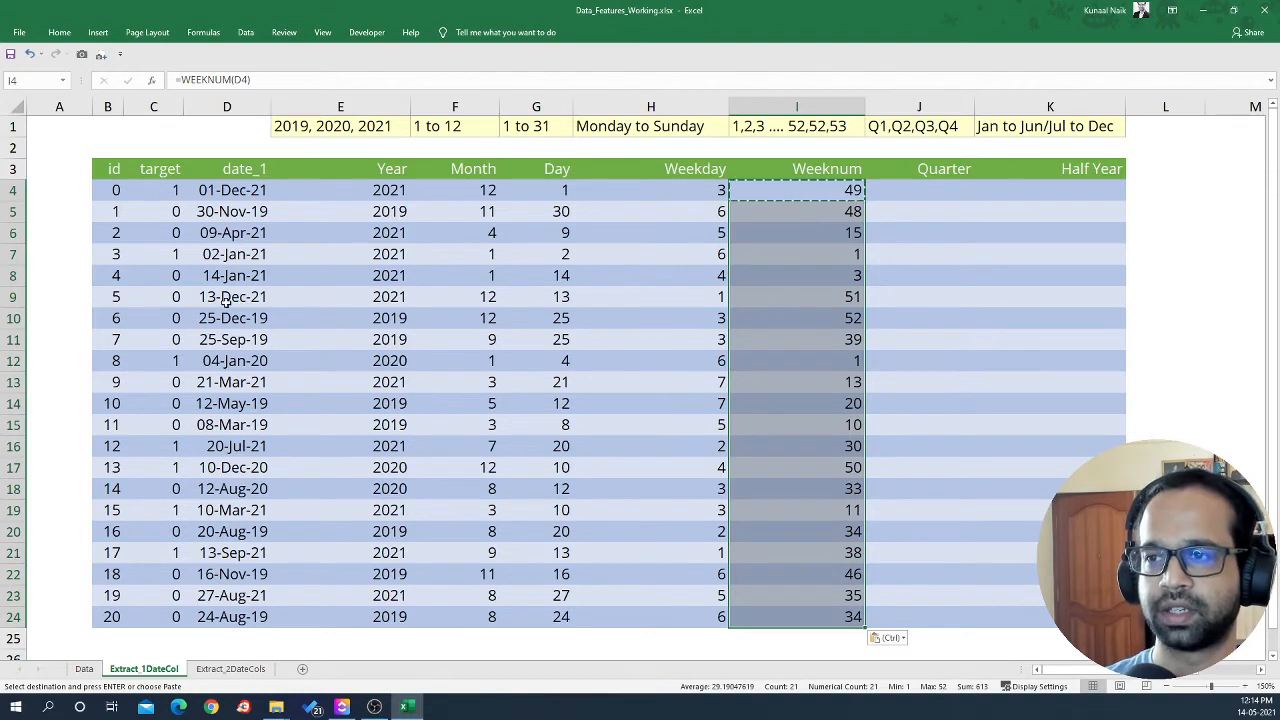
{"action": "left_click", "coordinate": [784, 254]}
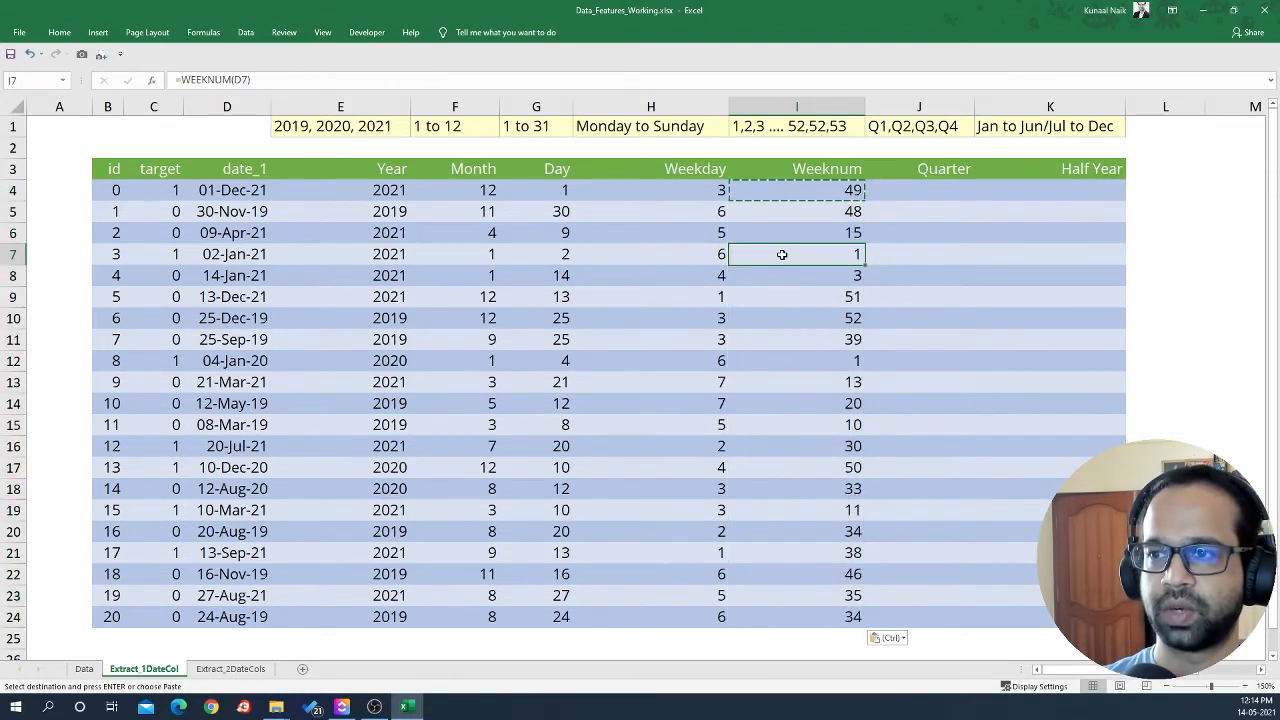
{"action": "left_click", "coordinate": [228, 252]}
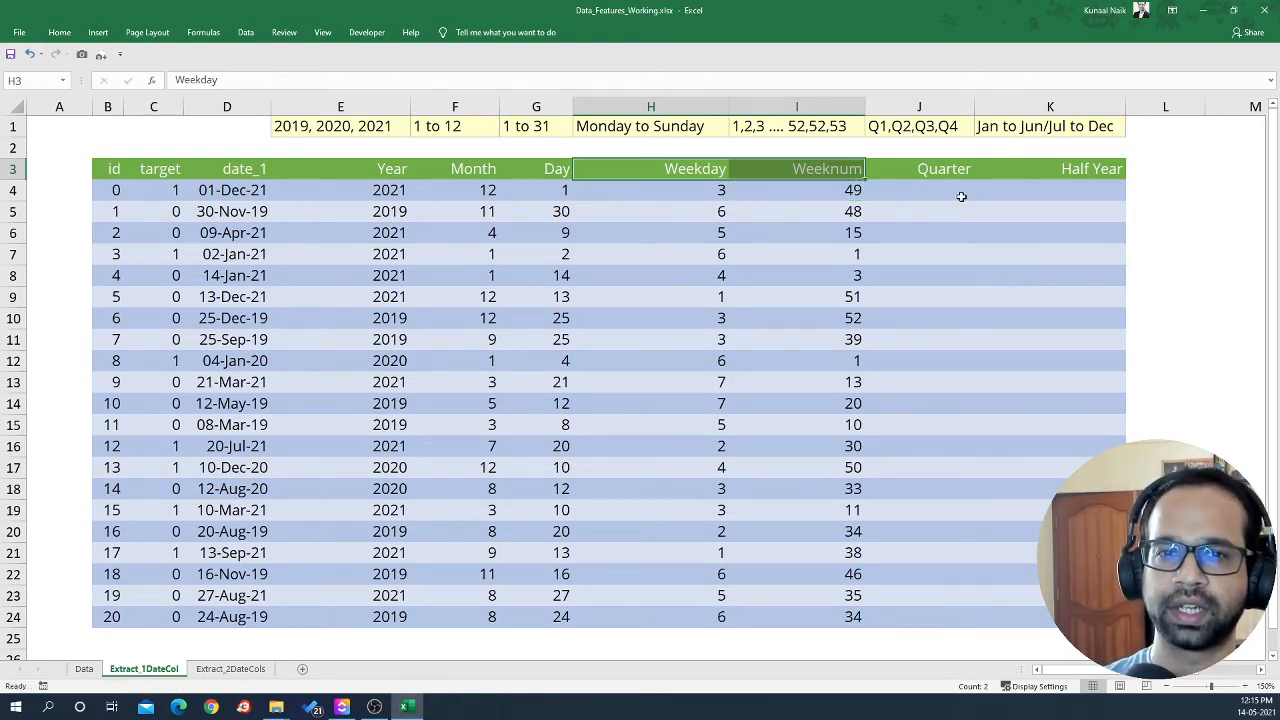
{"action": "left_click", "coordinate": [944, 168]}
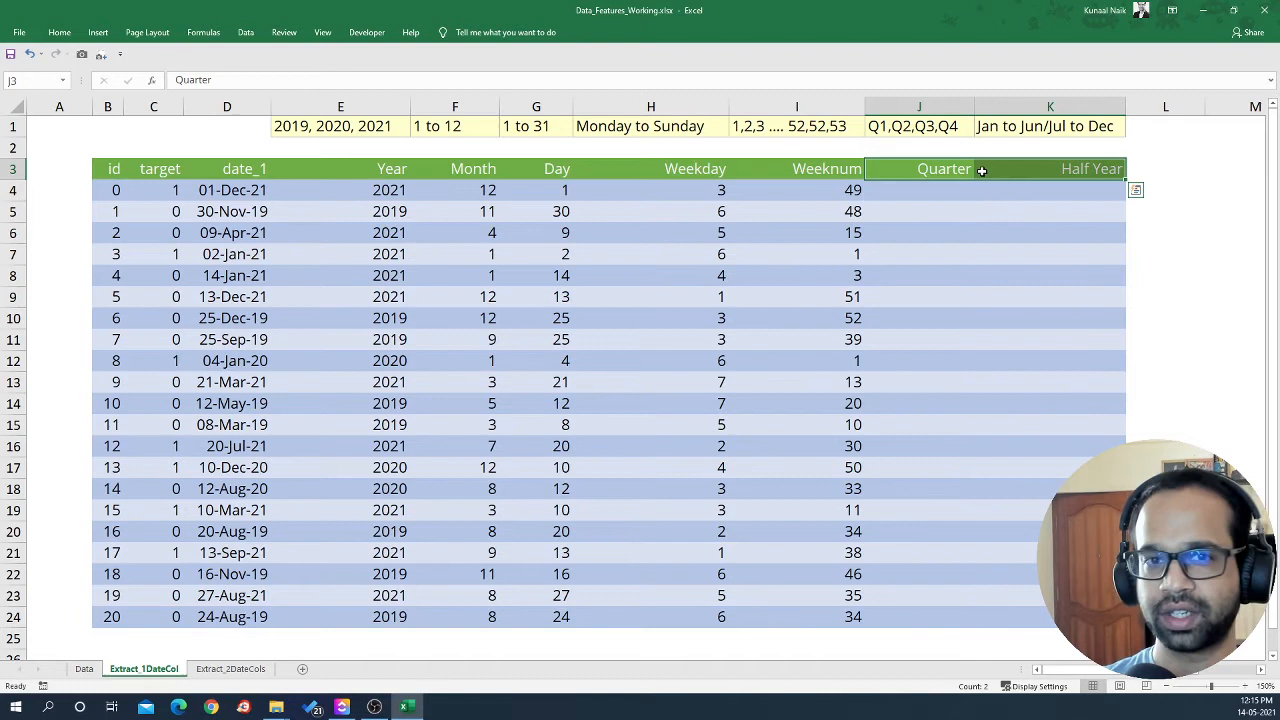
{"action": "mouse_move", "coordinate": [988, 184]}
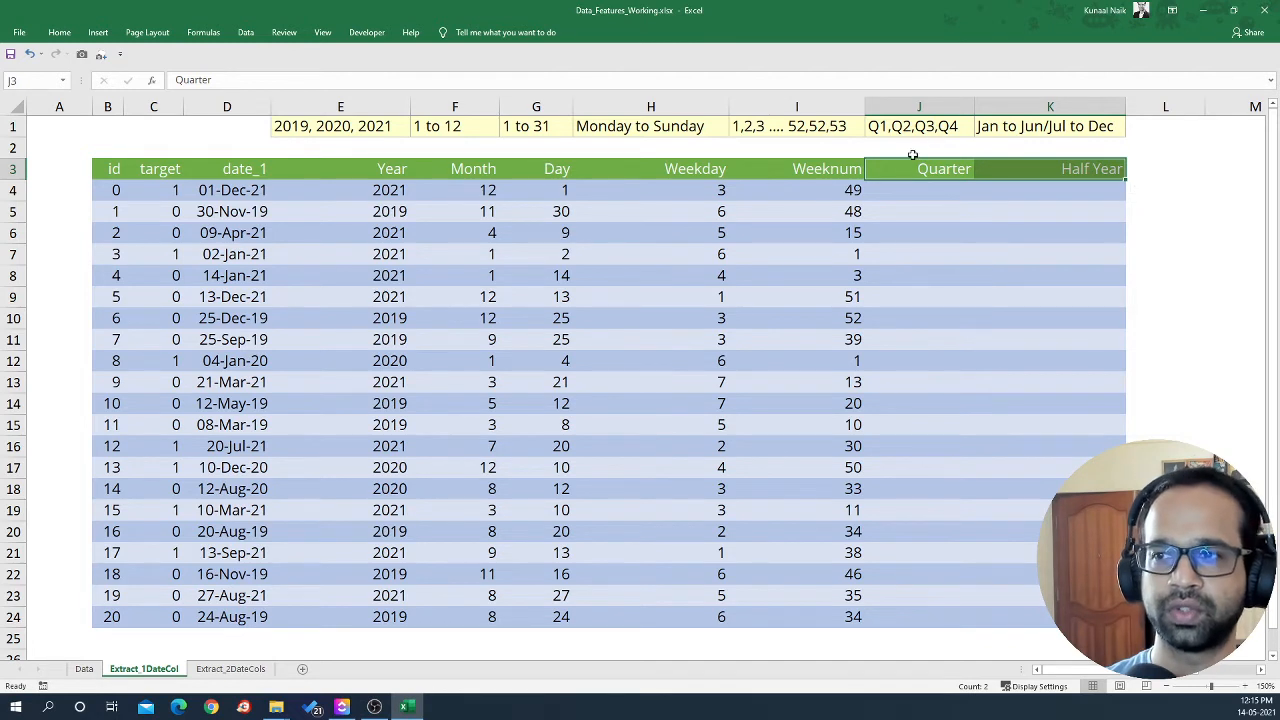
{"action": "left_click", "coordinate": [920, 190]}
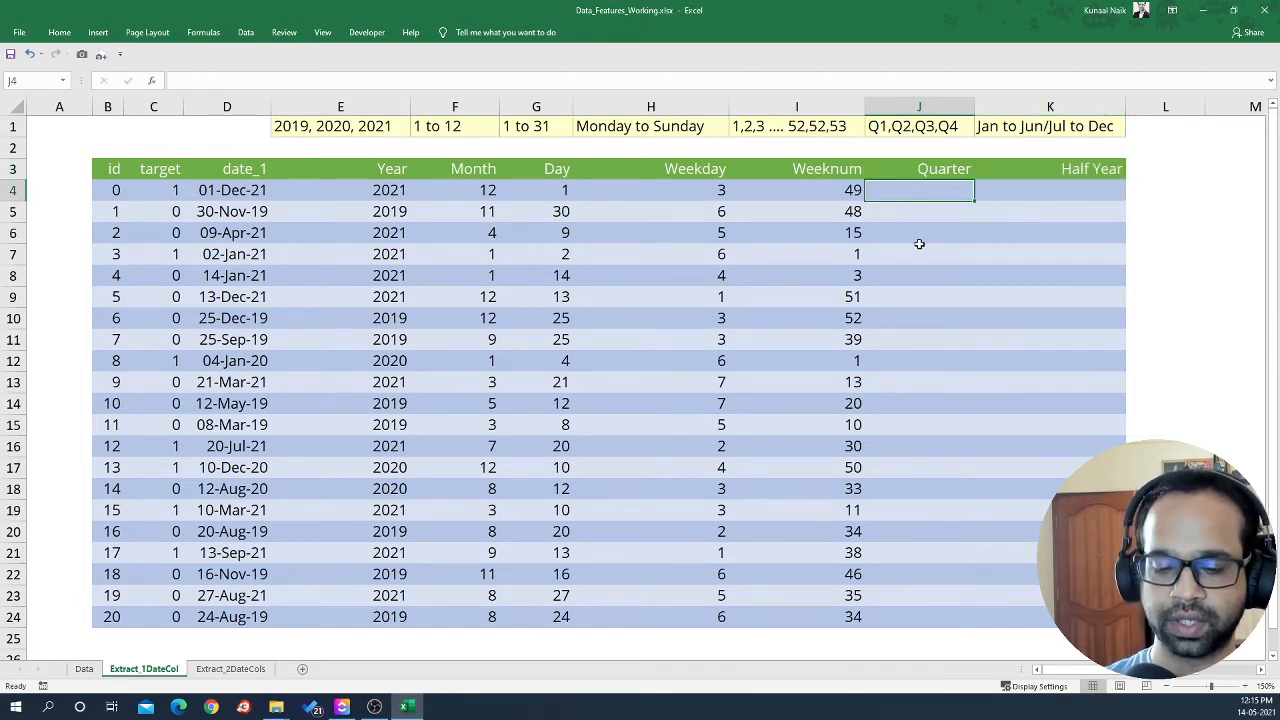
{"action": "type", "text": "="}
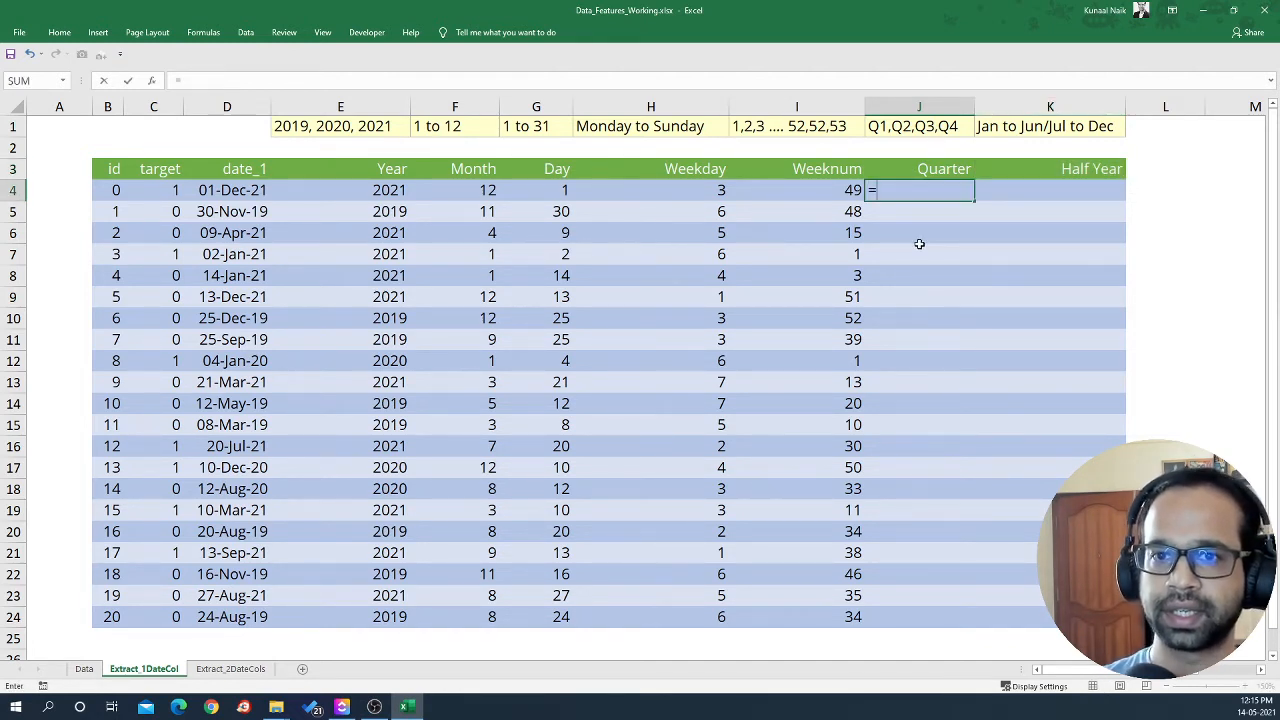
{"action": "type", "text": "=MONTH(I4"}
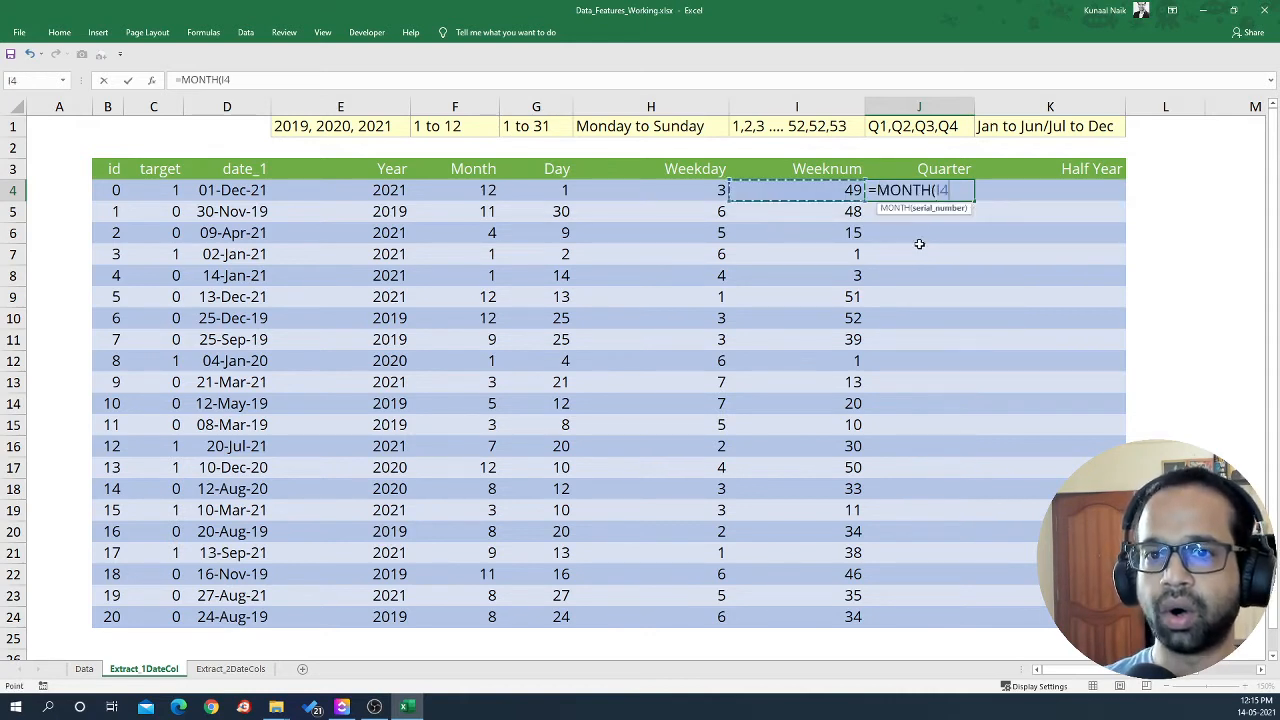
{"action": "left_click", "coordinate": [232, 188]}
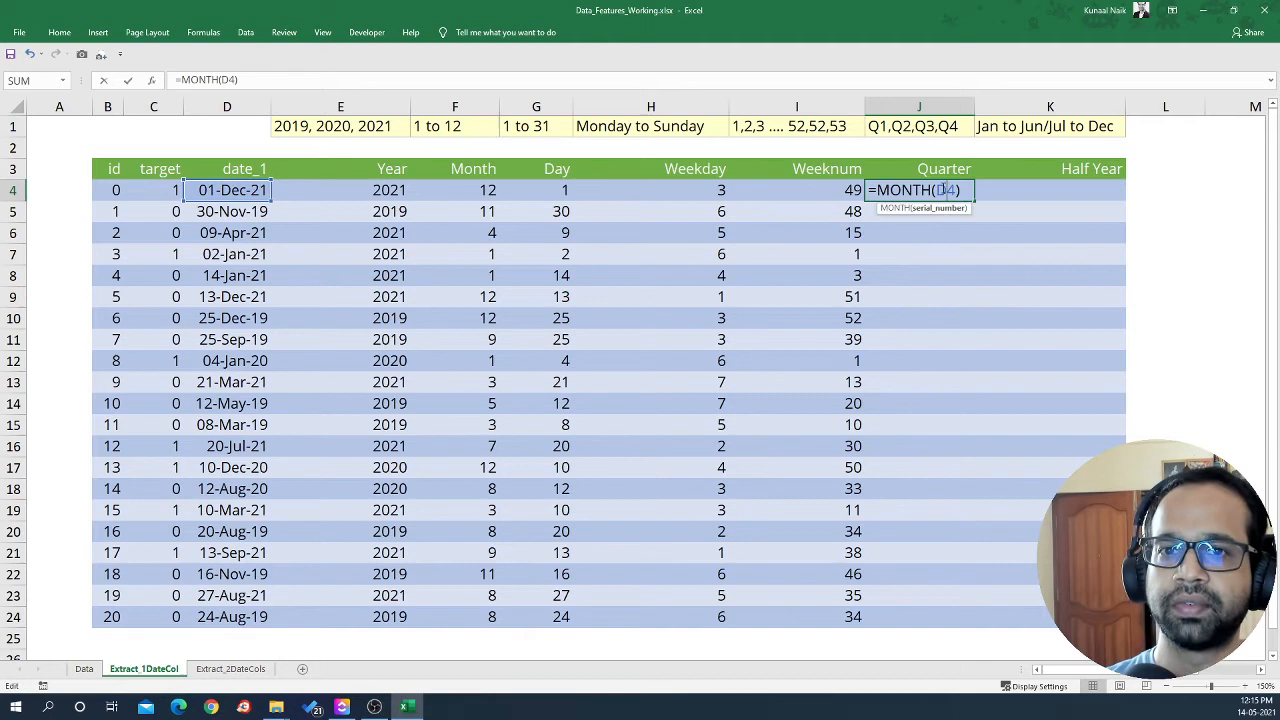
{"action": "type", "text": "/3"}
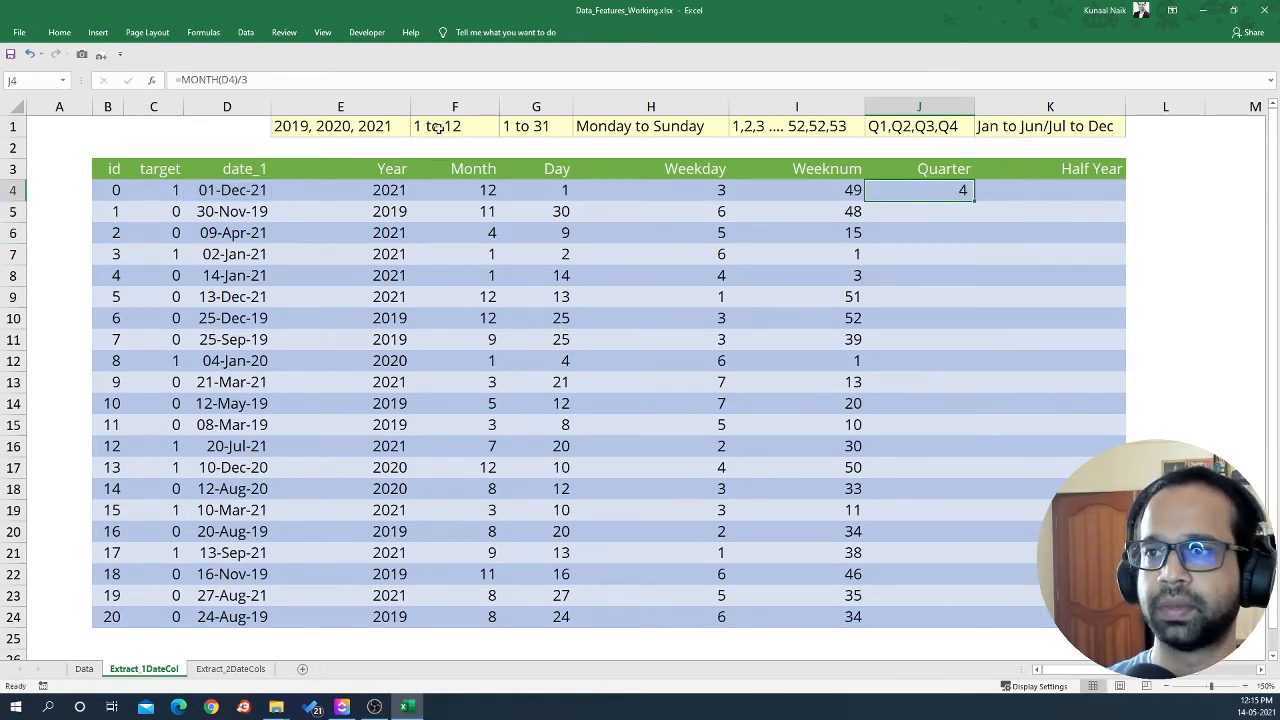
{"action": "left_click", "coordinate": [74, 32]}
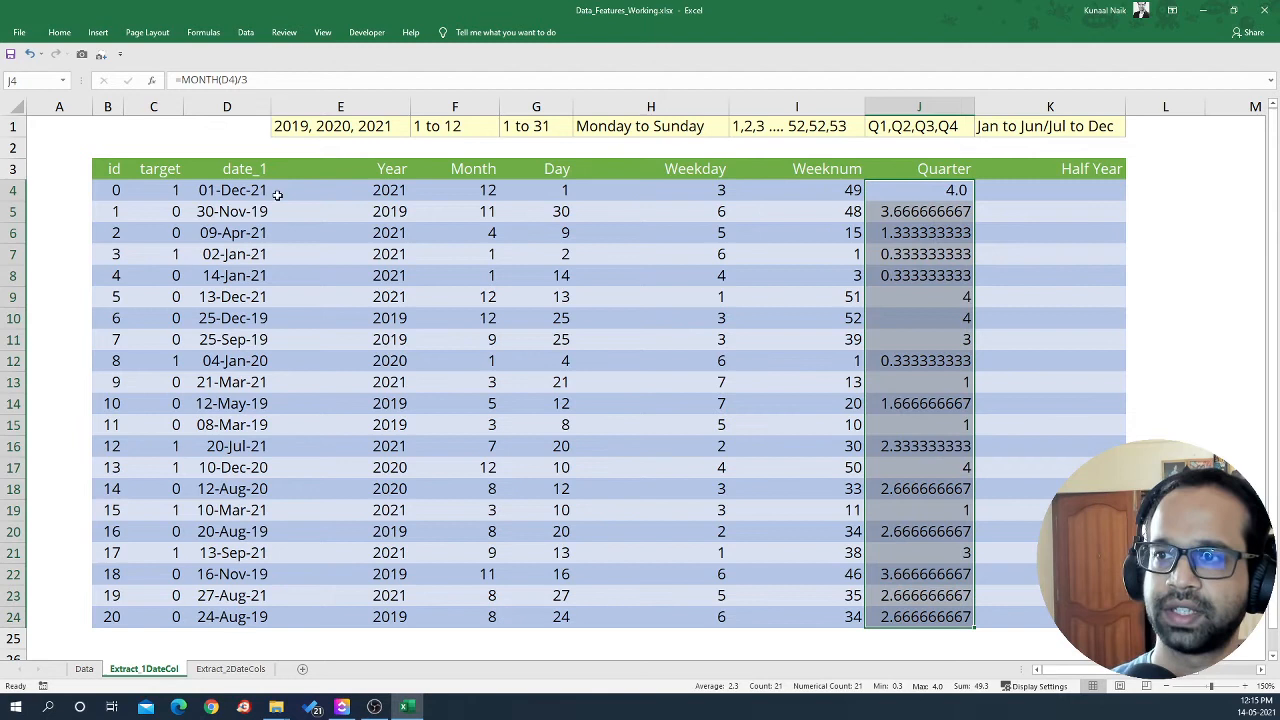
{"action": "left_click", "coordinate": [232, 190]}
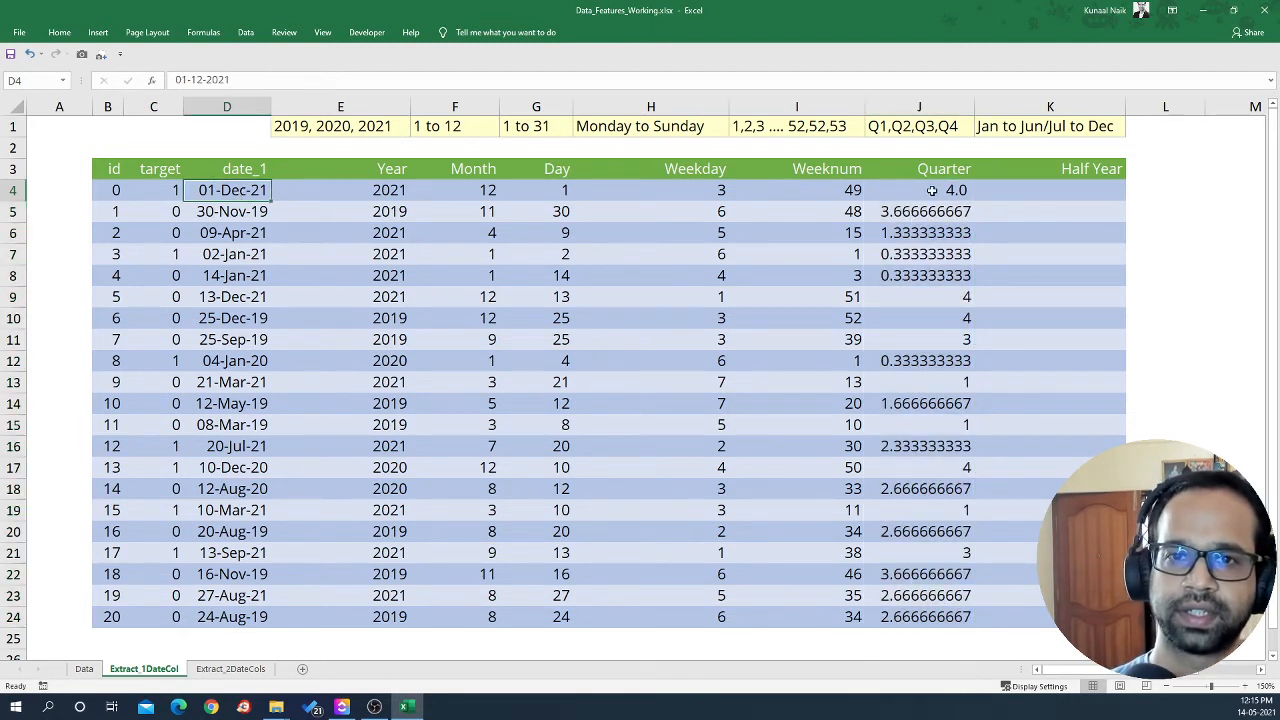
{"action": "left_click", "coordinate": [920, 190]}
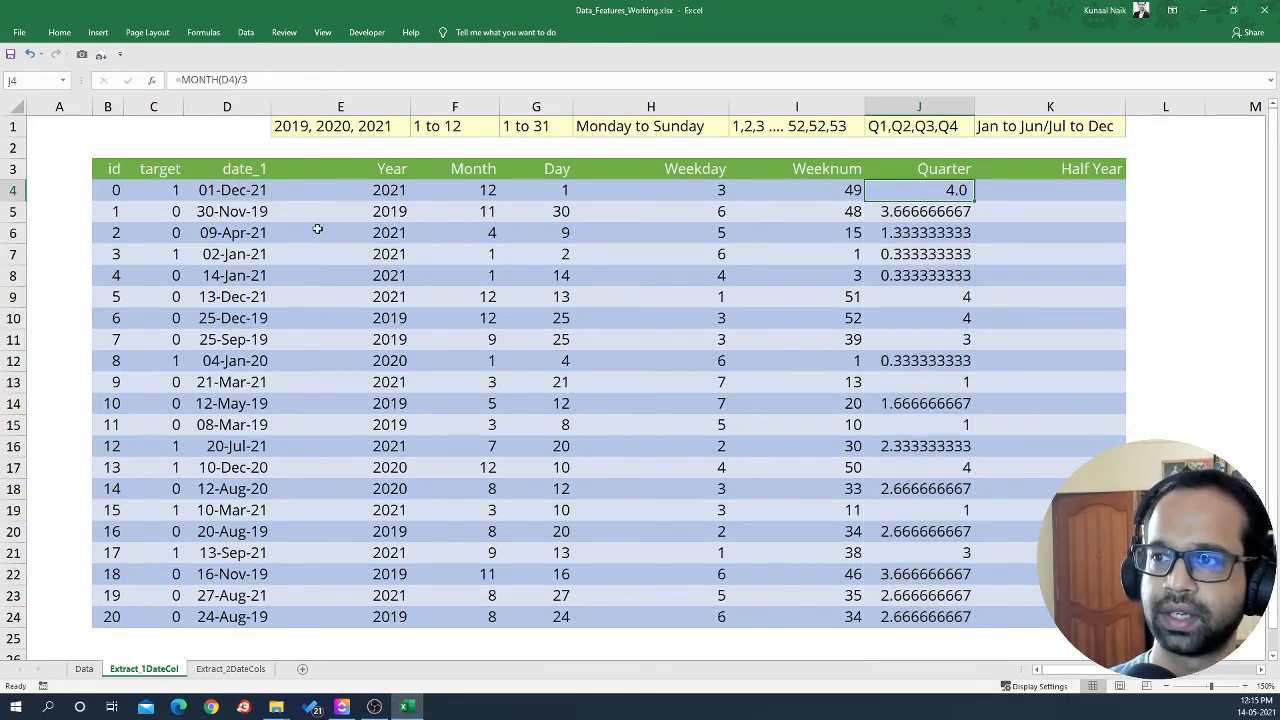
{"action": "left_click", "coordinate": [232, 212]}
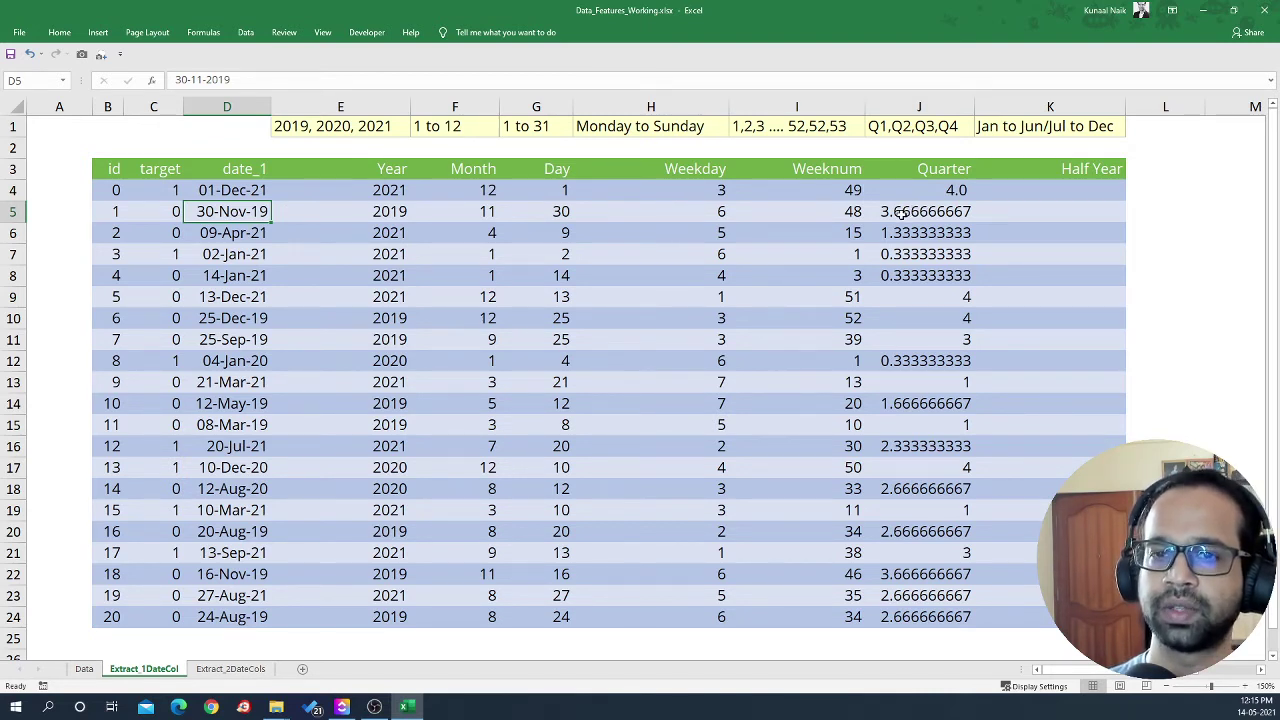
{"action": "left_click", "coordinate": [910, 212]}
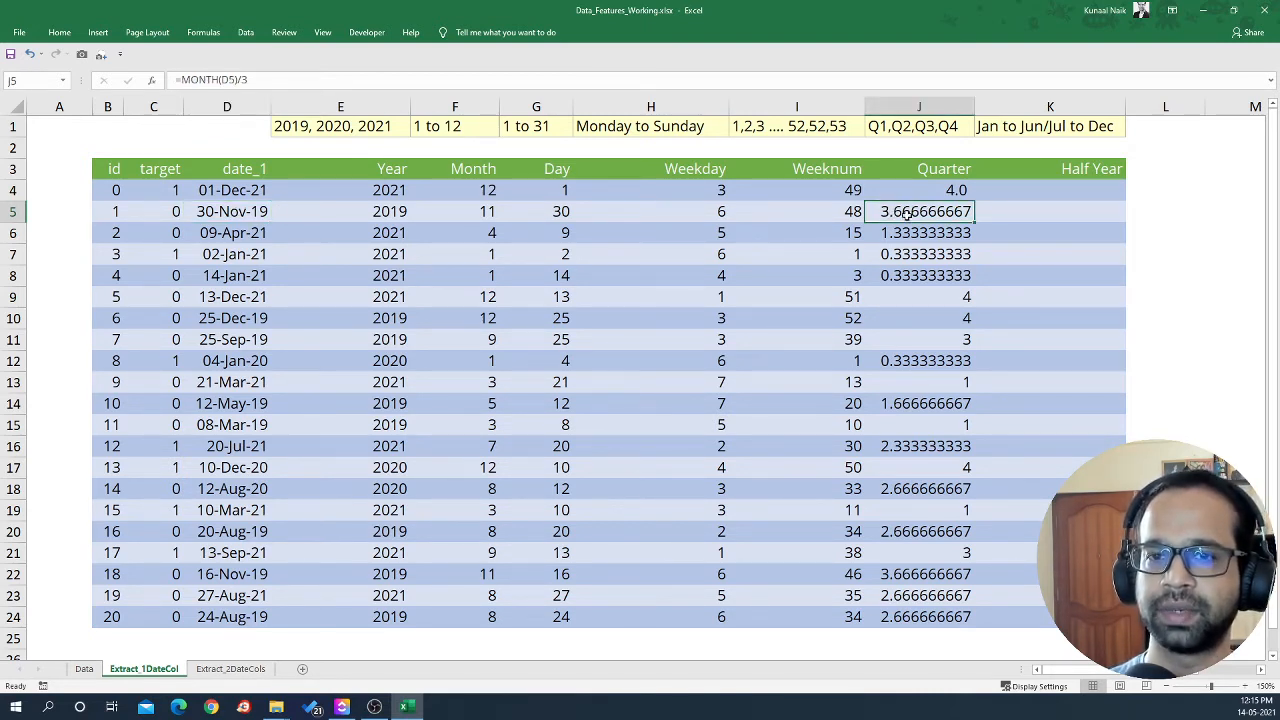
{"action": "mouse_move", "coordinate": [488, 252]}
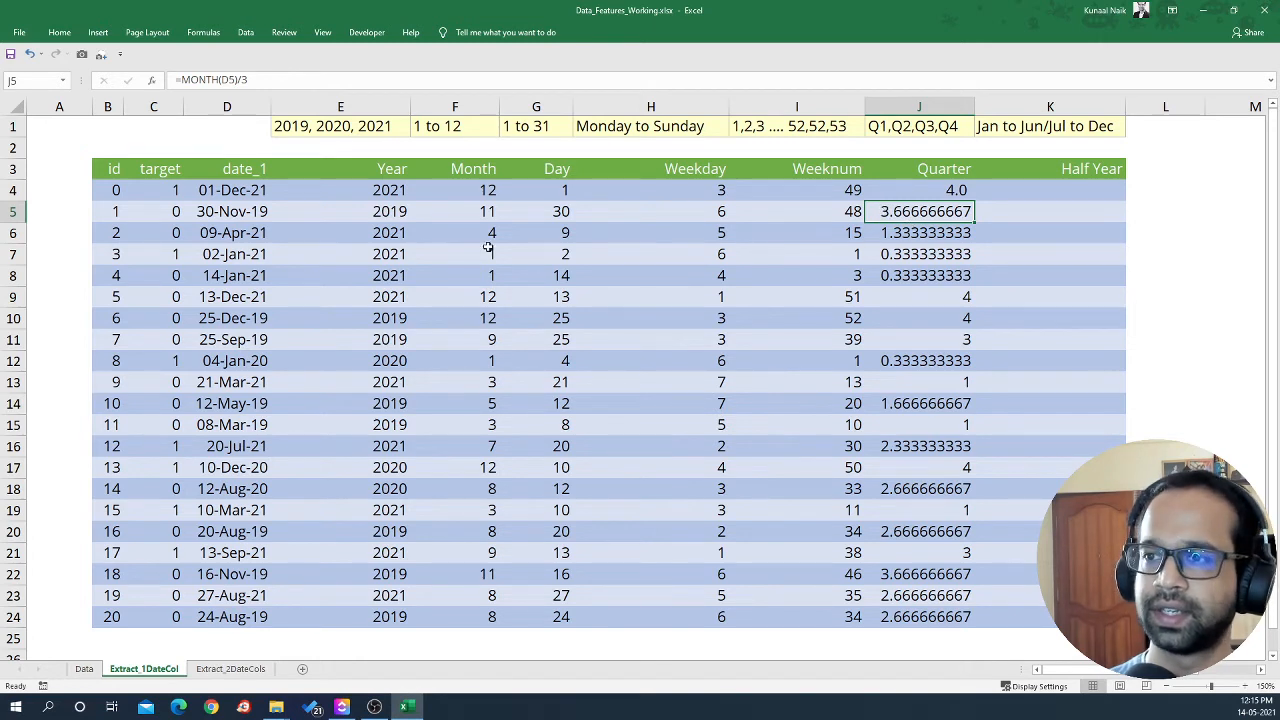
{"action": "left_click", "coordinate": [232, 232]}
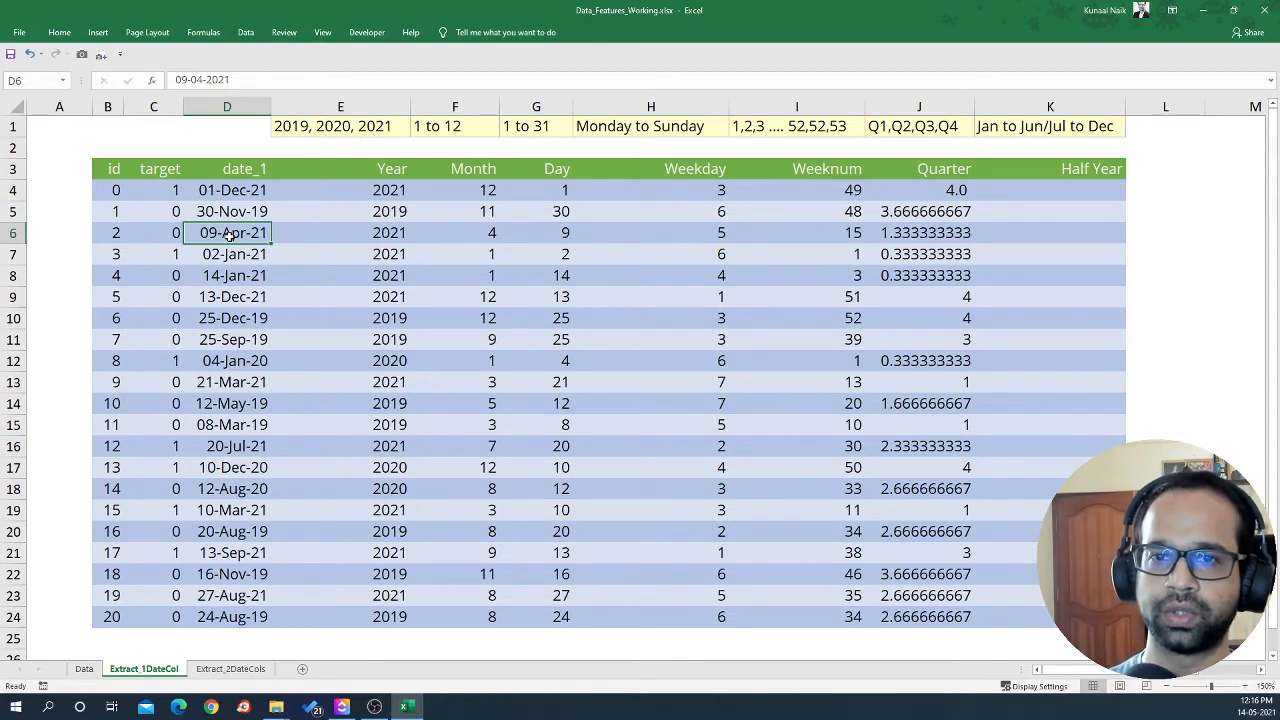
{"action": "left_click", "coordinate": [920, 232]}
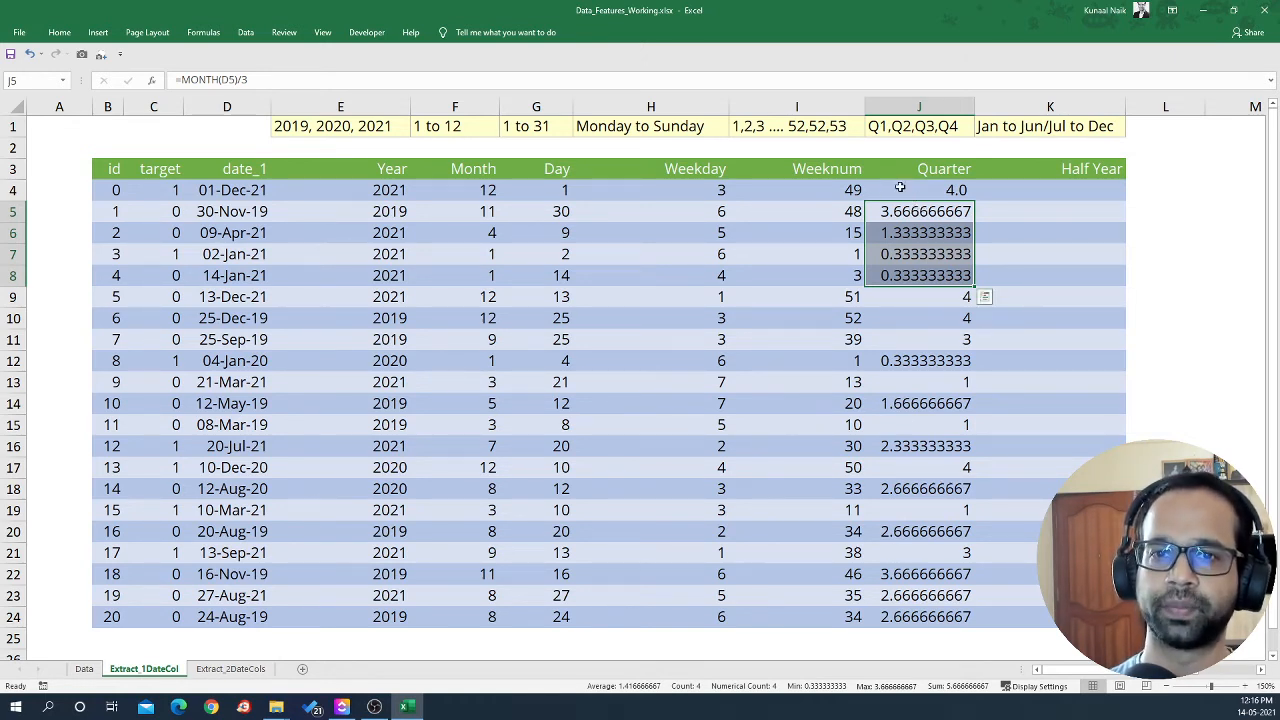
- Wrap J4 as =ROUNDUP(MONTH(D4)/3,0) and fill it down so Quarter shows whole numbers 1–4
{"action": "double_click", "coordinate": [920, 190]}
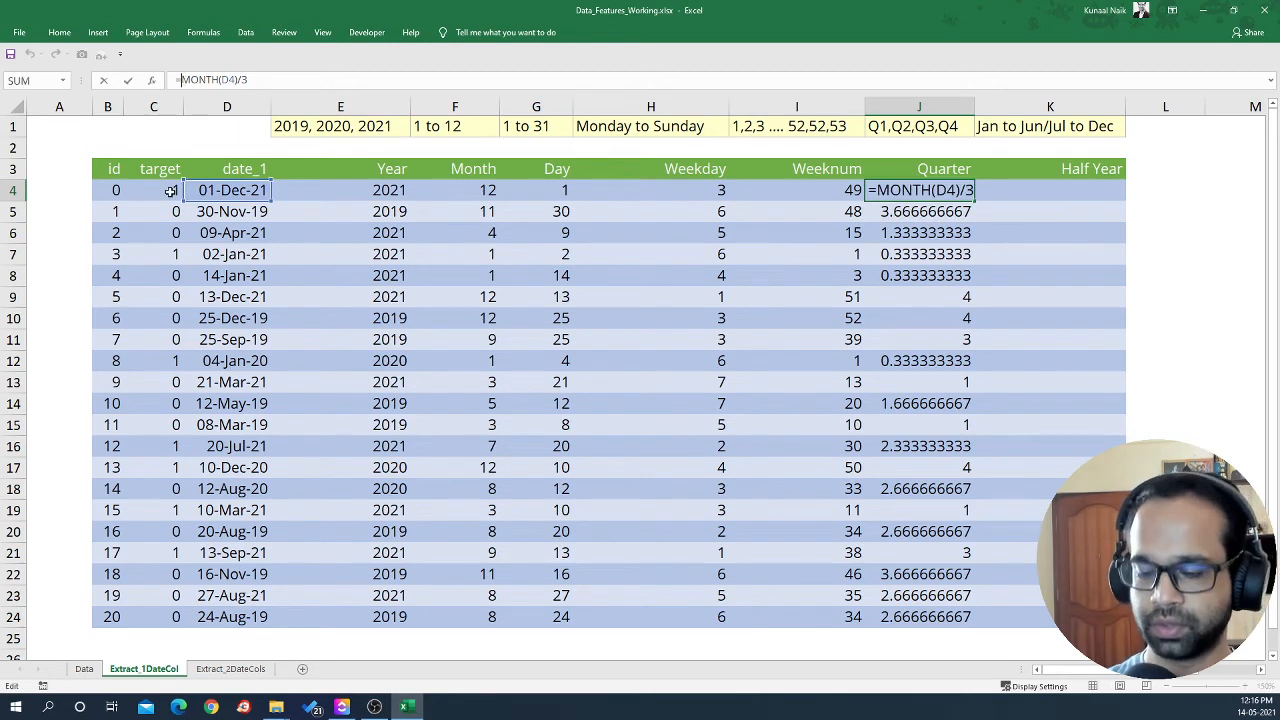
{"action": "type", "text": "roun"}
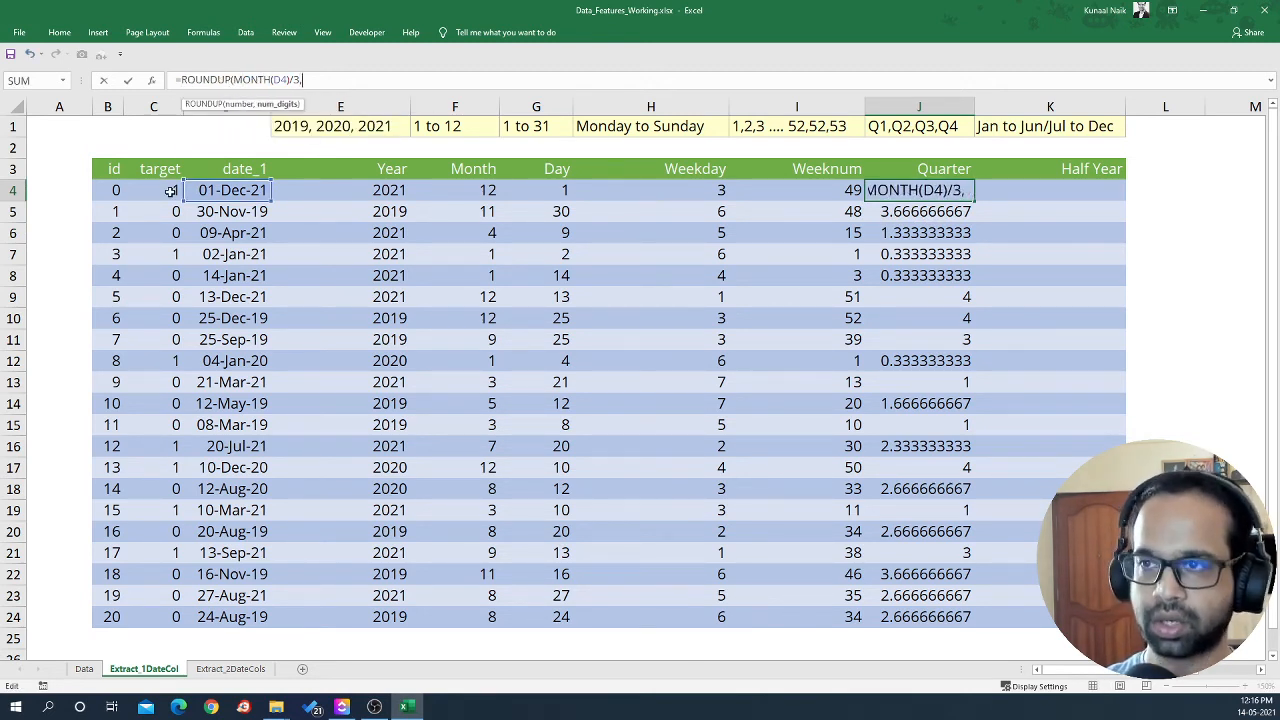
{"action": "type", "text": "0)"}
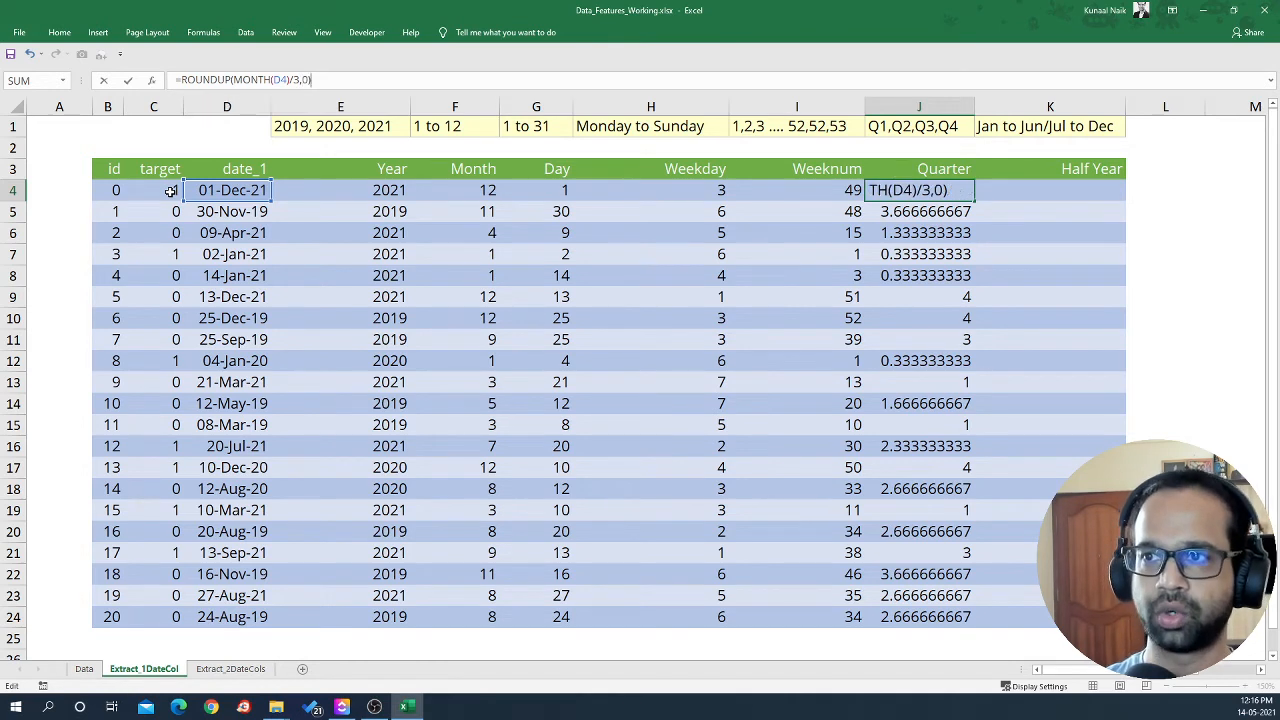
{"action": "key", "text": "Enter"}
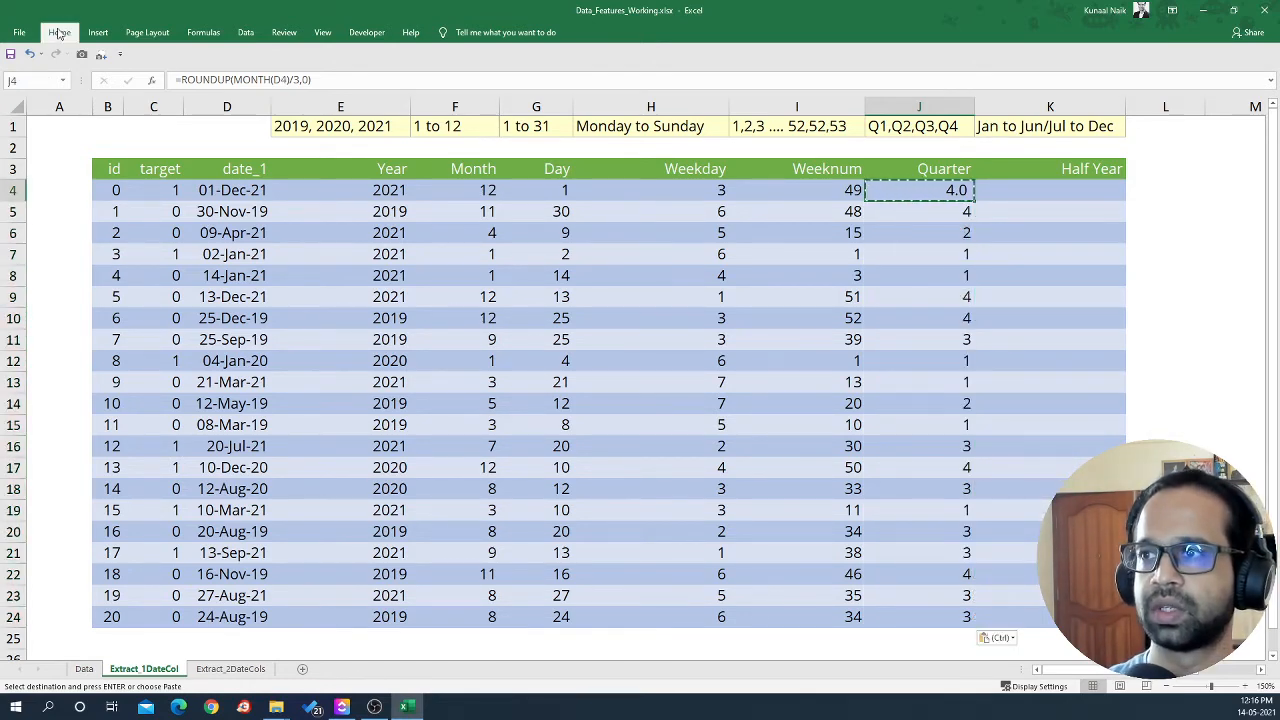
{"action": "left_click", "coordinate": [58, 34]}
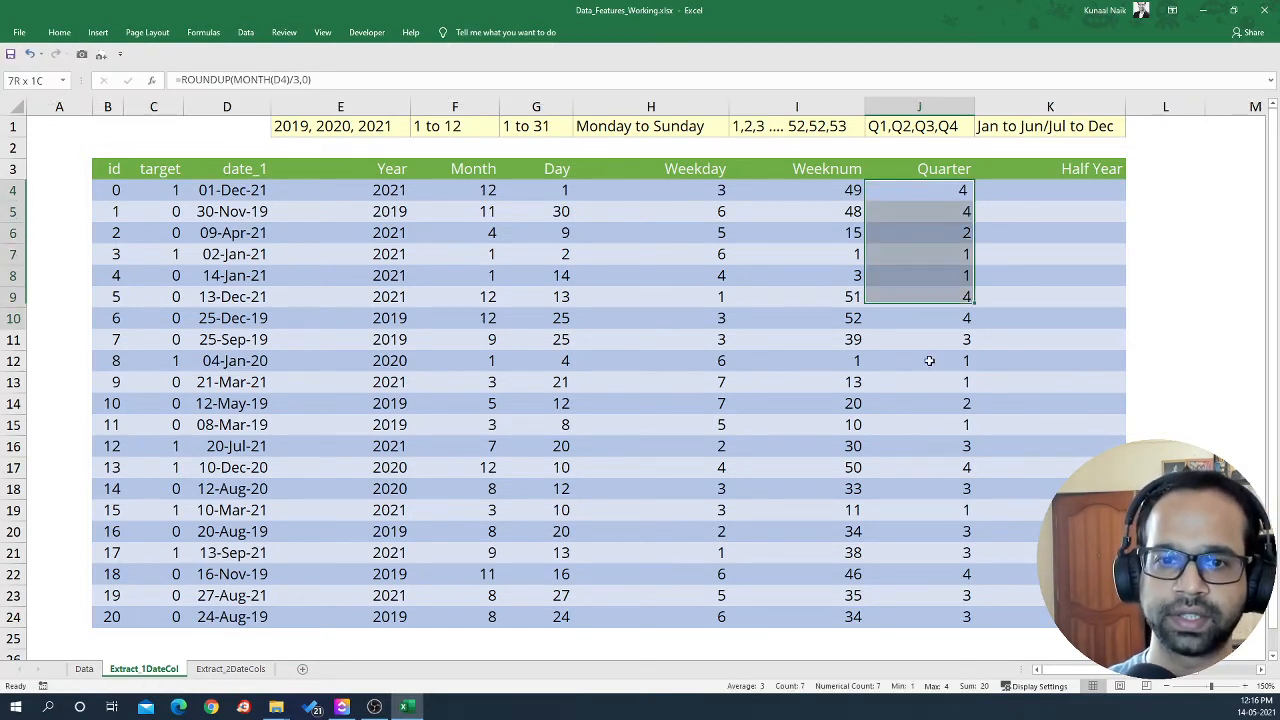
{"action": "left_click_drag", "start_coordinate": [918, 190], "coordinate": [918, 616]}
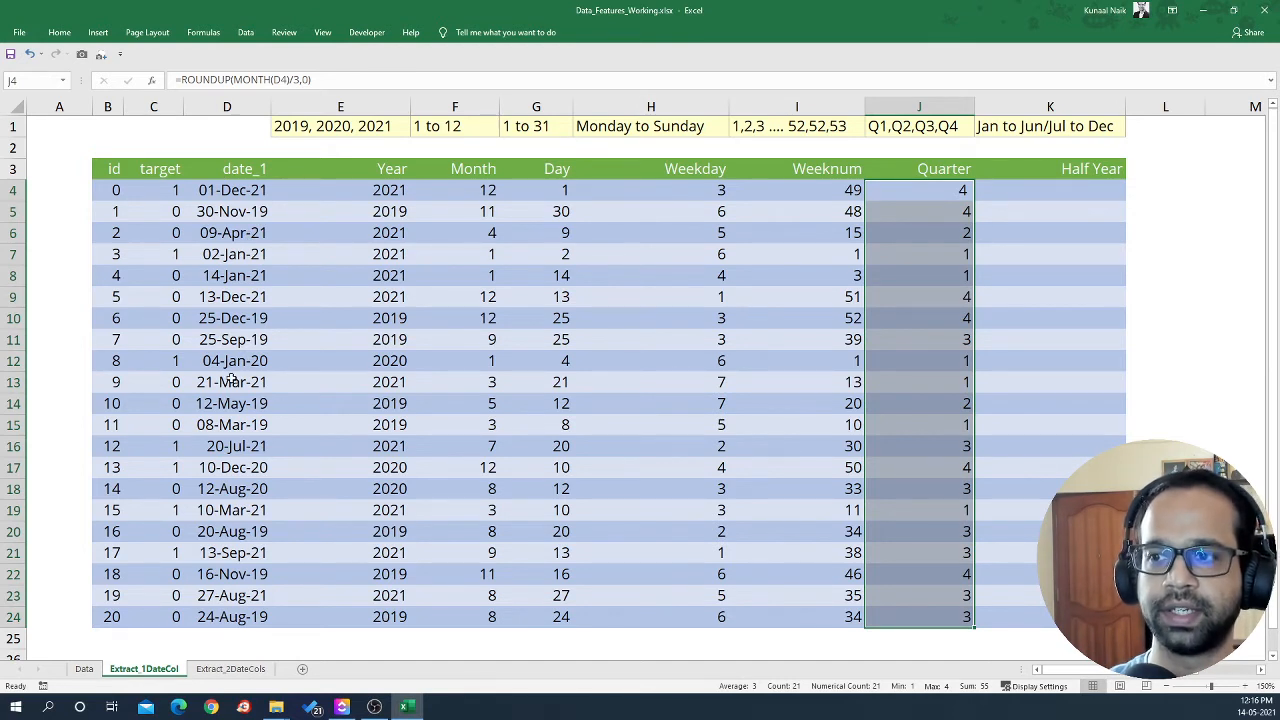
{"action": "mouse_move", "coordinate": [908, 238]}
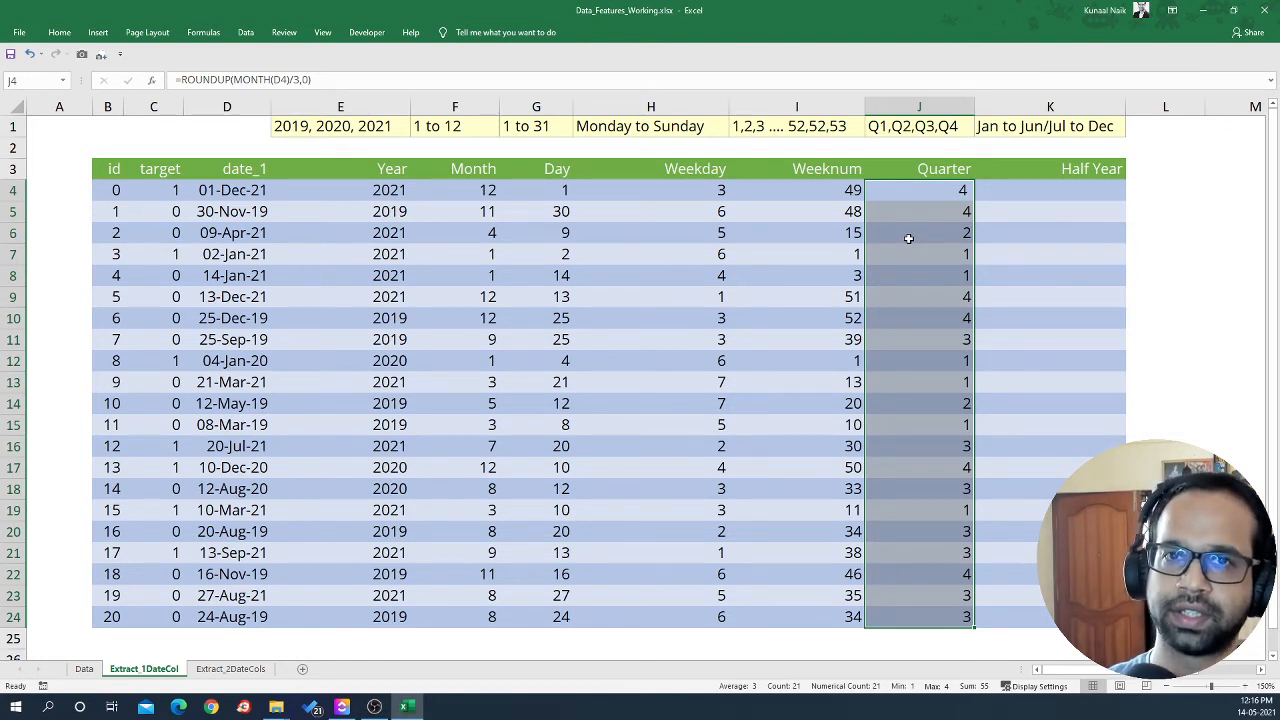
{"action": "mouse_move", "coordinate": [1020, 234]}
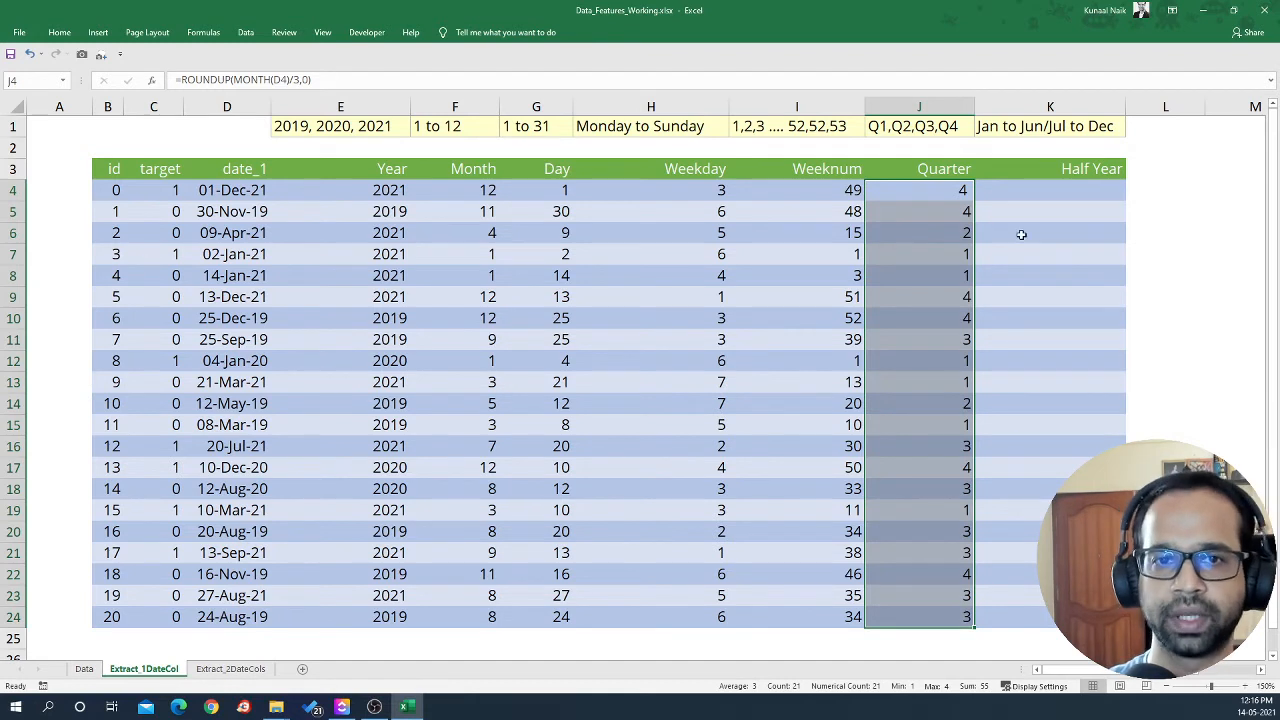
- Enter =IF(MONTH(D4)<=6,1,2) in K4, giving Half Year 2 for 01-Dec-21
{"action": "left_click", "coordinate": [1048, 190]}
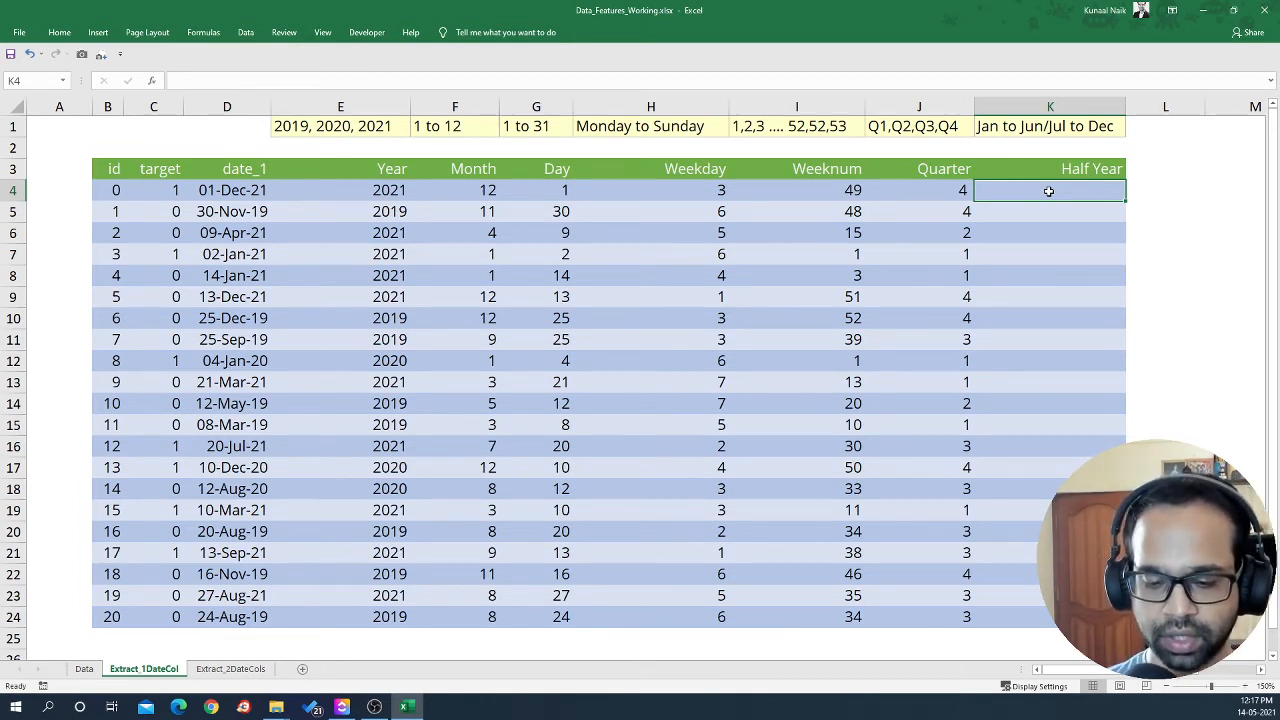
{"action": "type", "text": "=if"}
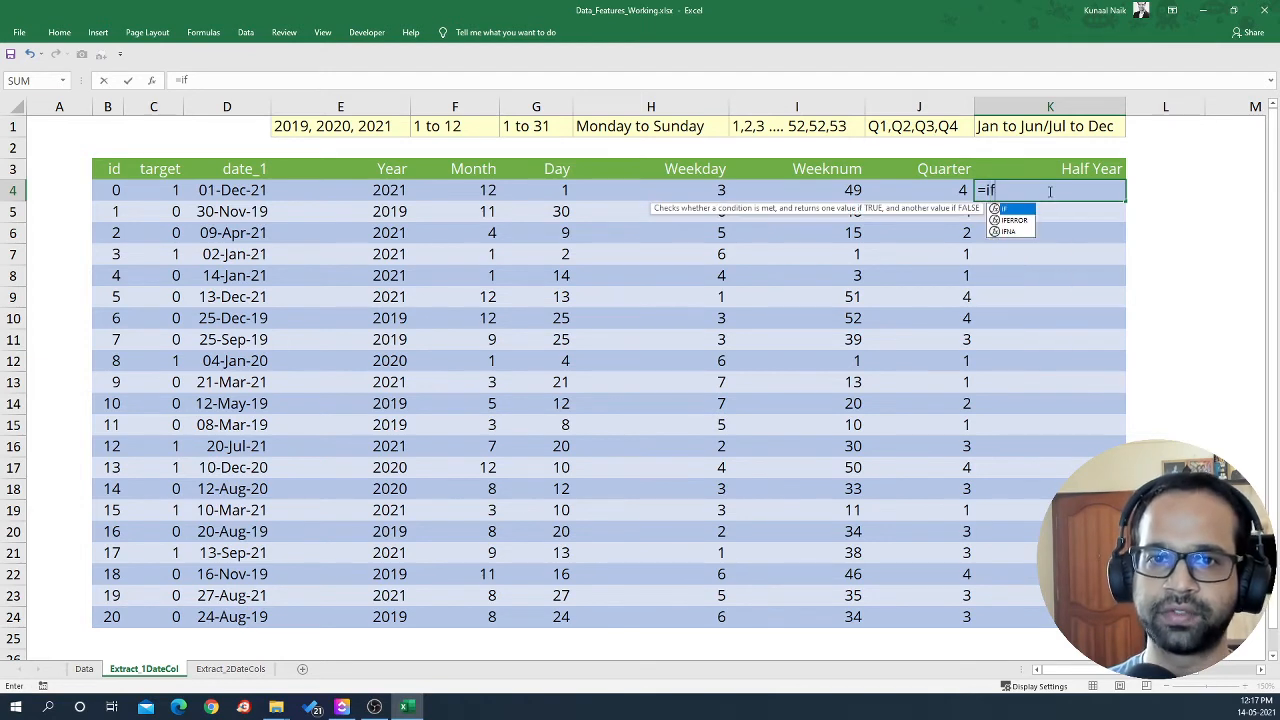
{"action": "left_click", "coordinate": [340, 190]}
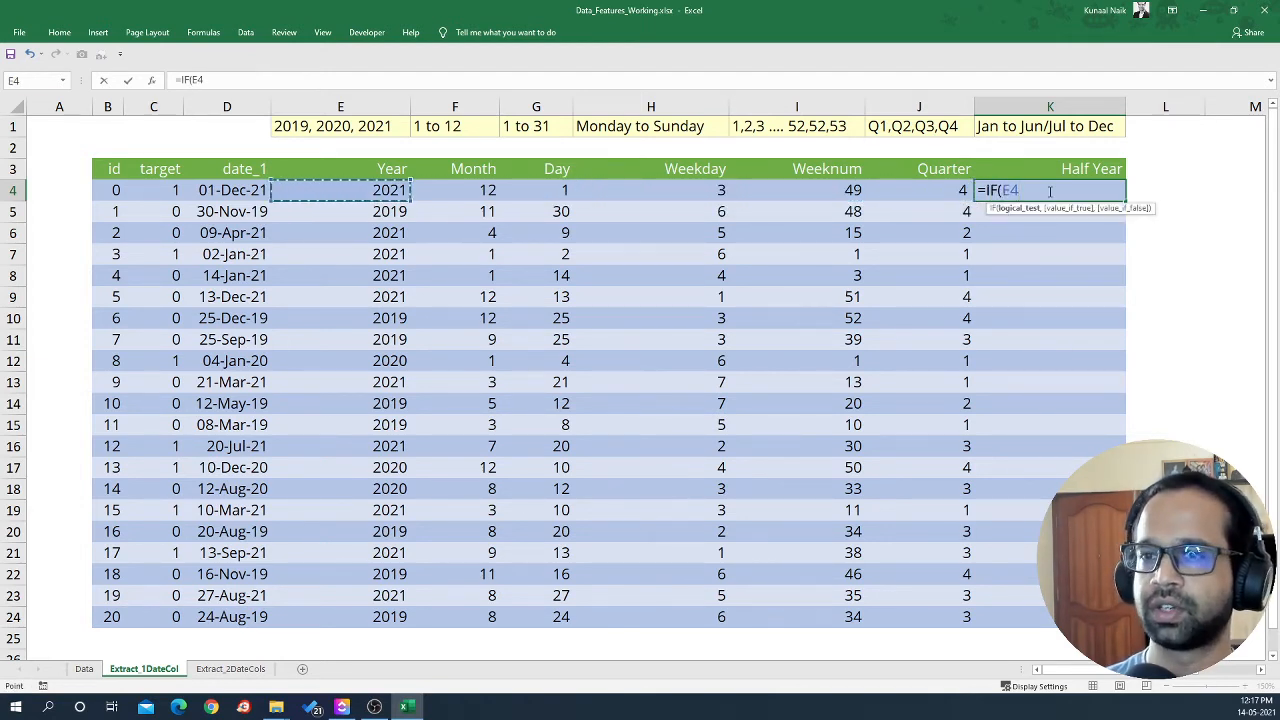
{"action": "type", "text": "MONTH("}
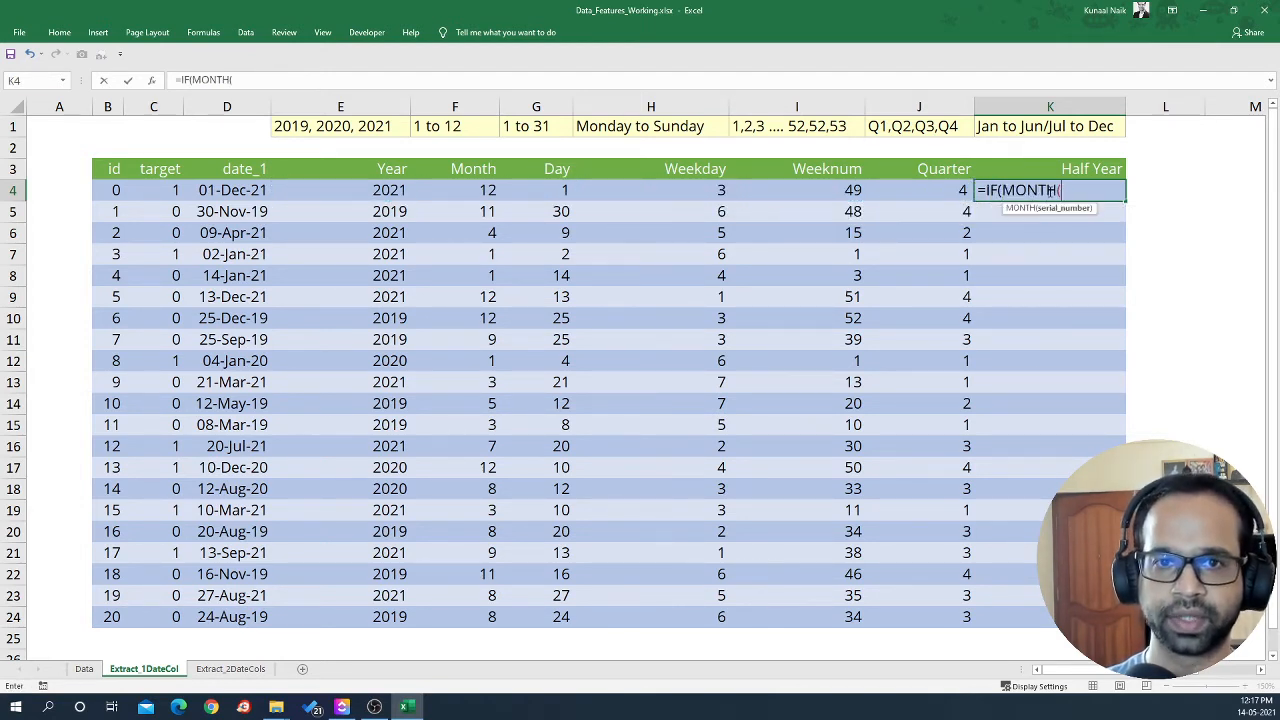
{"action": "left_click", "coordinate": [472, 190]}
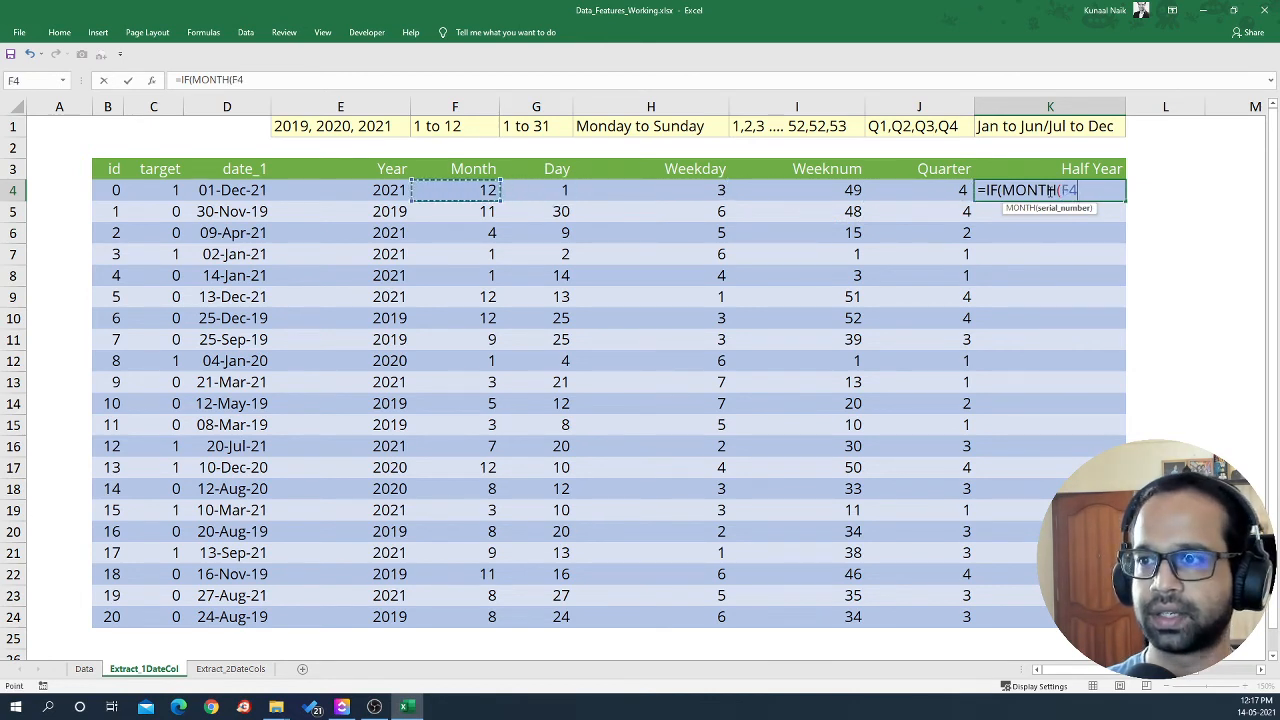
{"action": "left_click", "coordinate": [228, 190]}
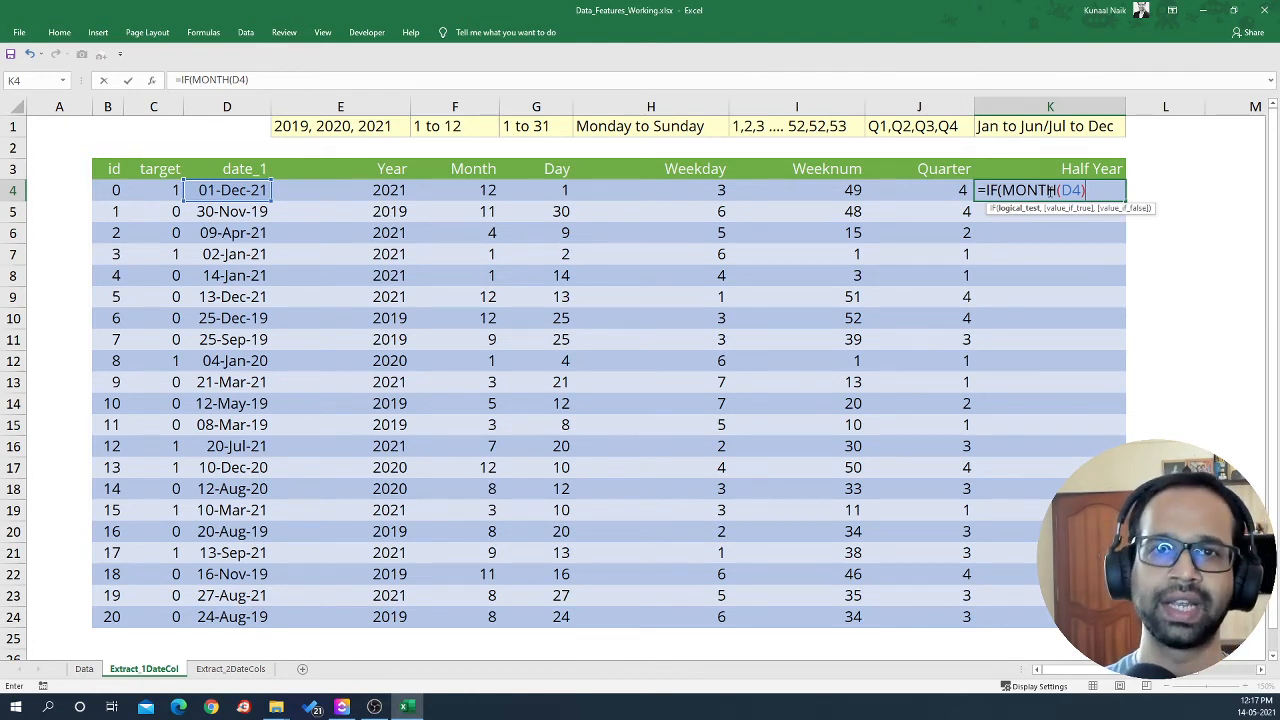
{"action": "type", "text": "<"}
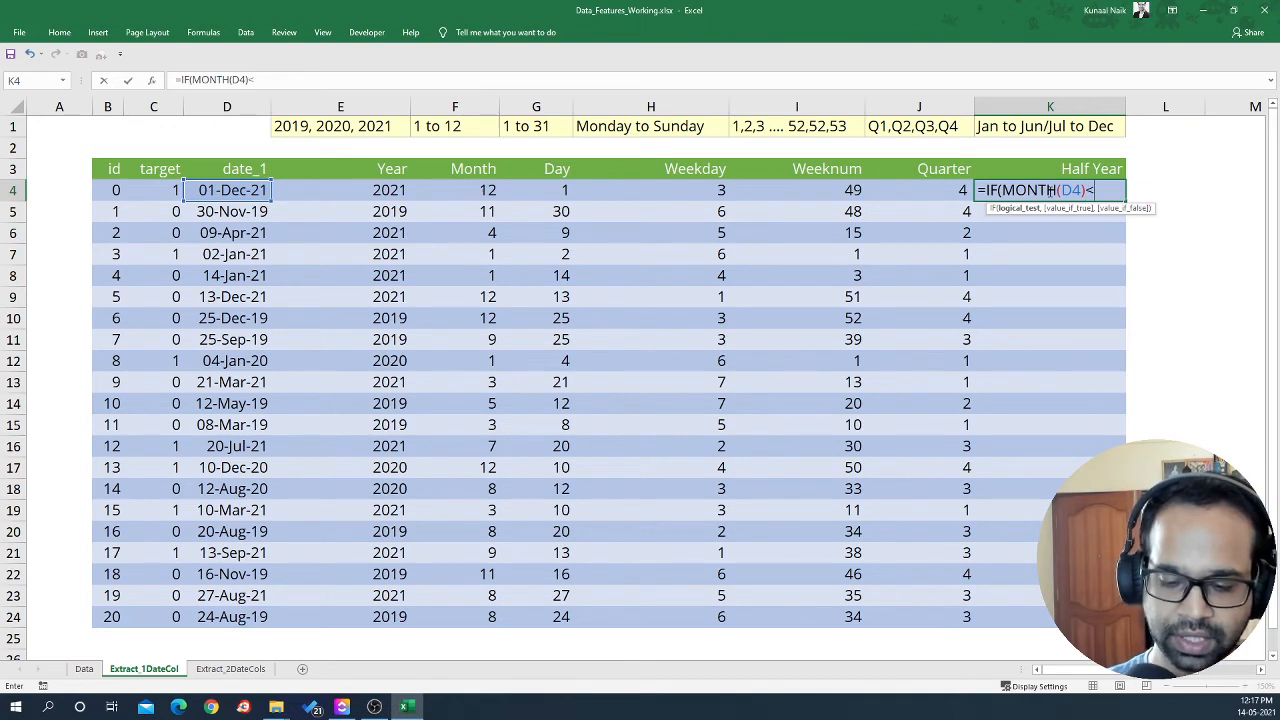
{"action": "type", "text": "="}
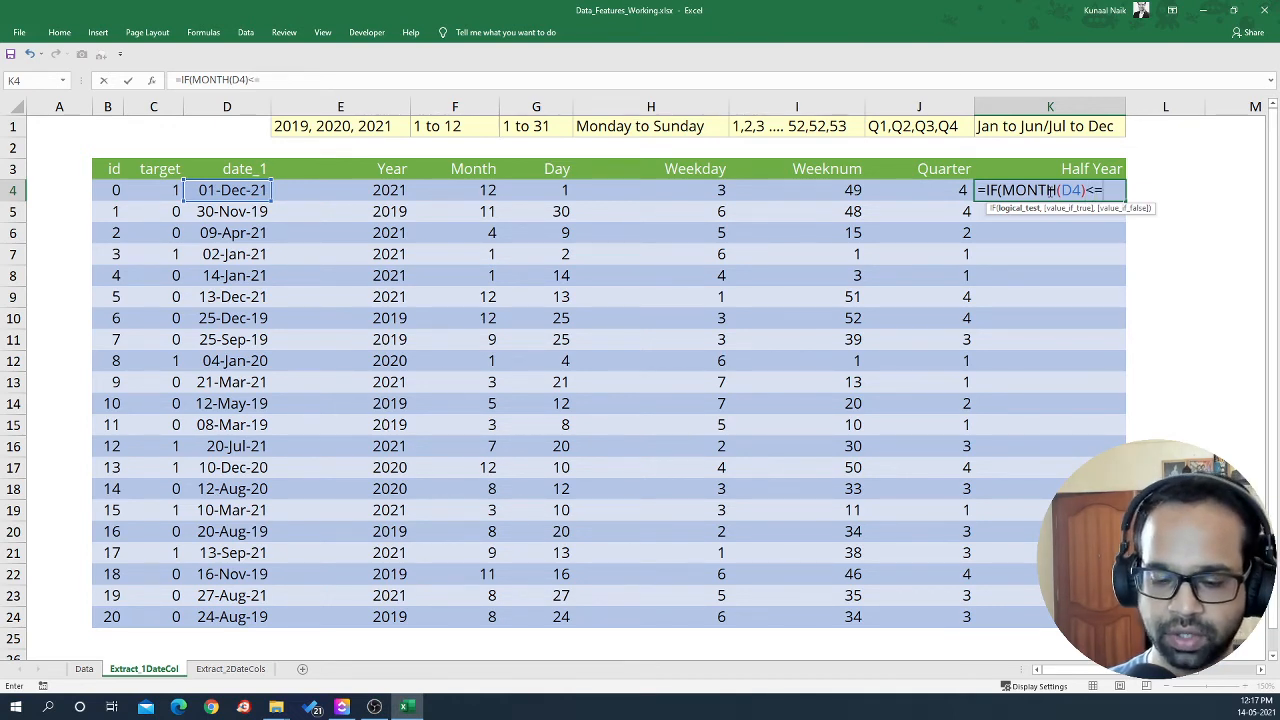
{"action": "type", "text": "6"}
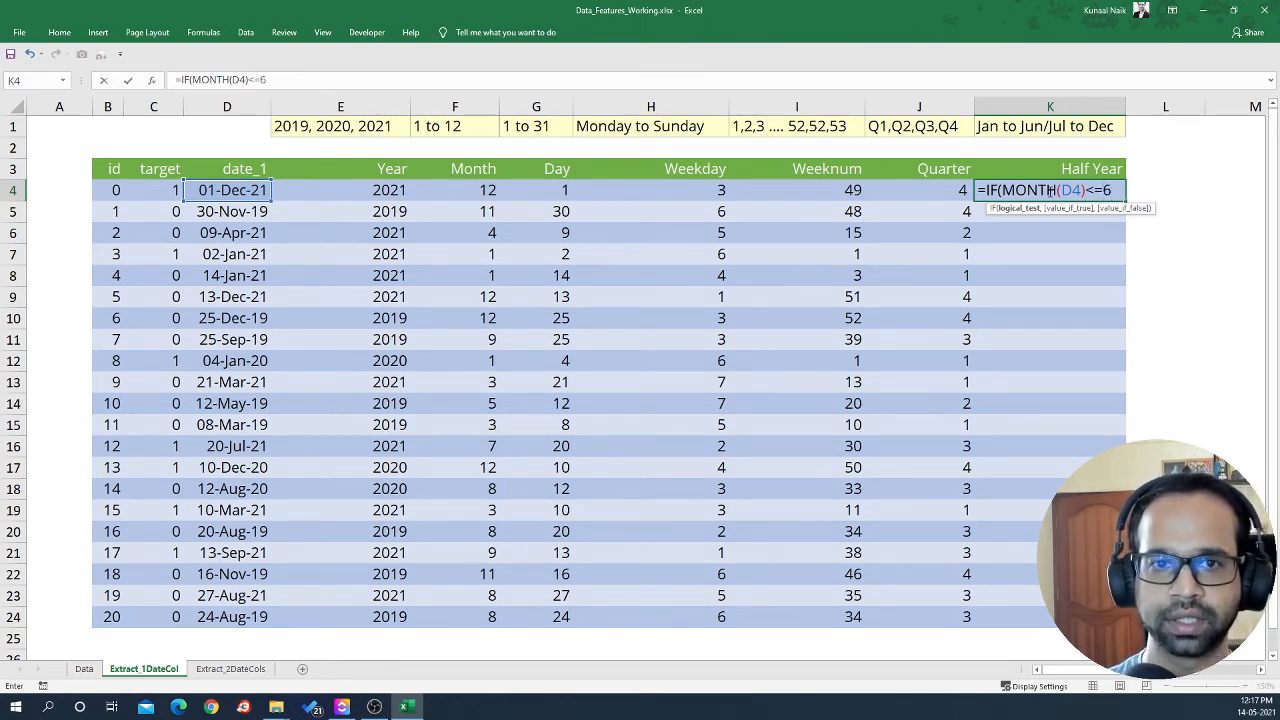
{"action": "type", "text": "1,"}
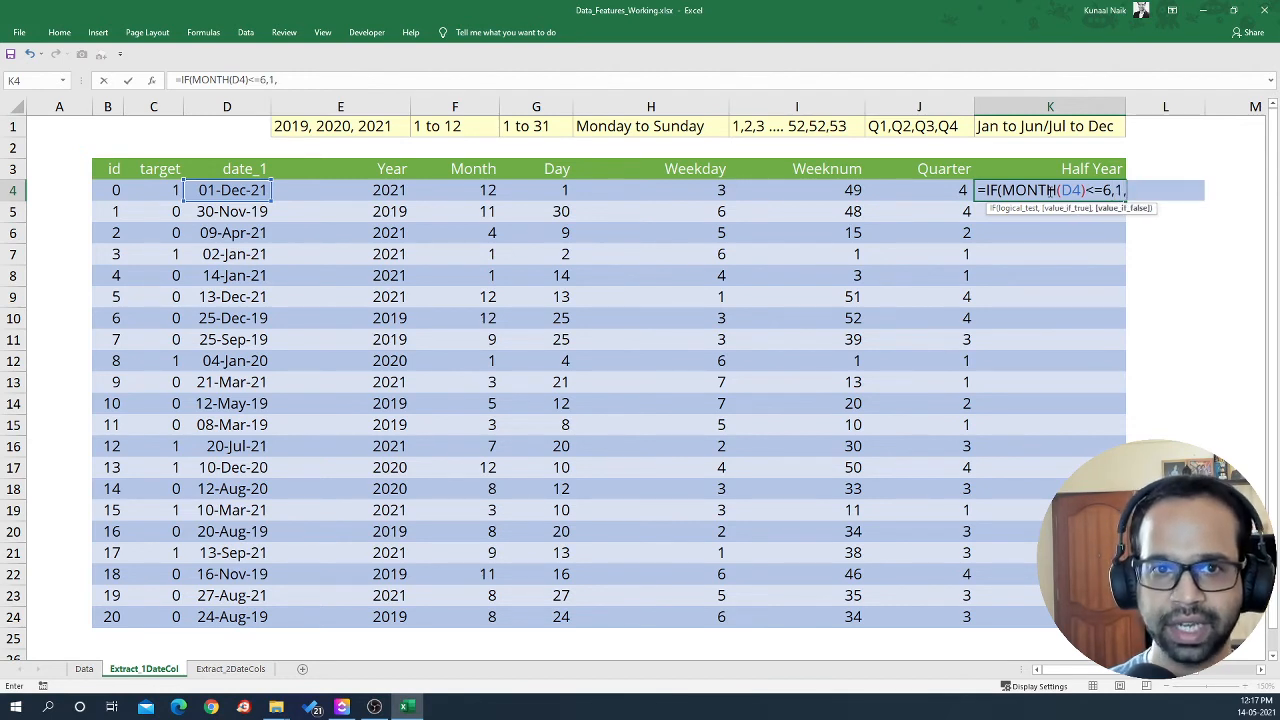
{"action": "key", "text": "Enter"}
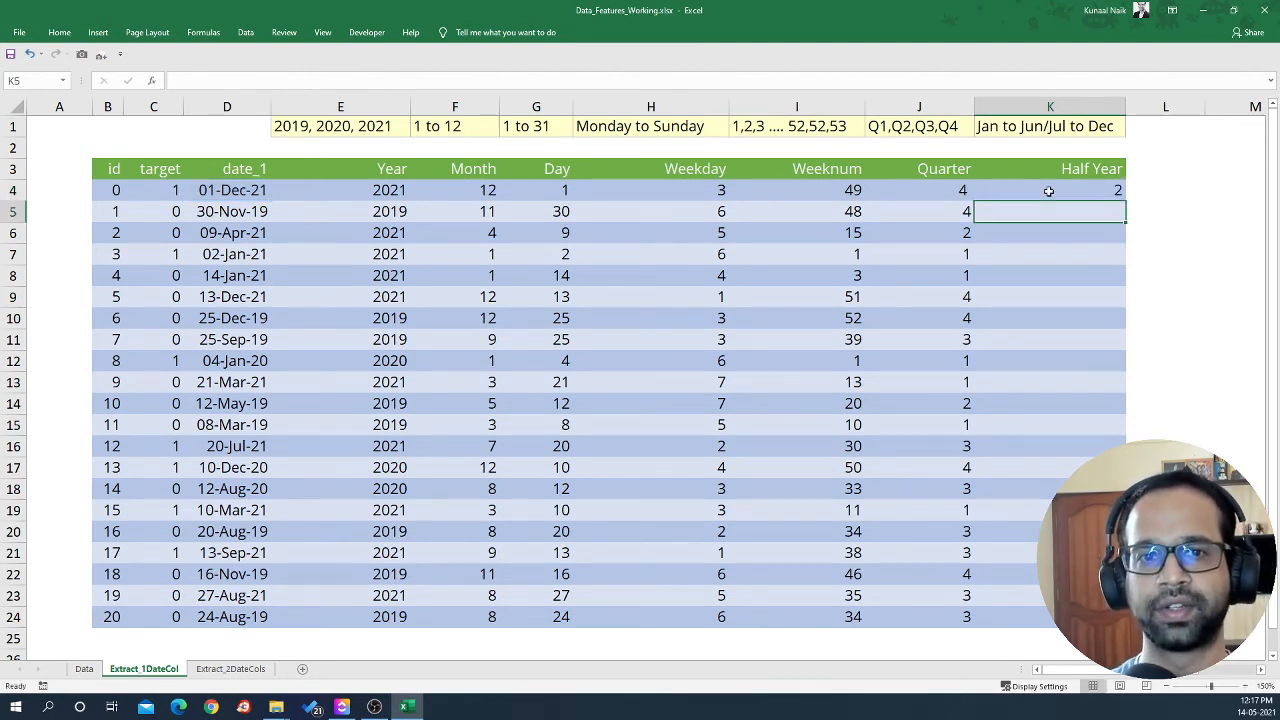